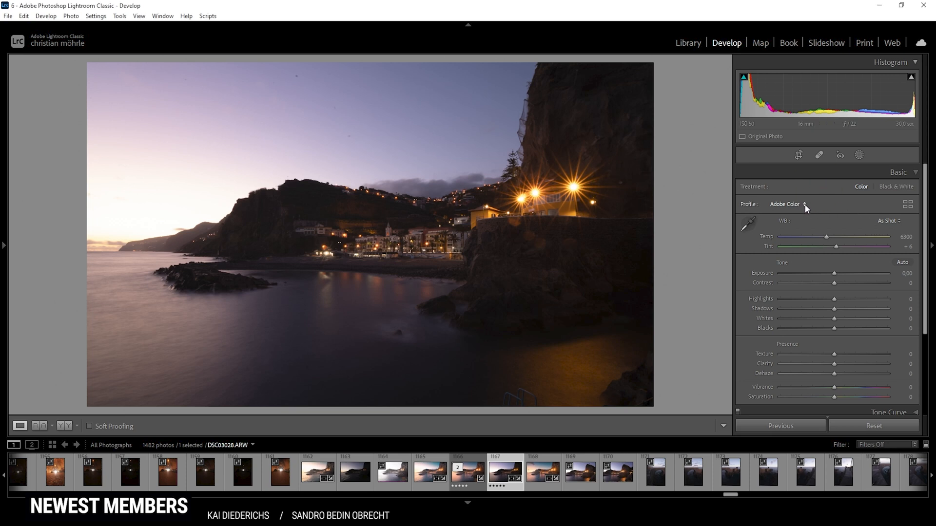
# - Switch the profile to Adobe Standard and raise Exposure to about +0.97
pyautogui.click(804, 205)
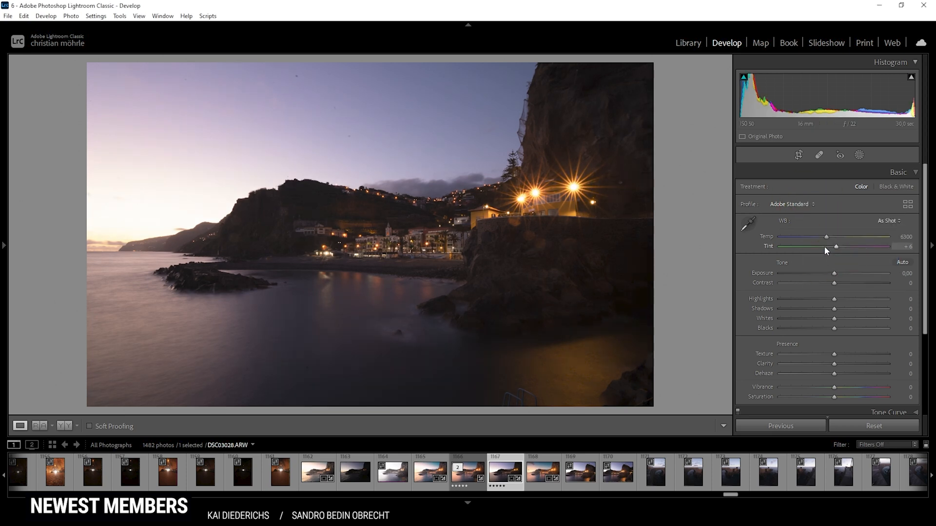
pyautogui.moveTo(234, 225)
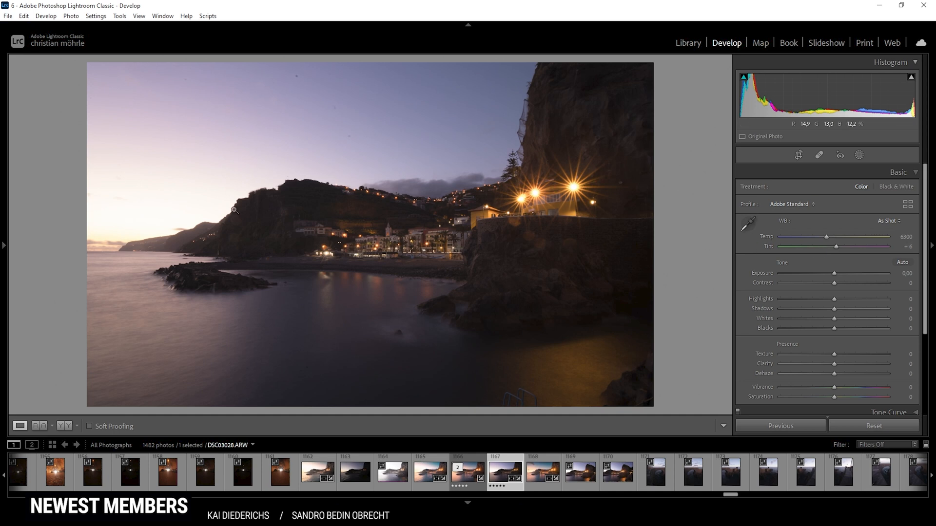
pyautogui.moveTo(254, 214)
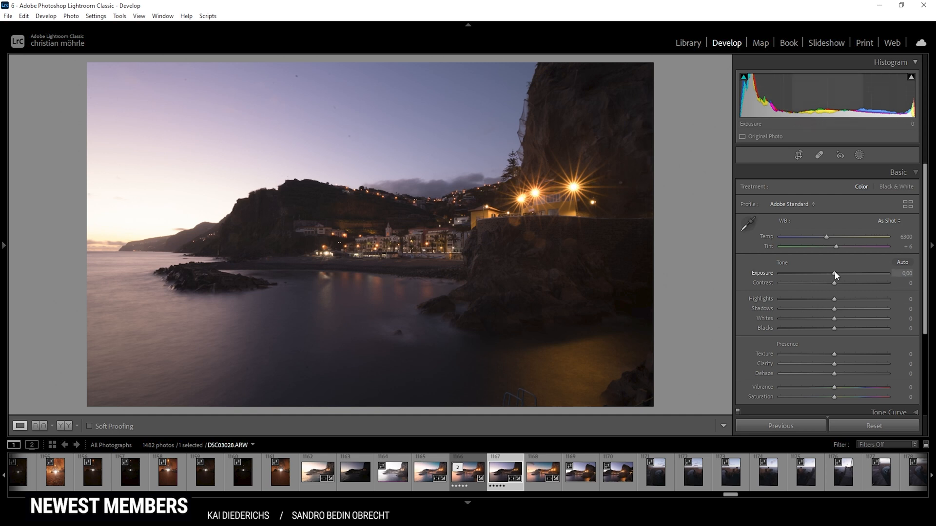
pyautogui.moveTo(835, 273); pyautogui.dragTo(843, 273)
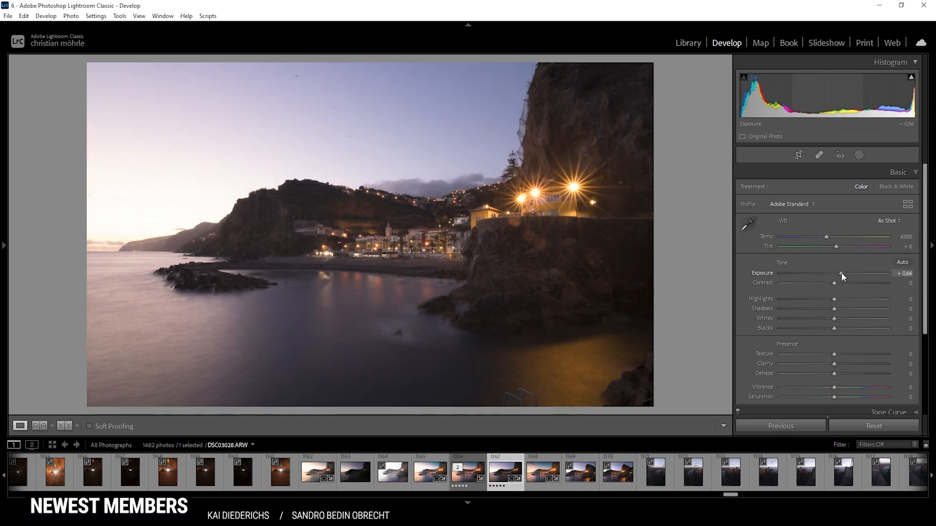
pyautogui.moveTo(842, 273); pyautogui.dragTo(845, 273)
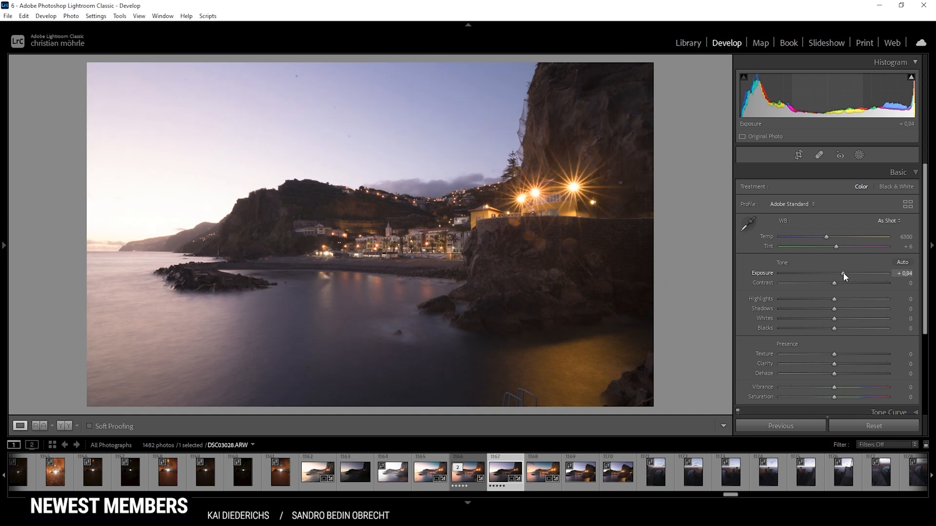
pyautogui.moveTo(842, 273); pyautogui.dragTo(845, 273)
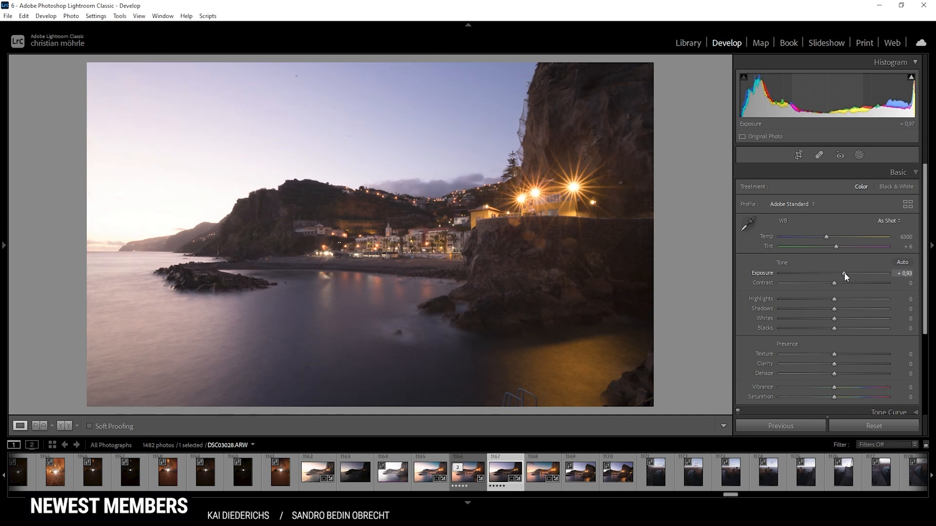
pyautogui.moveTo(844, 273); pyautogui.dragTo(845, 273)
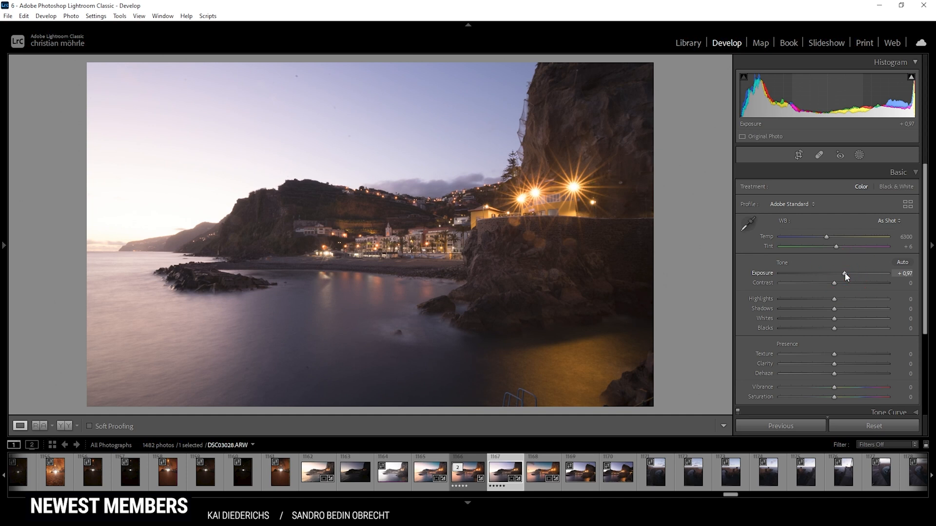
pyautogui.moveTo(110, 162)
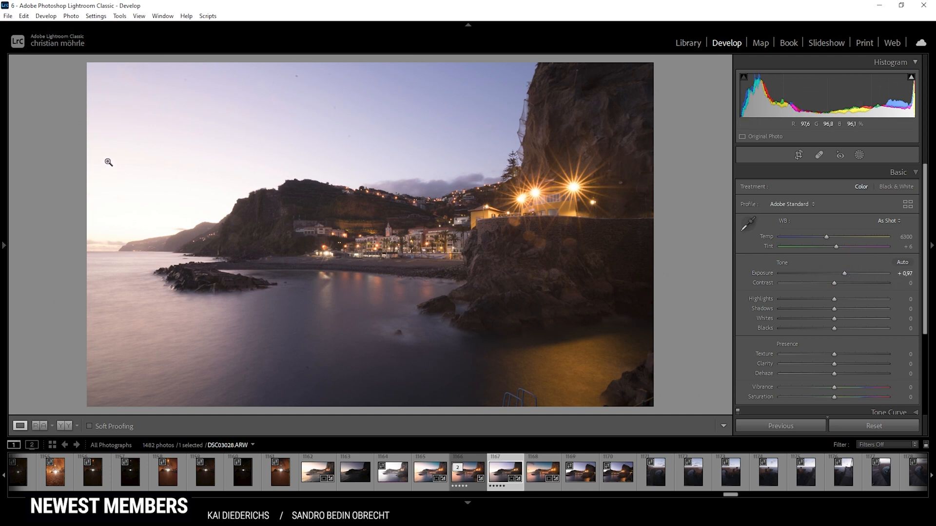
pyautogui.moveTo(144, 170)
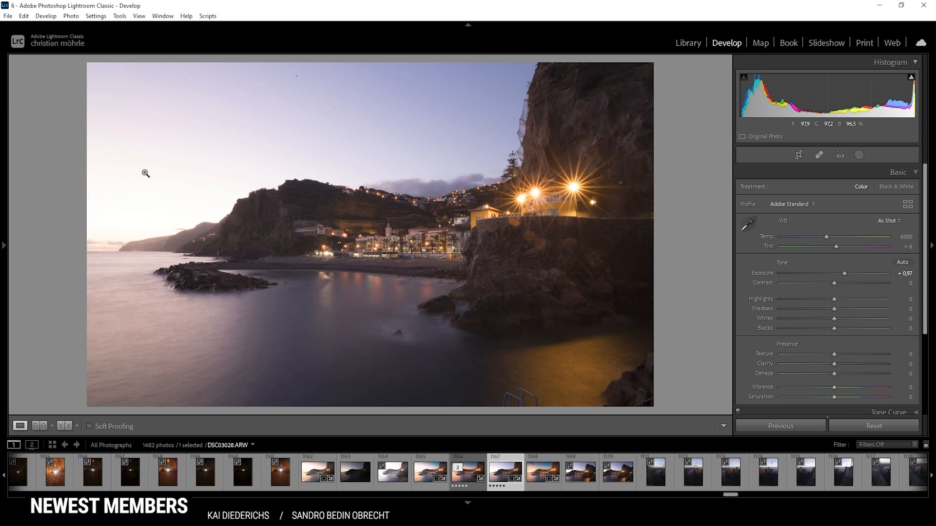
pyautogui.moveTo(833, 308)
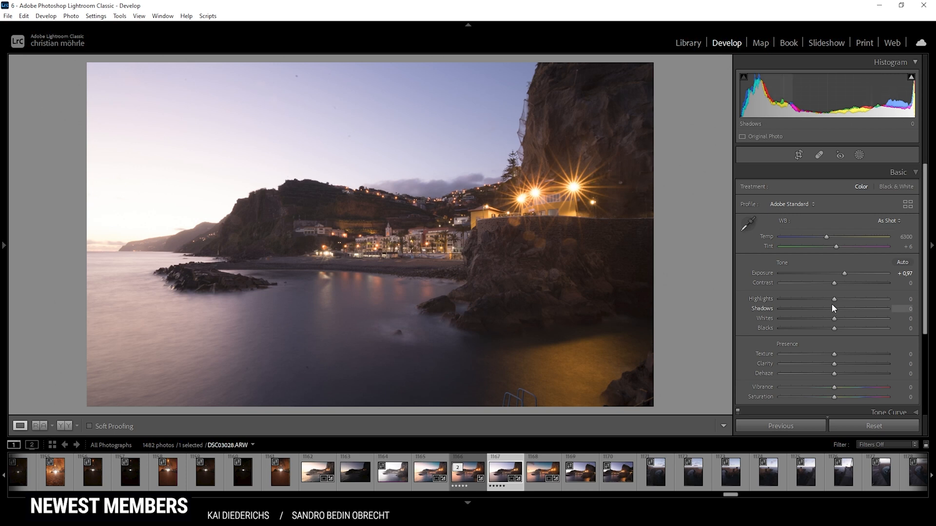
# - Set Highlights to -41, Shadows to +28 and Contrast to +8 in the Tone section
pyautogui.moveTo(833, 298); pyautogui.dragTo(819, 299)
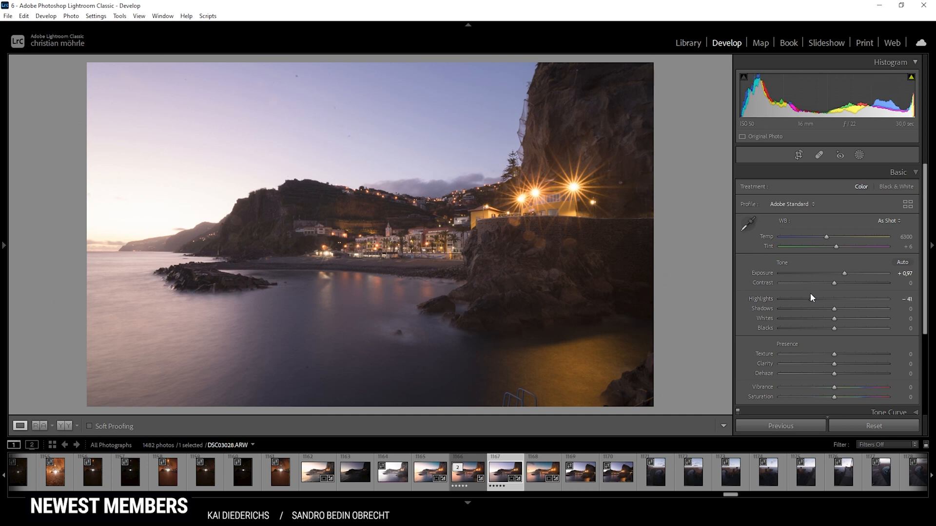
pyautogui.moveTo(807, 280)
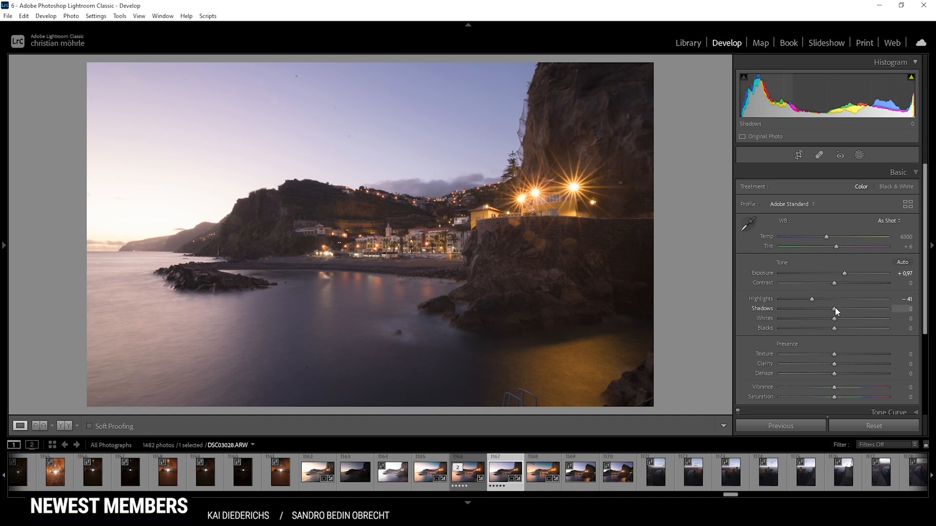
pyautogui.moveTo(836, 313); pyautogui.dragTo(841, 313)
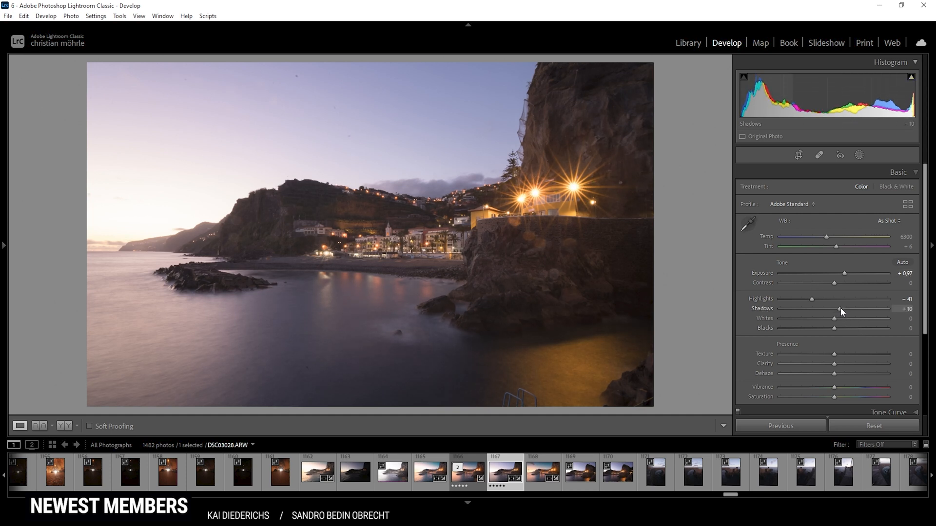
pyautogui.moveTo(837, 309); pyautogui.dragTo(846, 309)
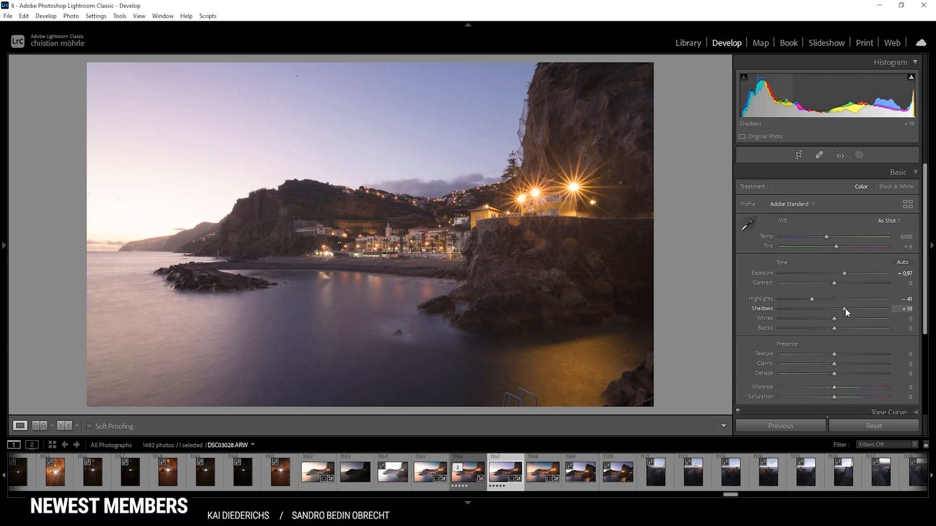
pyautogui.moveTo(844, 318); pyautogui.dragTo(849, 318)
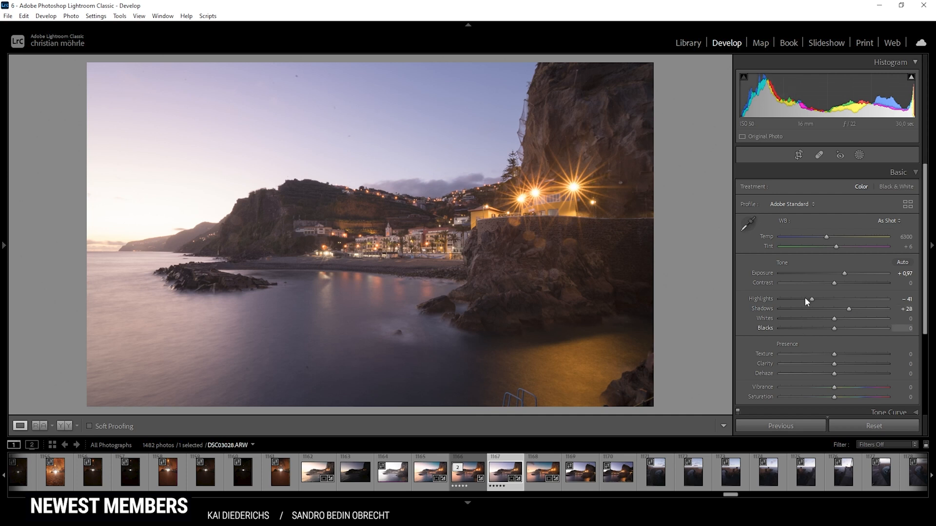
pyautogui.moveTo(796, 283)
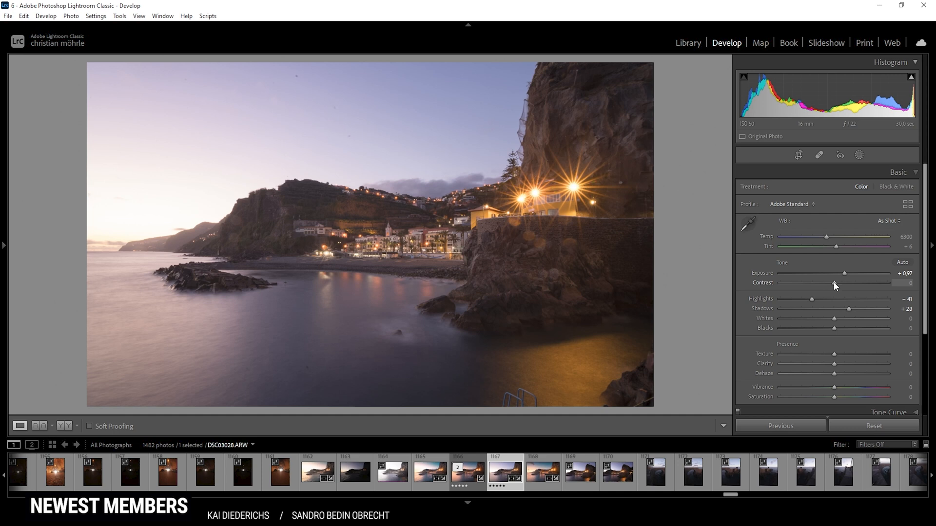
pyautogui.moveTo(834, 284); pyautogui.dragTo(836, 284)
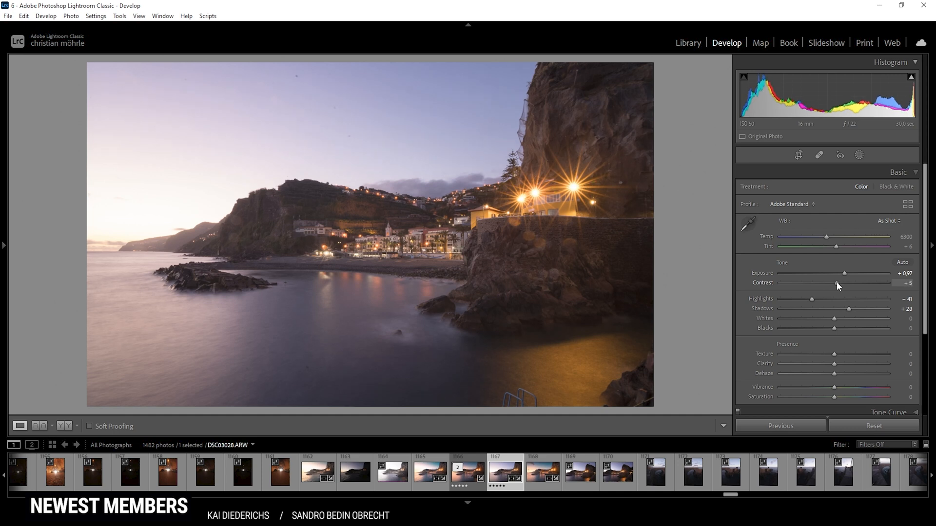
pyautogui.moveTo(835, 285); pyautogui.dragTo(838, 285)
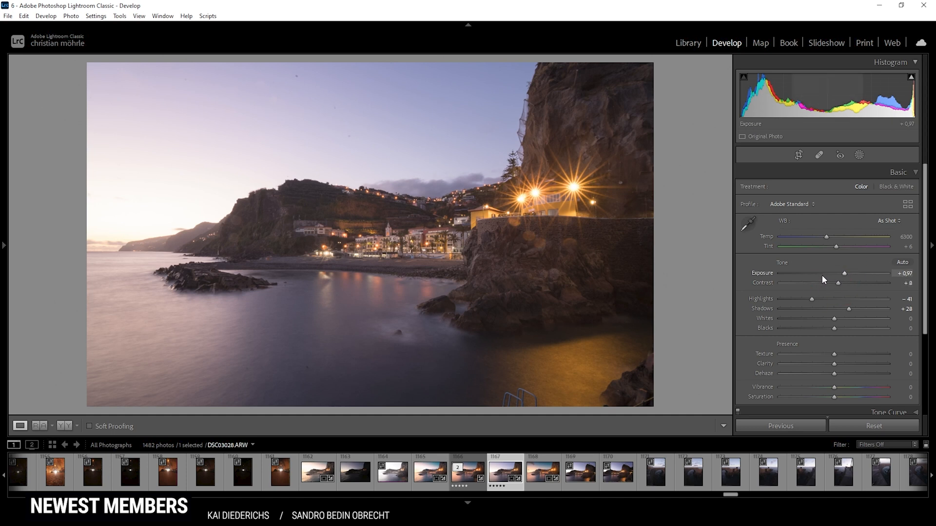
pyautogui.moveTo(795, 273)
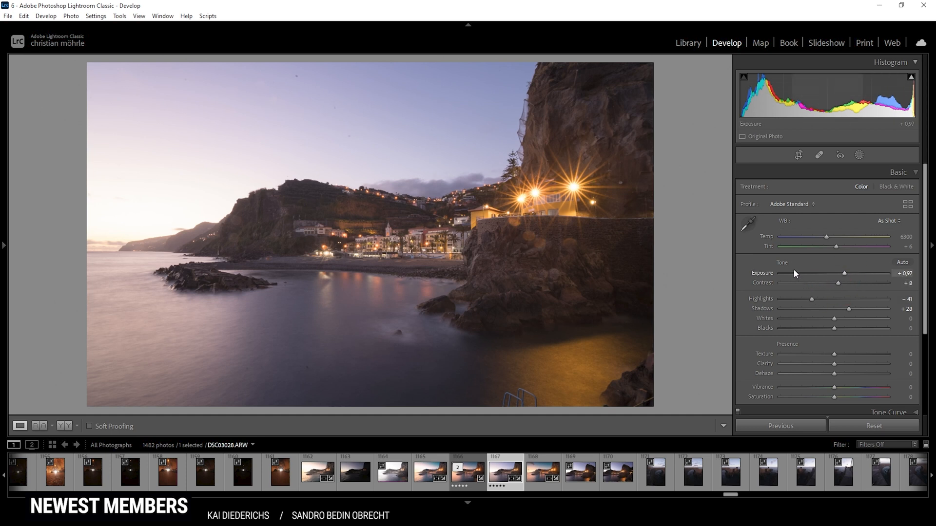
pyautogui.moveTo(778, 263)
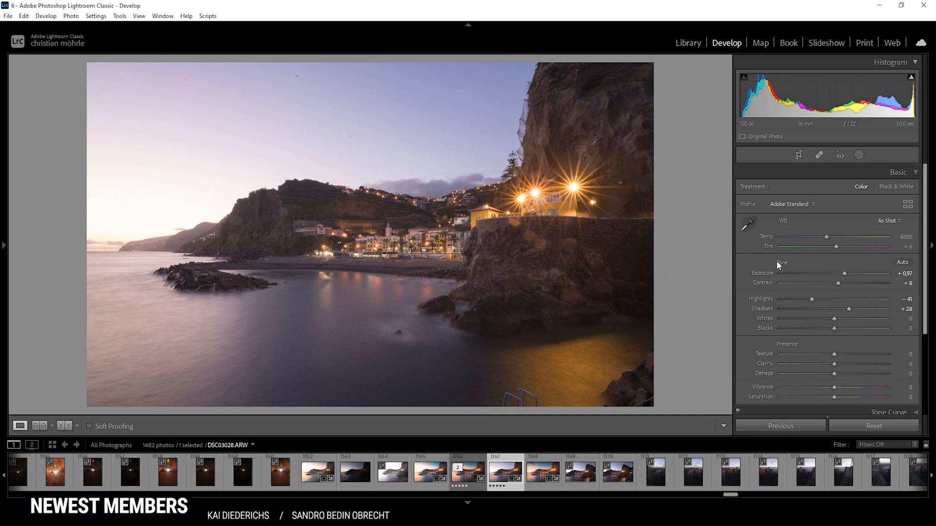
pyautogui.moveTo(841, 341)
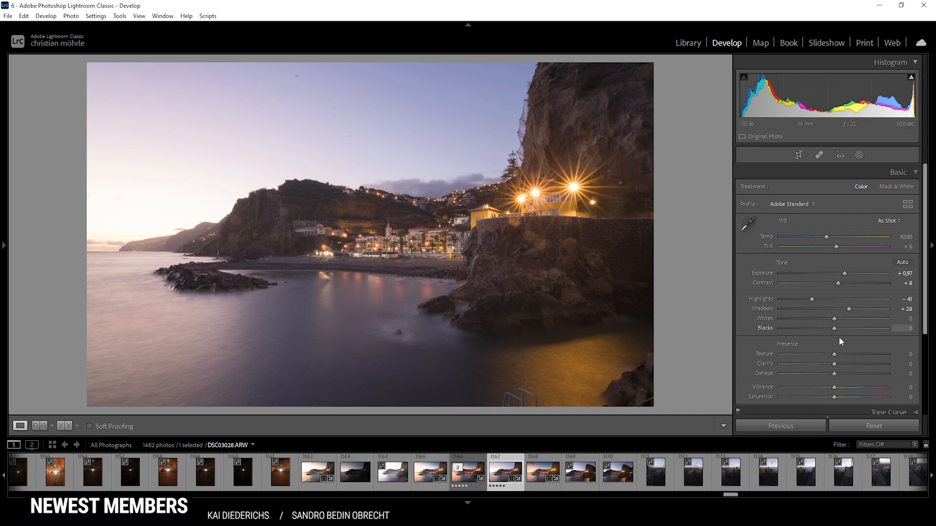
pyautogui.moveTo(837, 356)
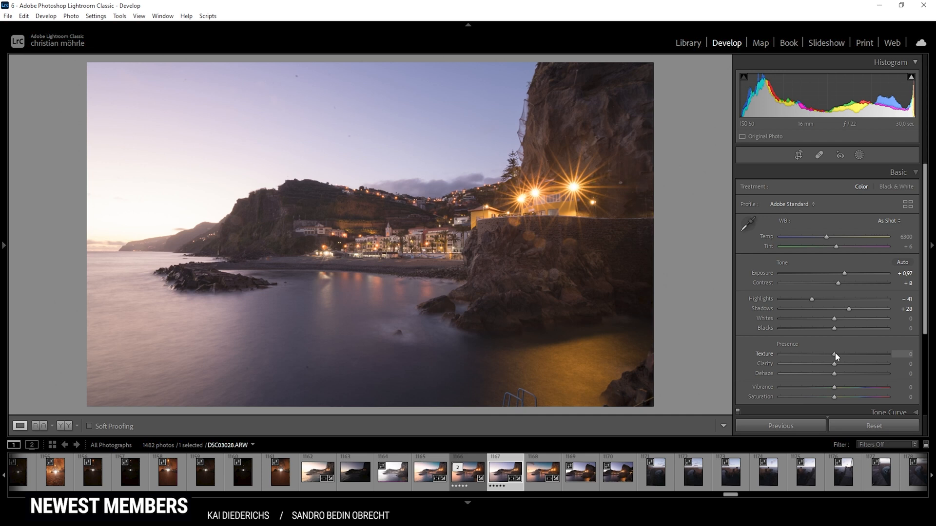
# - Set Texture and Clarity to +3 each and Vibrance to +23 in Presence
pyautogui.moveTo(835, 353); pyautogui.dragTo(836, 353)
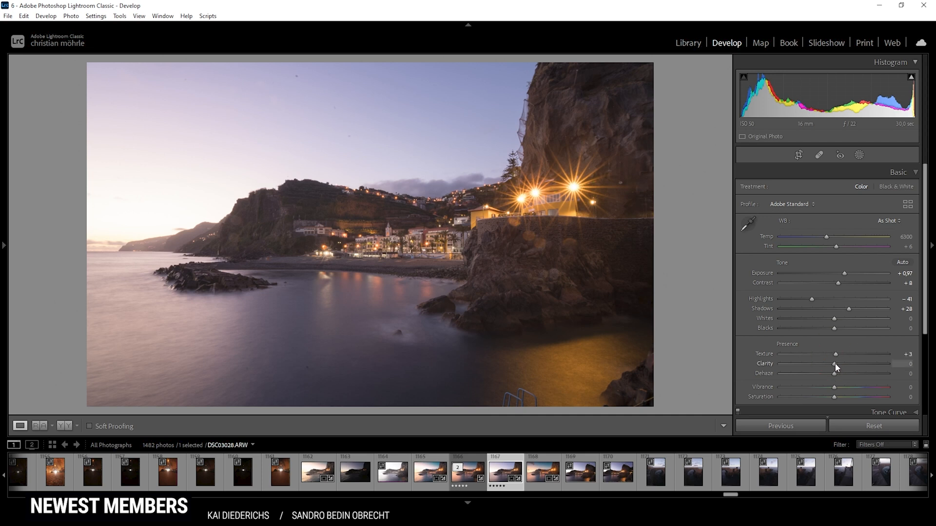
pyautogui.moveTo(834, 364); pyautogui.dragTo(837, 364)
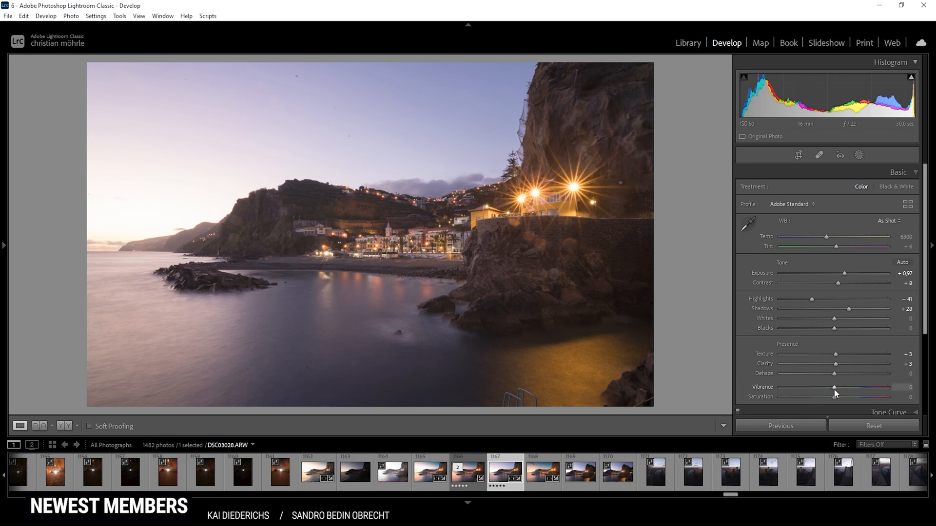
pyautogui.moveTo(834, 391); pyautogui.dragTo(838, 391)
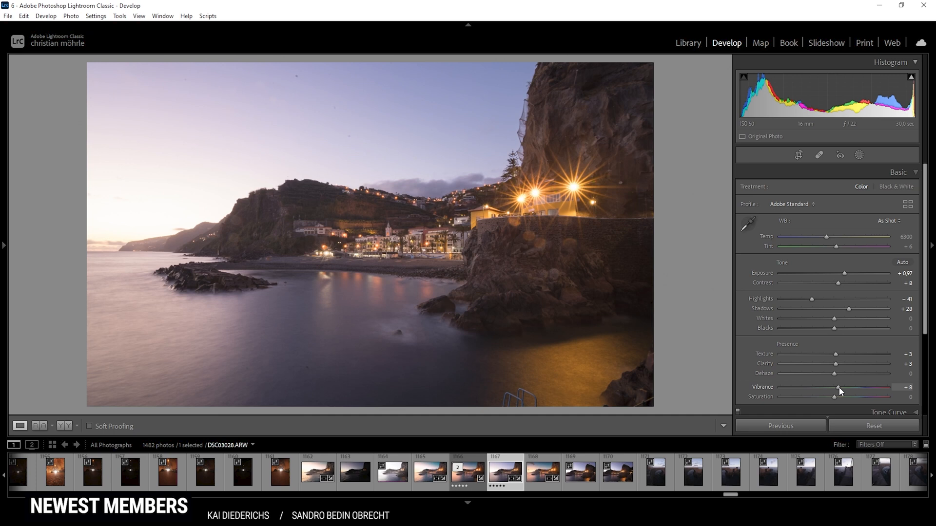
pyautogui.moveTo(835, 387); pyautogui.dragTo(845, 387)
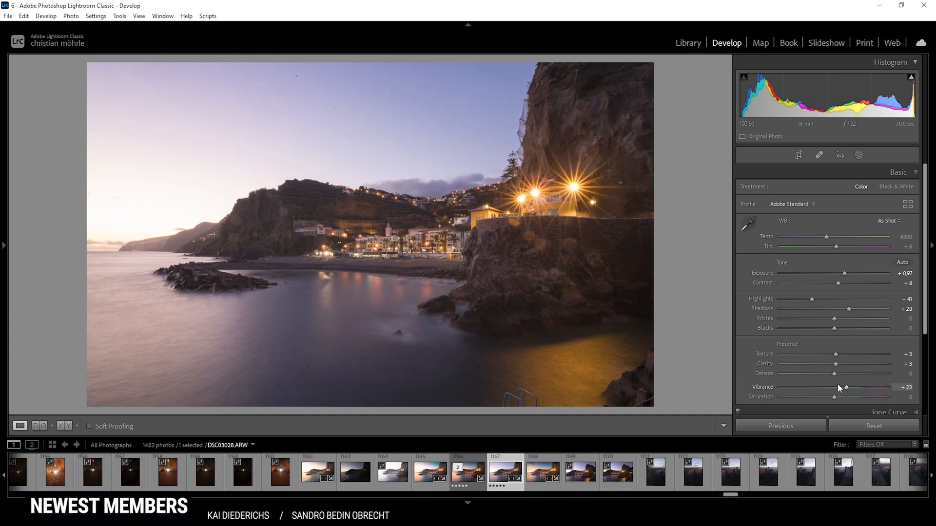
pyautogui.moveTo(441, 169)
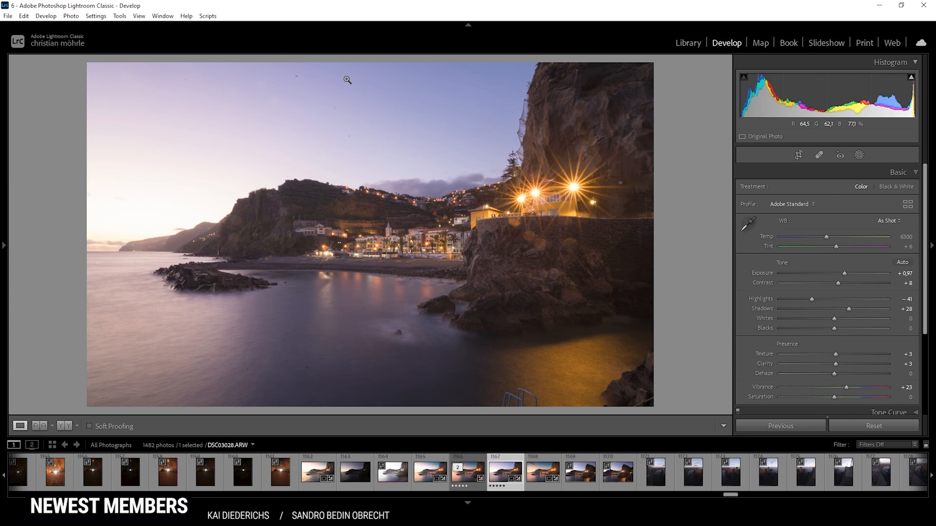
pyautogui.moveTo(350, 90)
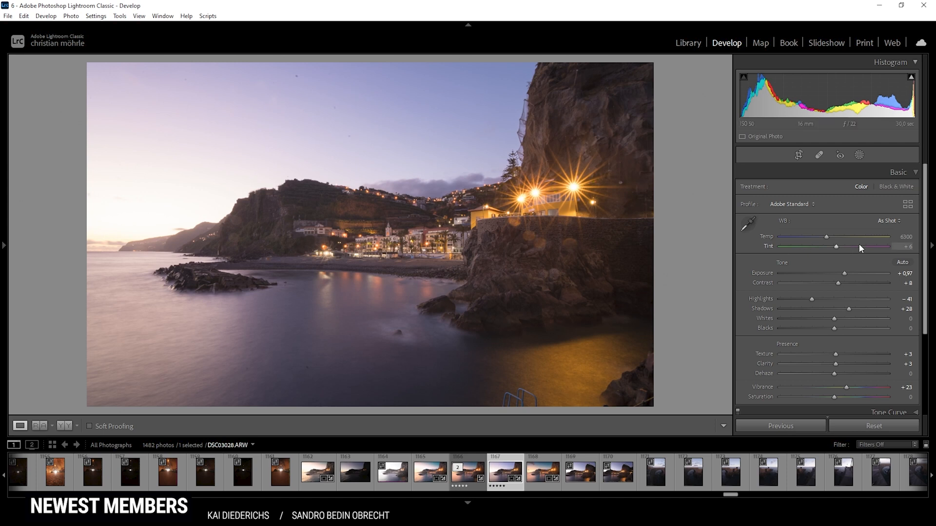
pyautogui.click(887, 220)
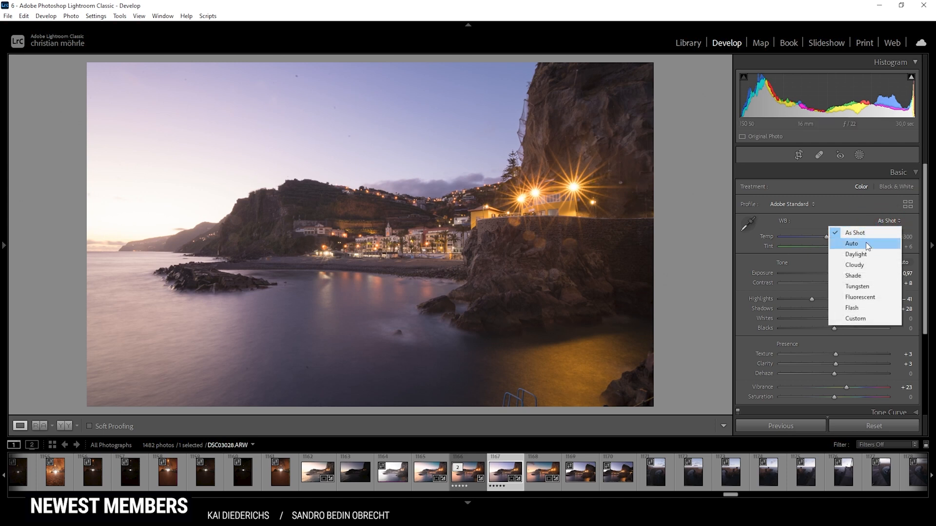
pyautogui.click(852, 244)
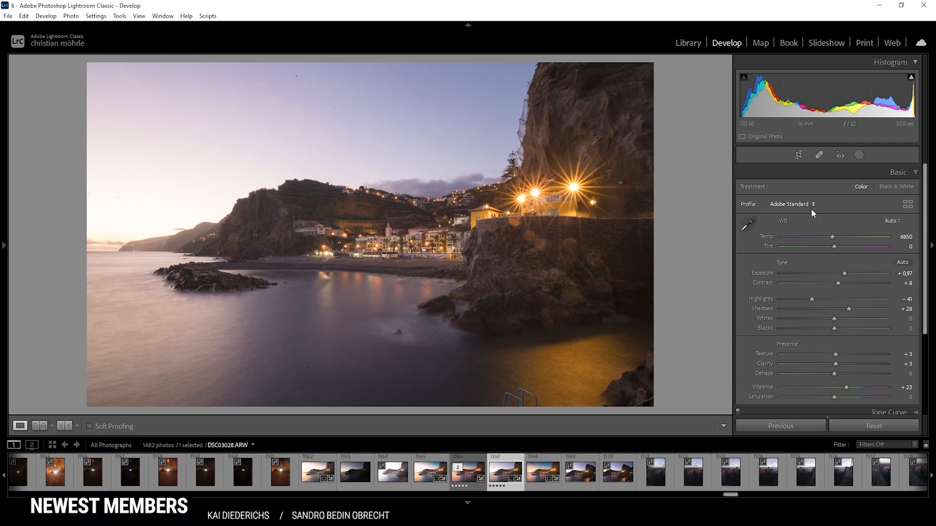
pyautogui.moveTo(768, 224)
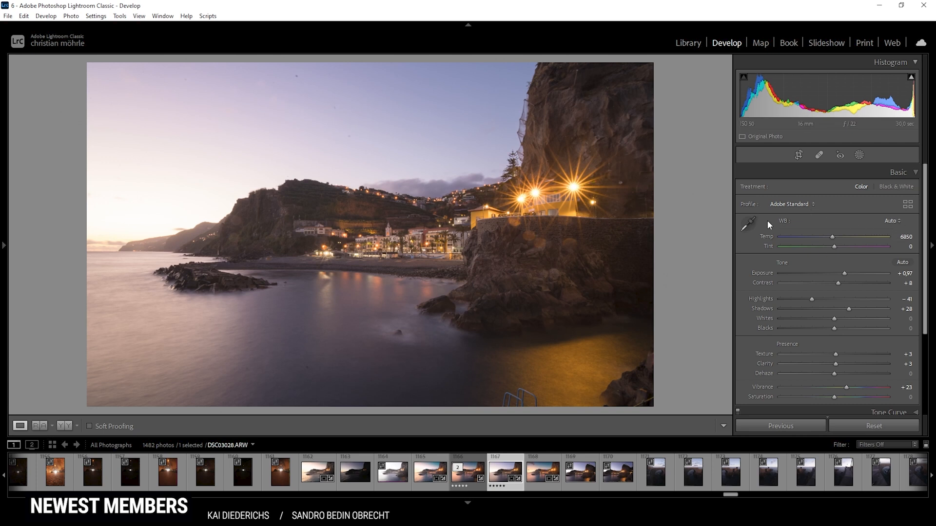
pyautogui.moveTo(308, 218)
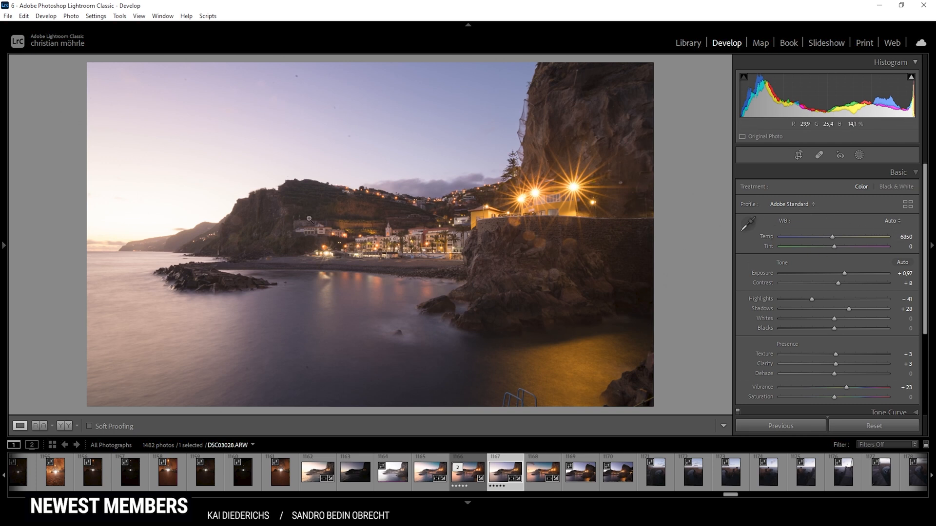
pyautogui.moveTo(338, 185)
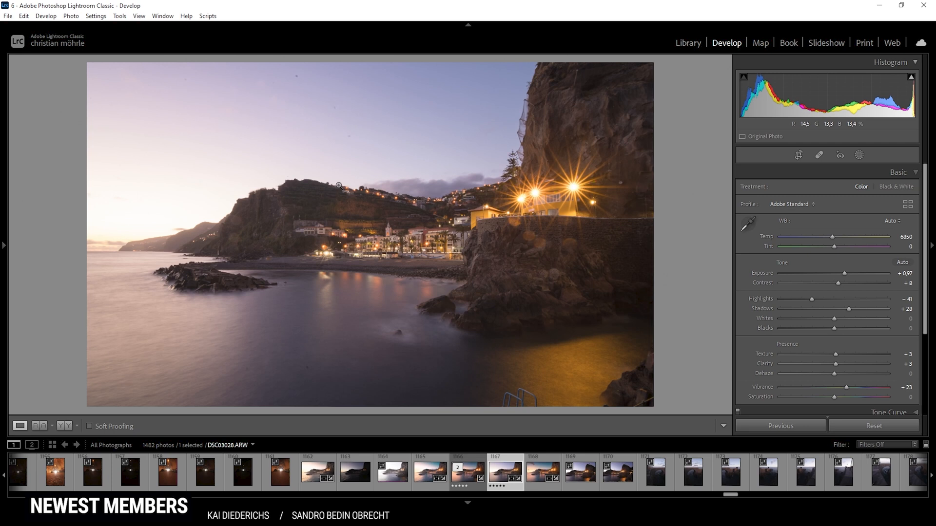
pyautogui.moveTo(890, 226)
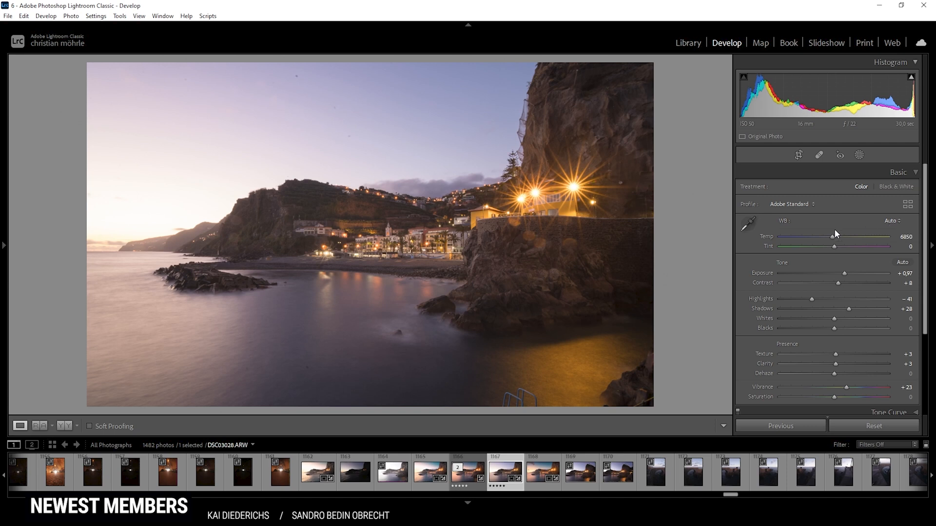
# - Create a Select Sky mask and hide the red mask overlay
pyautogui.click(858, 154)
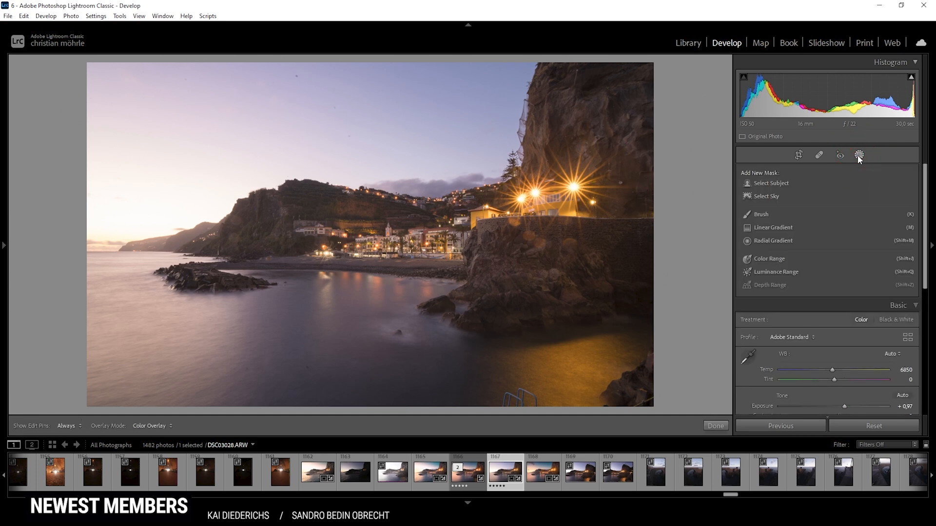
pyautogui.moveTo(280, 253)
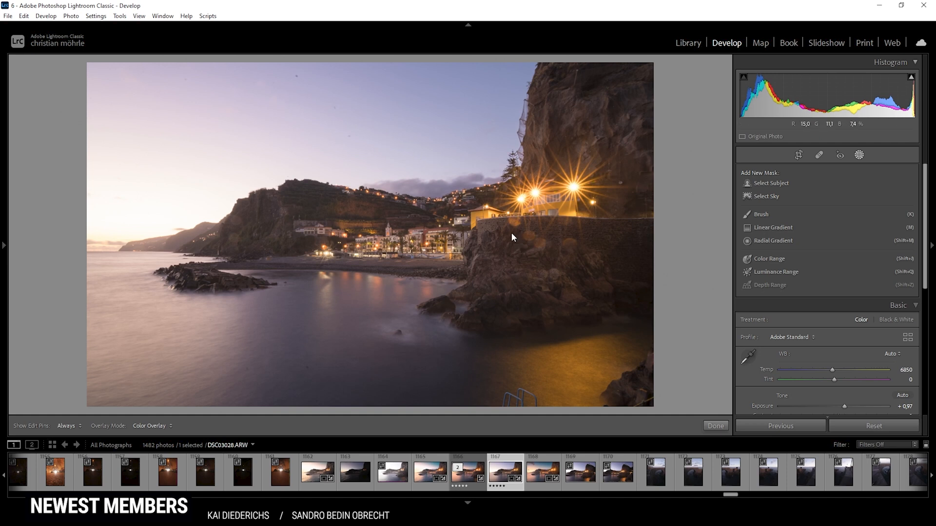
pyautogui.moveTo(515, 208)
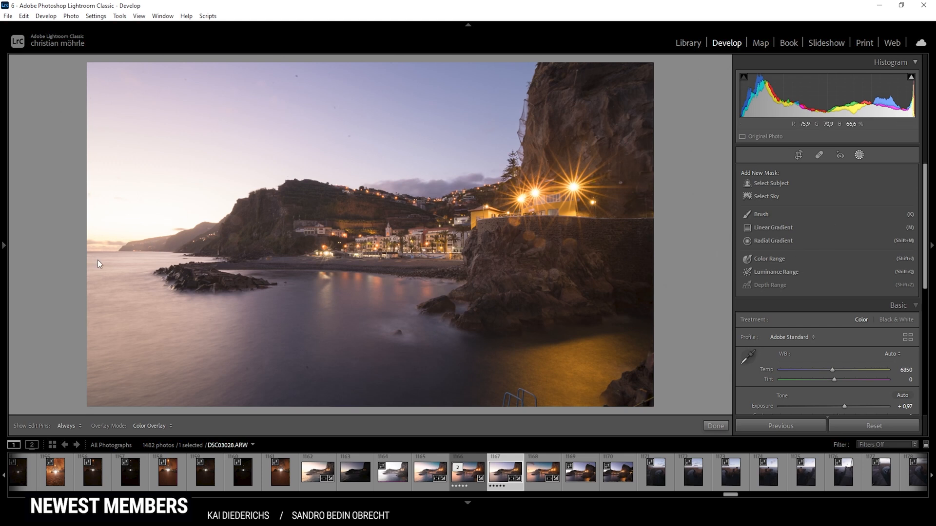
pyautogui.moveTo(189, 240)
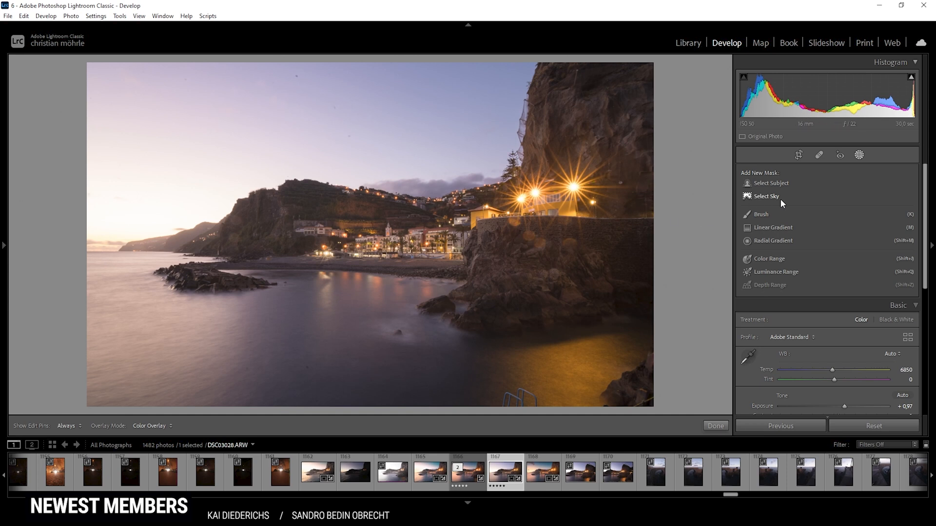
pyautogui.click(767, 196)
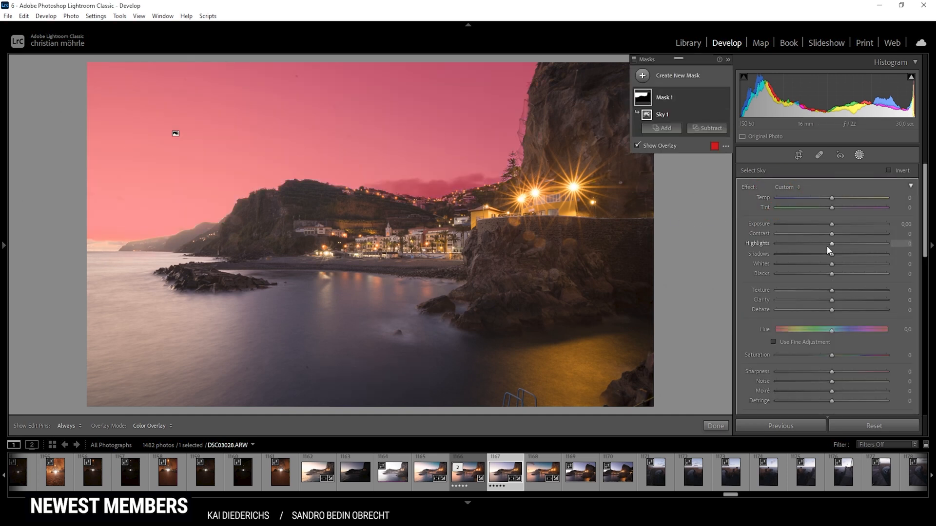
pyautogui.click(636, 147)
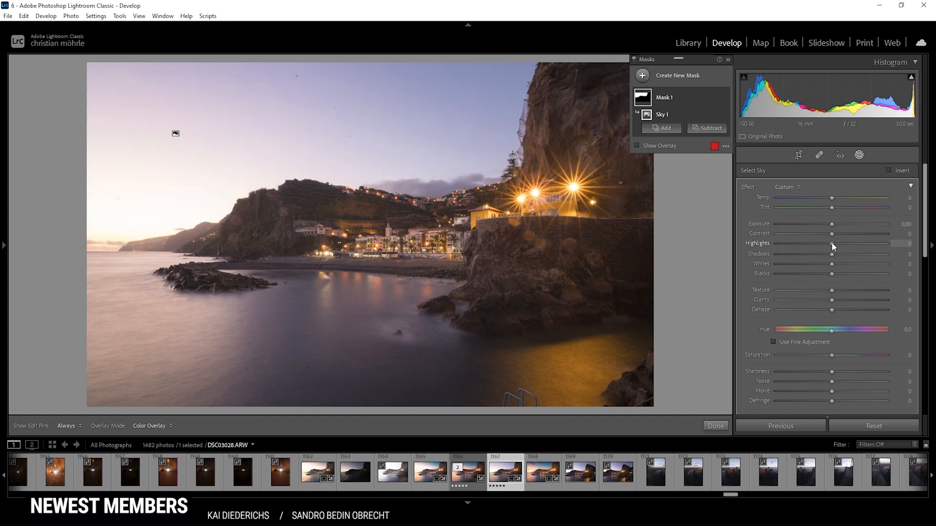
# - Within the sky mask, pull Highlights to -100 and raise Saturation to +17
pyautogui.moveTo(832, 244); pyautogui.dragTo(777, 244)
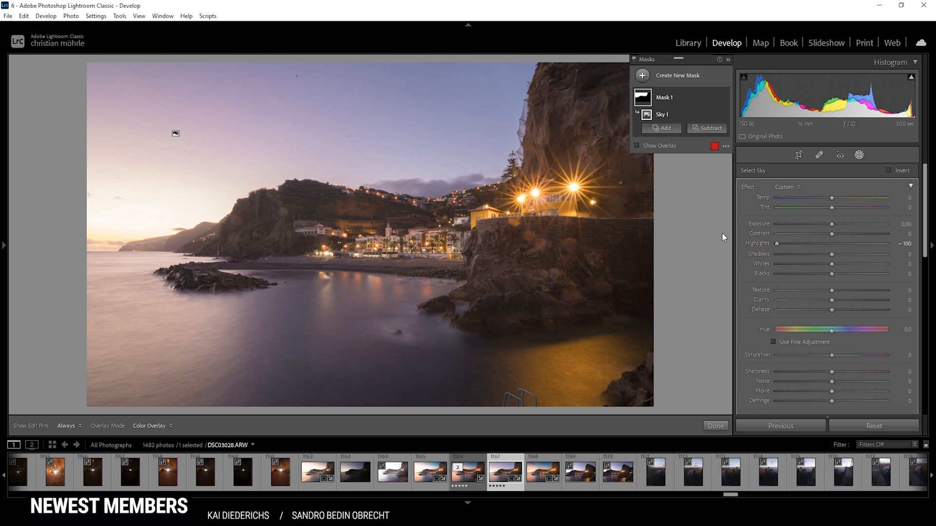
pyautogui.moveTo(784, 191)
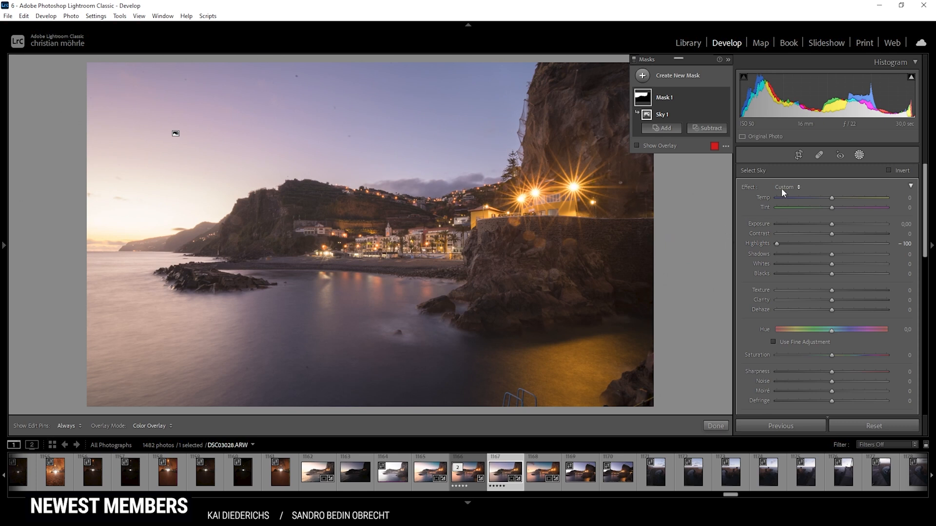
pyautogui.moveTo(201, 216)
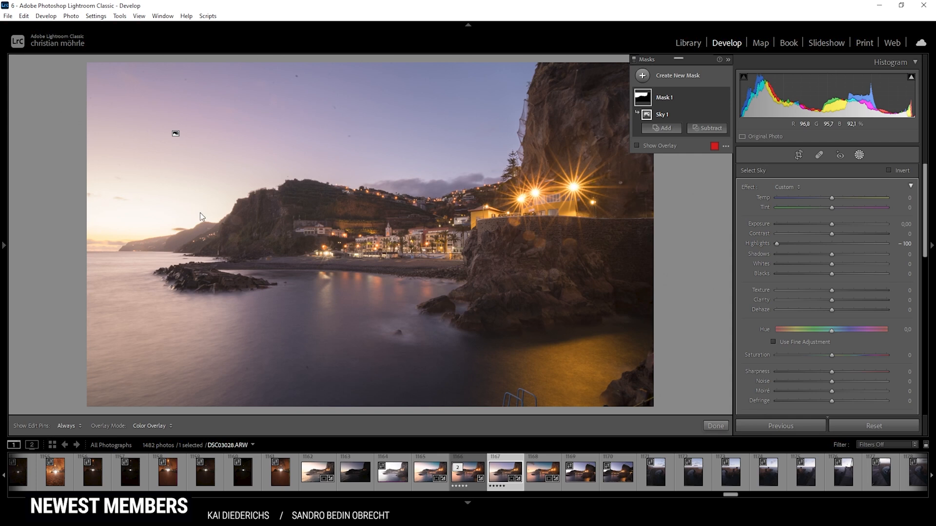
pyautogui.moveTo(236, 207)
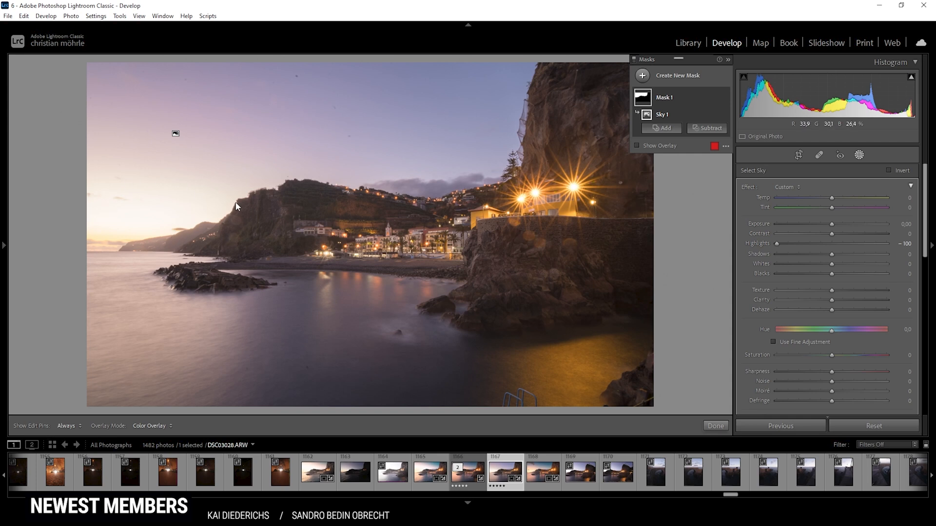
pyautogui.moveTo(194, 205)
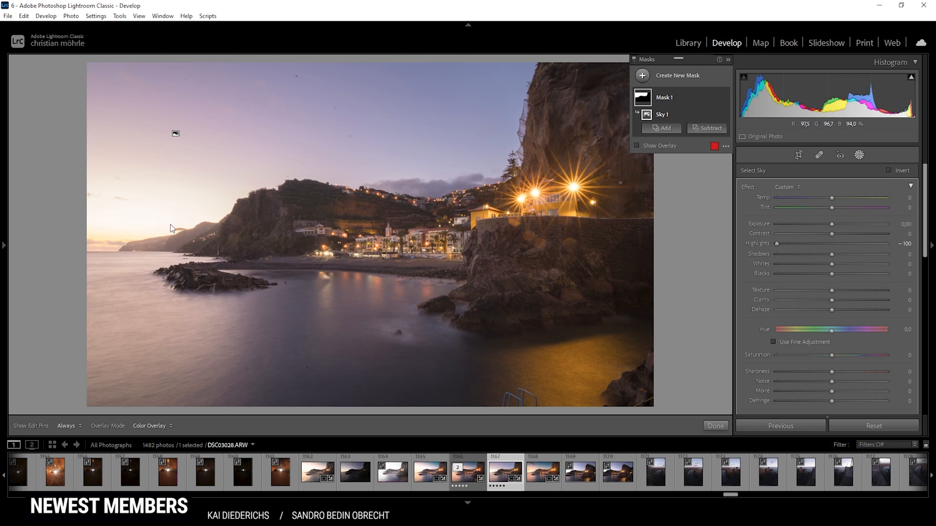
pyautogui.moveTo(249, 220)
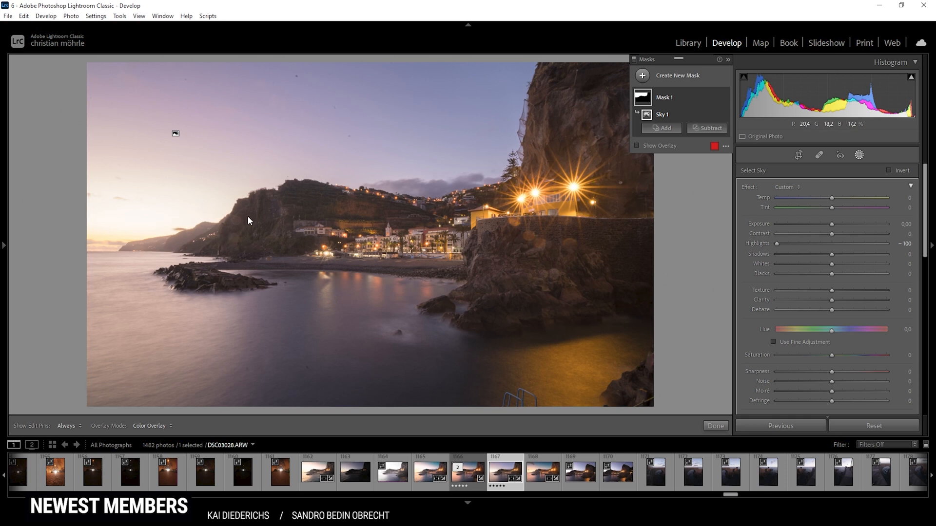
pyautogui.moveTo(182, 198)
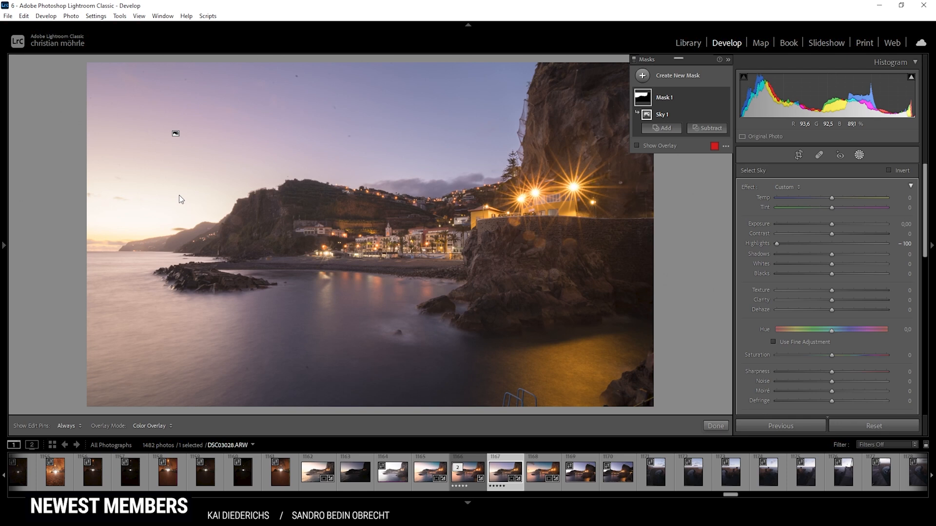
pyautogui.moveTo(339, 199)
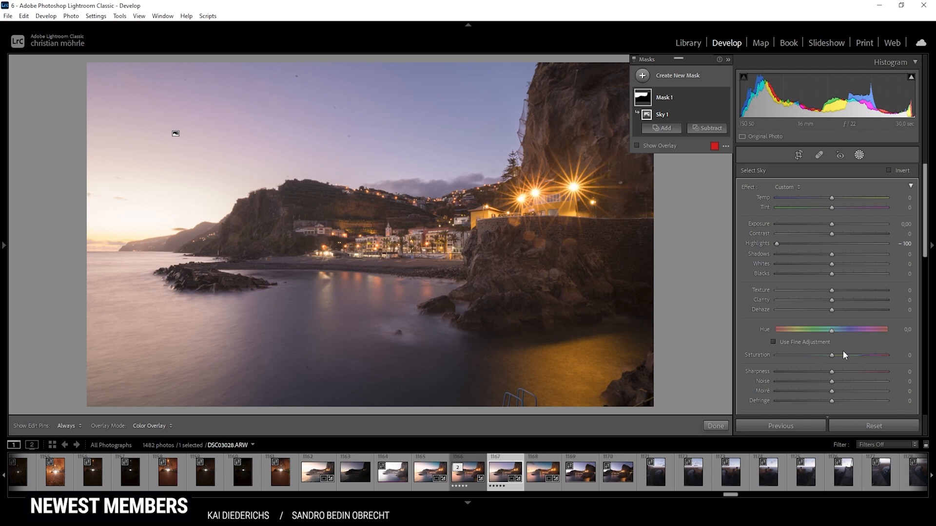
pyautogui.moveTo(832, 355); pyautogui.dragTo(837, 355)
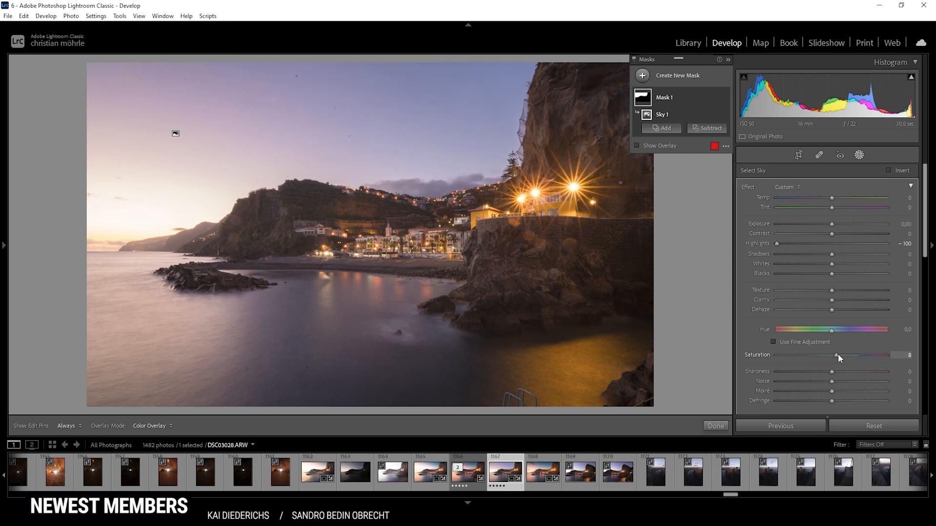
pyautogui.moveTo(835, 355); pyautogui.dragTo(843, 355)
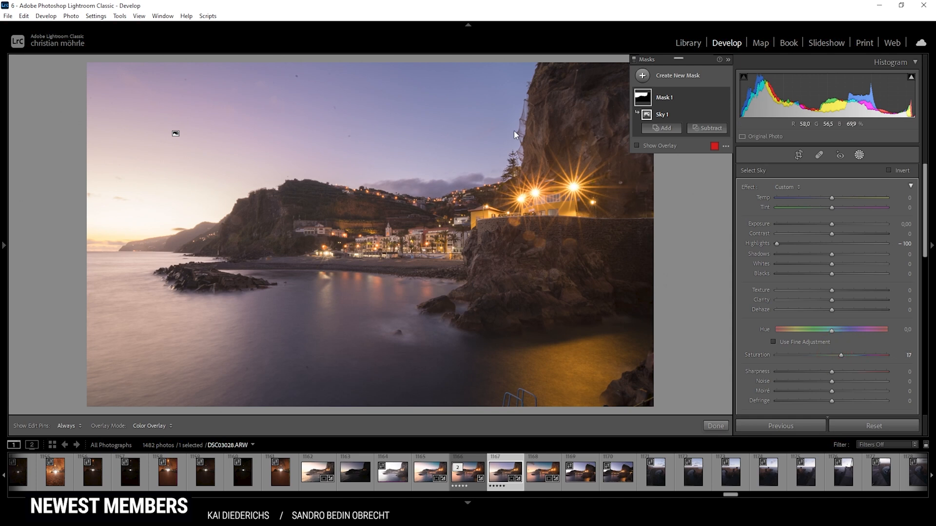
pyautogui.moveTo(121, 94)
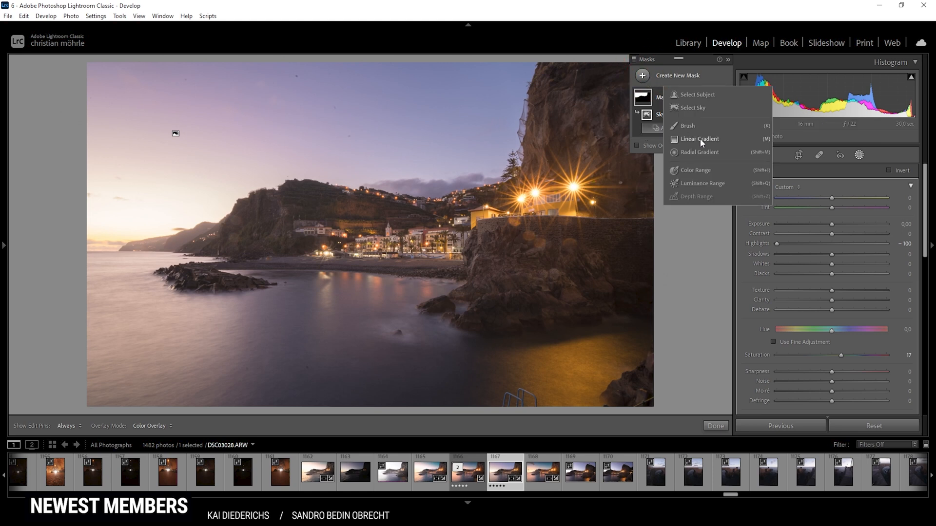
# - Add a linear gradient mask over the sky and brush-refine it at the right-hand cliff
pyautogui.click(701, 138)
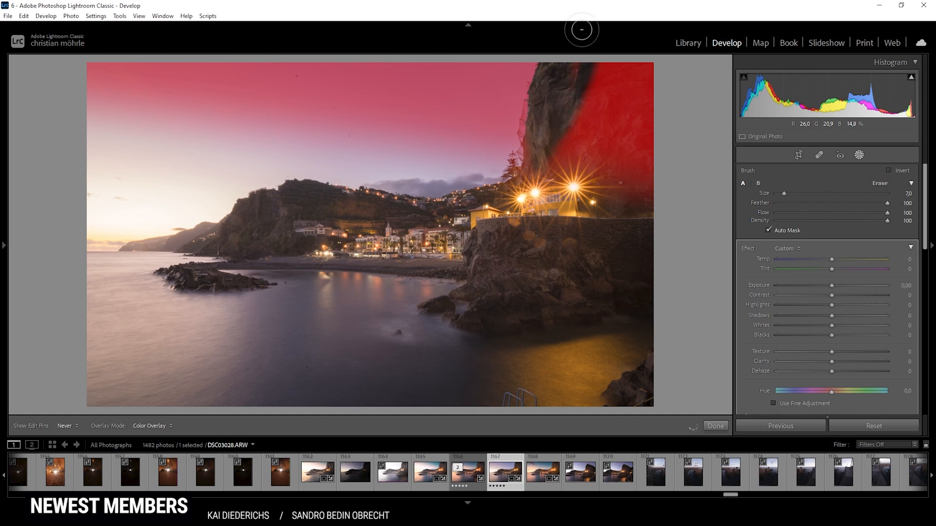
pyautogui.moveTo(582, 30); pyautogui.dragTo(569, 114)
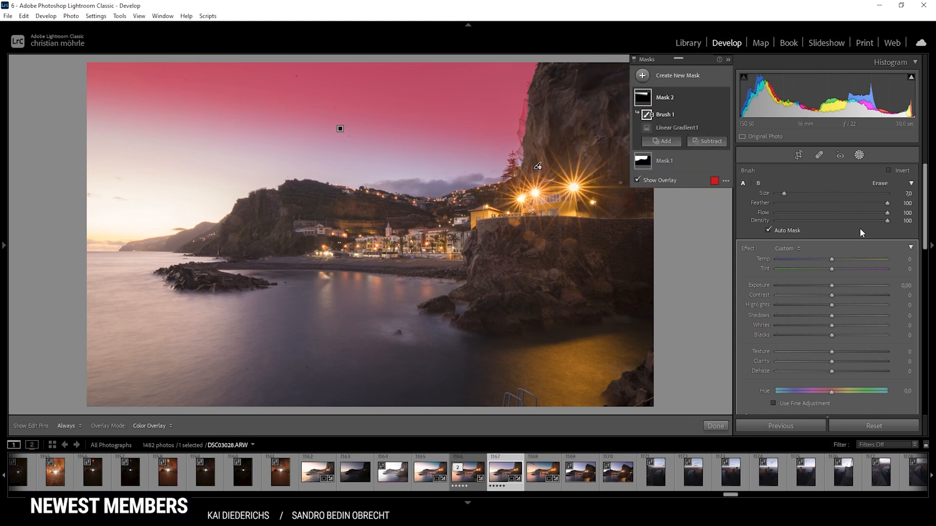
# - Lower the second mask's Exposure to about -1.31 and reselect its gradient component
pyautogui.moveTo(847, 286); pyautogui.dragTo(825, 286)
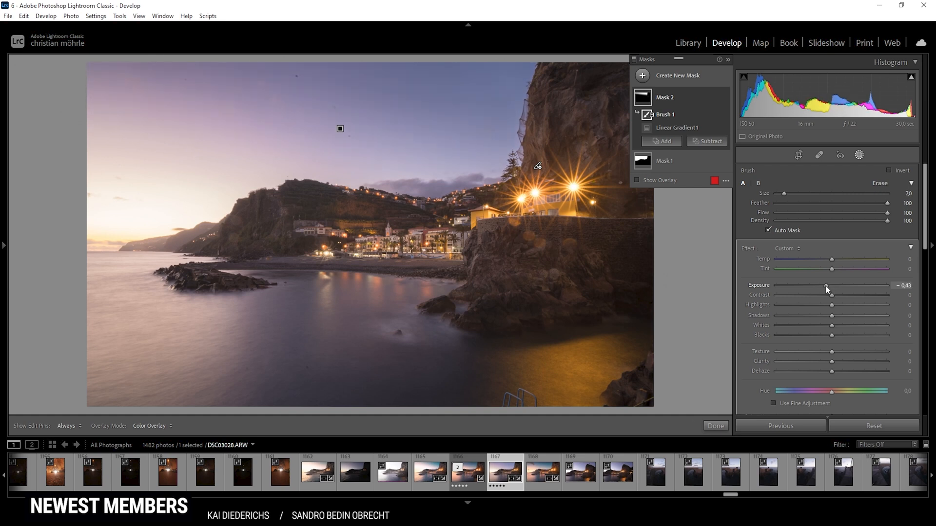
pyautogui.moveTo(826, 289); pyautogui.dragTo(821, 290)
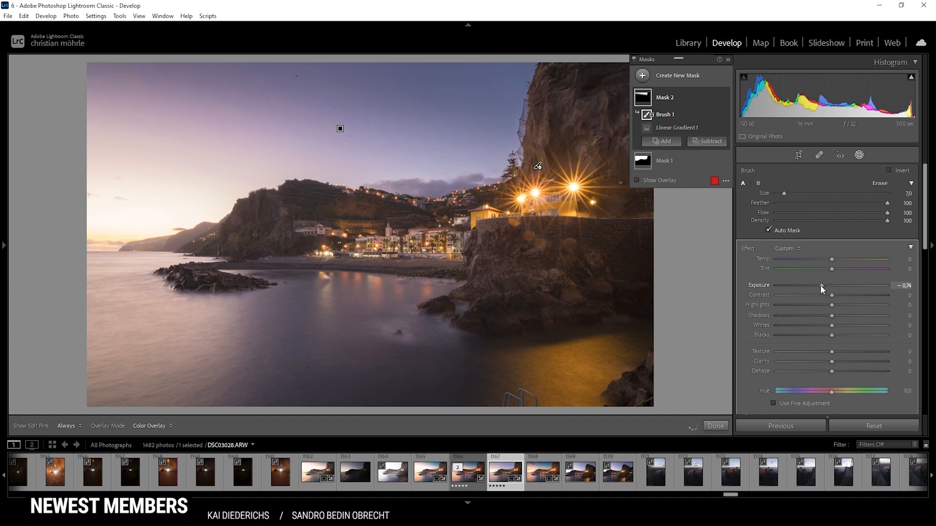
pyautogui.moveTo(823, 290); pyautogui.dragTo(818, 289)
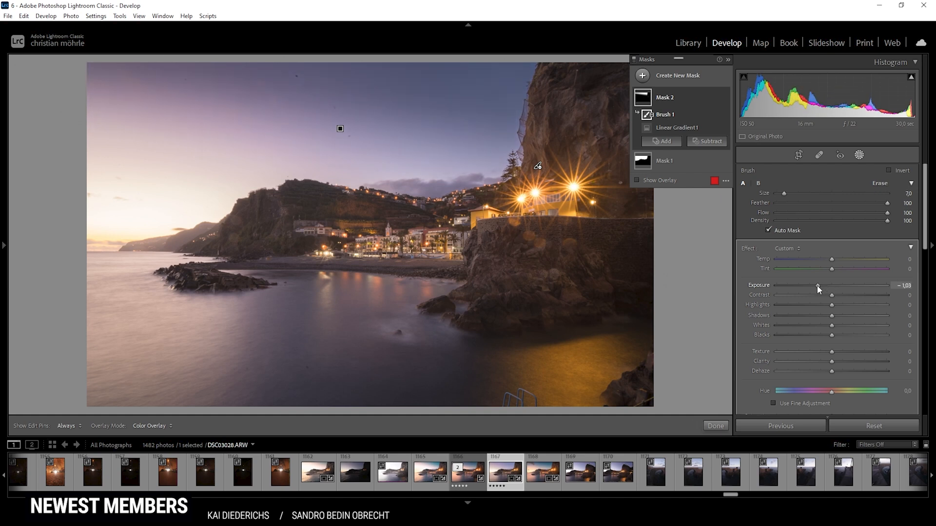
pyautogui.moveTo(821, 293); pyautogui.dragTo(817, 293)
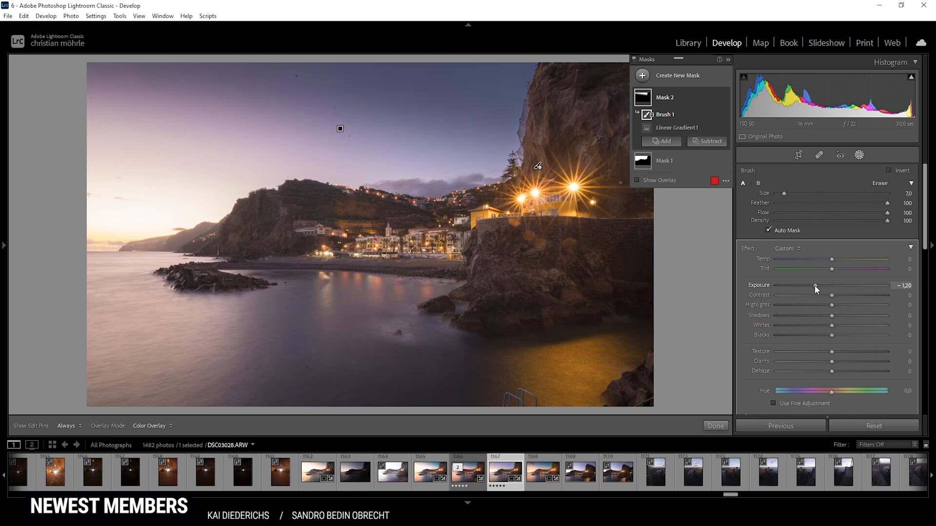
pyautogui.moveTo(830, 286); pyautogui.dragTo(815, 286)
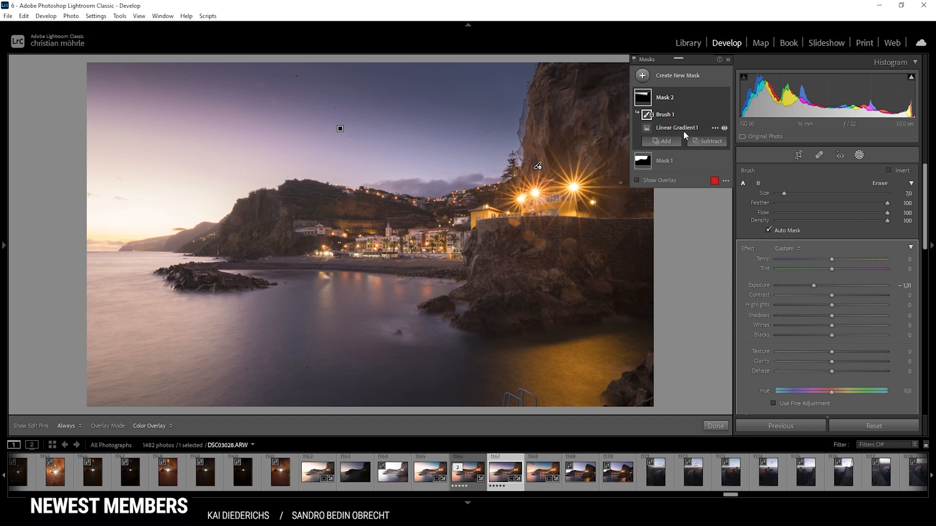
pyautogui.click(676, 127)
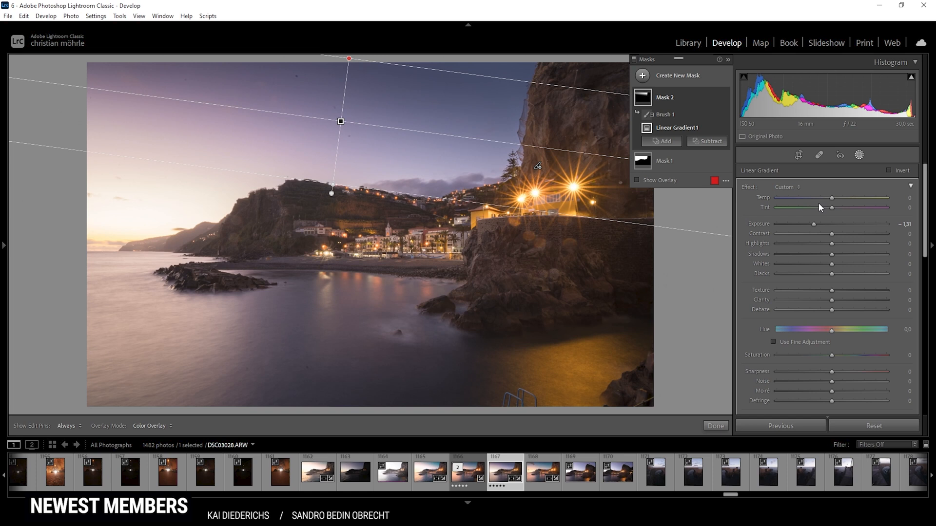
pyautogui.moveTo(702, 83)
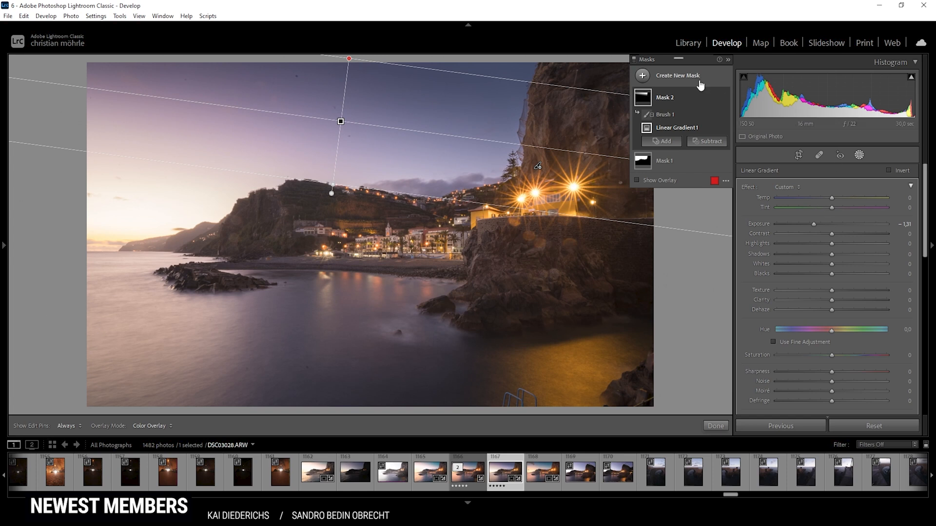
# - Add a radial gradient mask on the left sky with Blacks +100 and Highlights -100
pyautogui.click(679, 76)
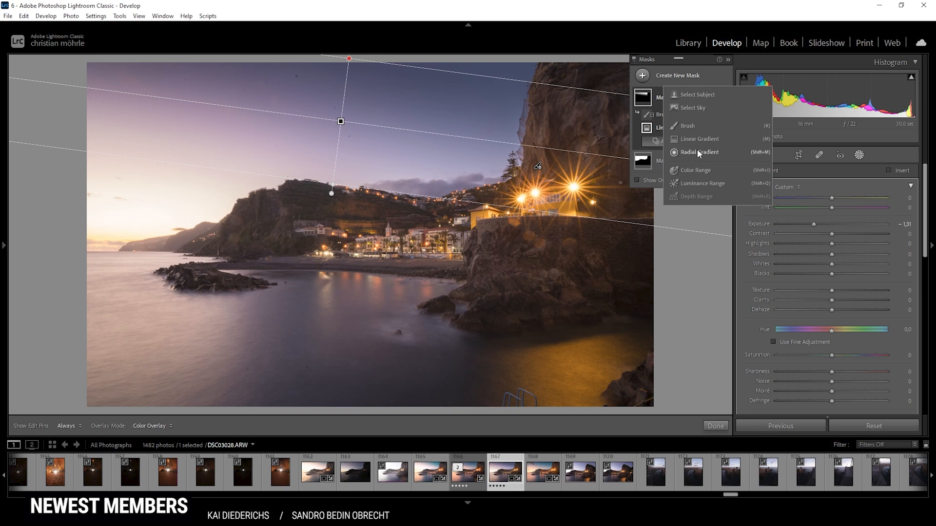
pyautogui.click(700, 152)
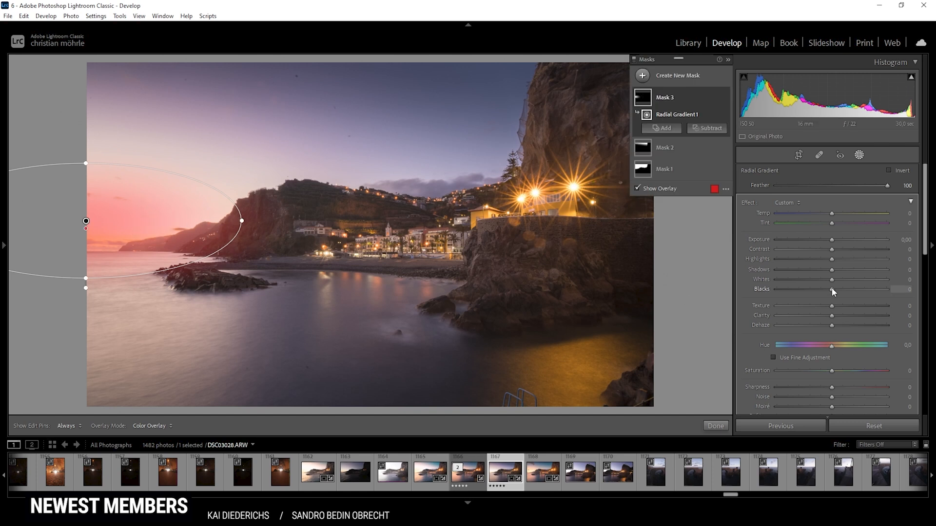
pyautogui.moveTo(831, 289); pyautogui.dragTo(870, 290)
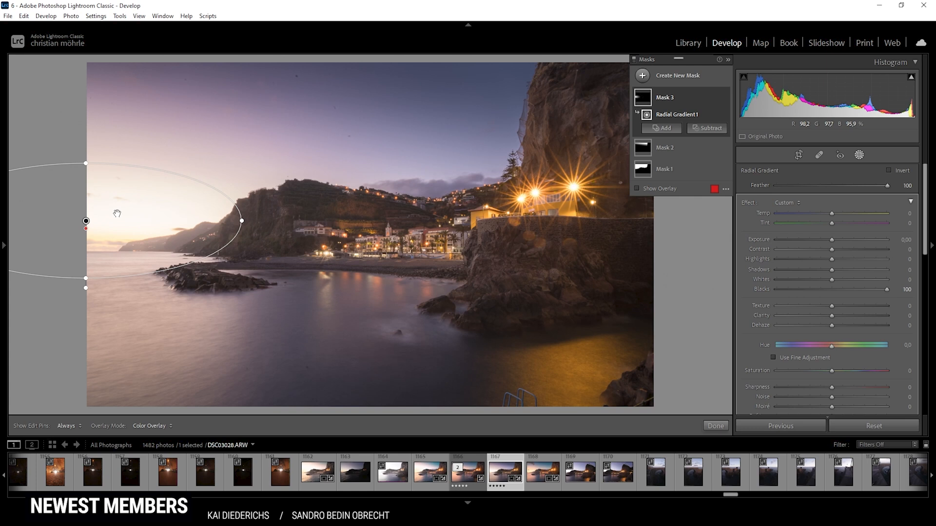
pyautogui.moveTo(567, 237)
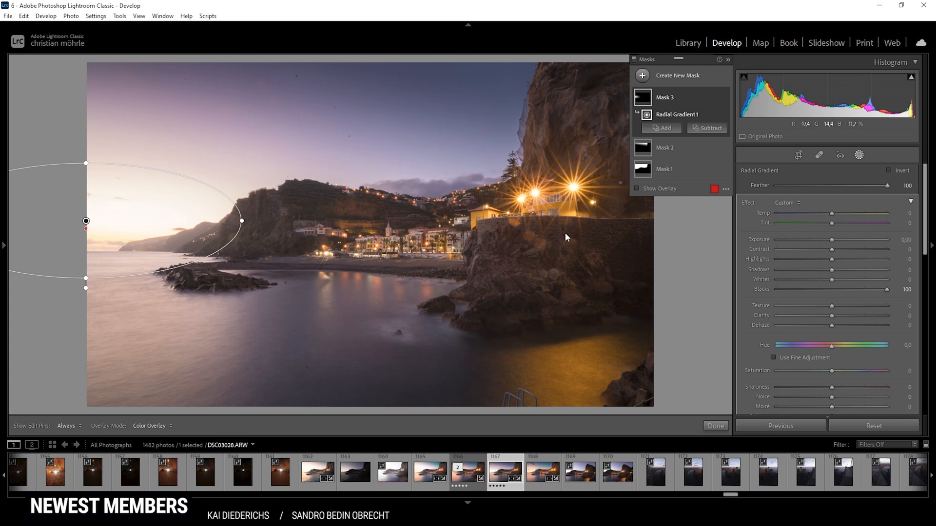
pyautogui.moveTo(832, 258); pyautogui.dragTo(776, 259)
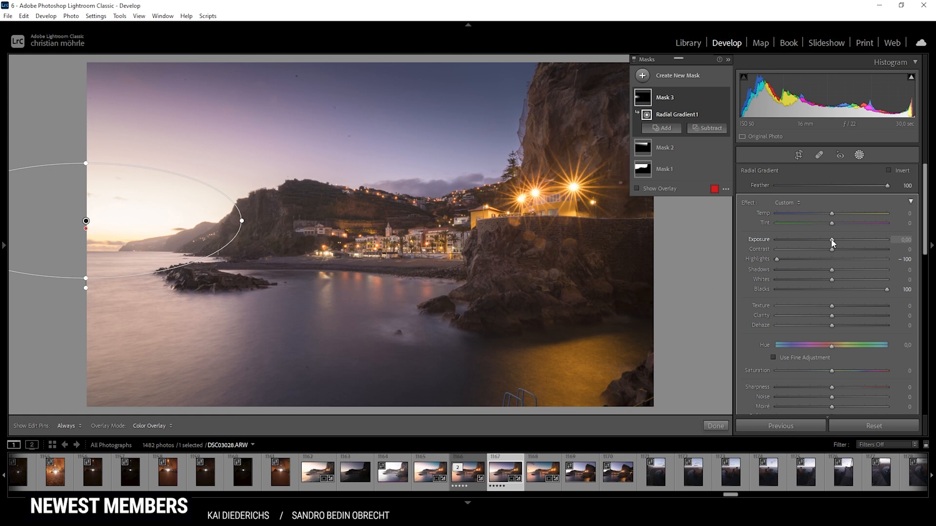
# - Set the radial mask's Exposure to -1.66 and Temperature to +33
pyautogui.moveTo(832, 230); pyautogui.dragTo(815, 230)
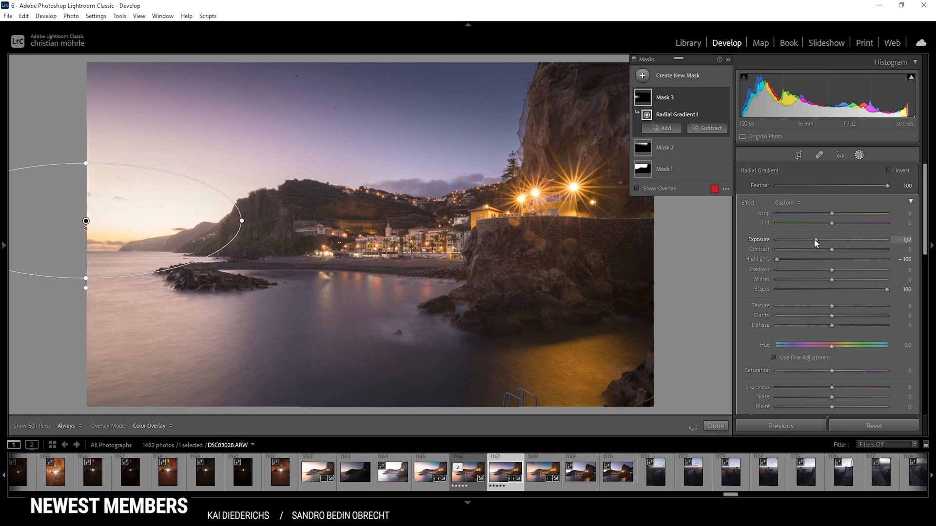
pyautogui.moveTo(829, 240); pyautogui.dragTo(817, 240)
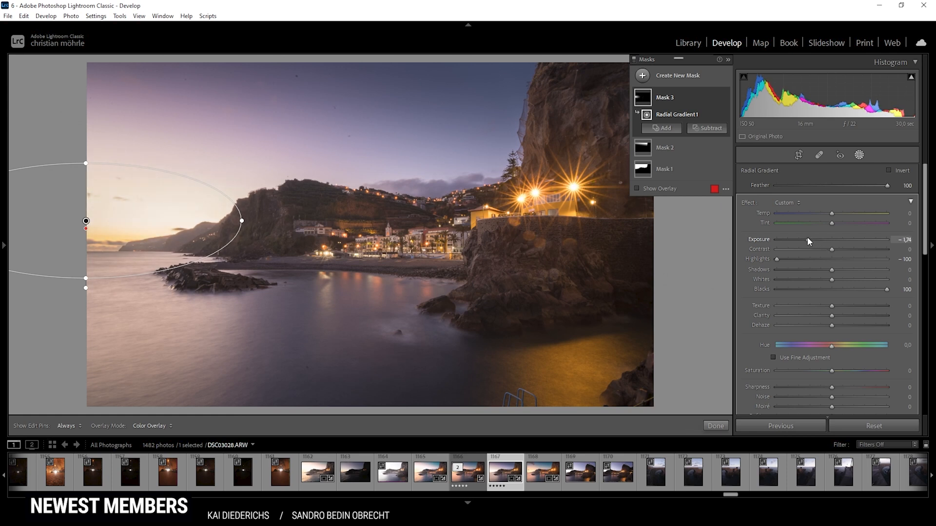
pyautogui.moveTo(835, 240); pyautogui.dragTo(837, 240)
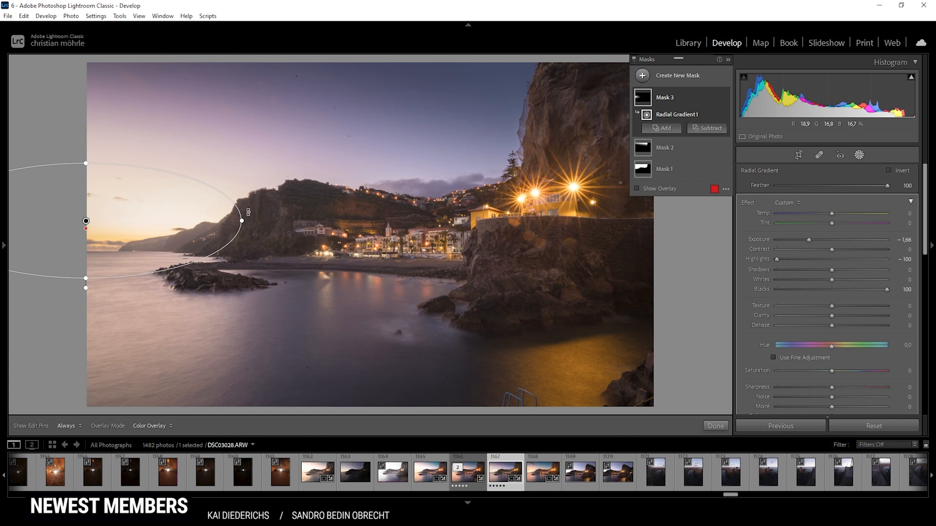
pyautogui.moveTo(96, 151)
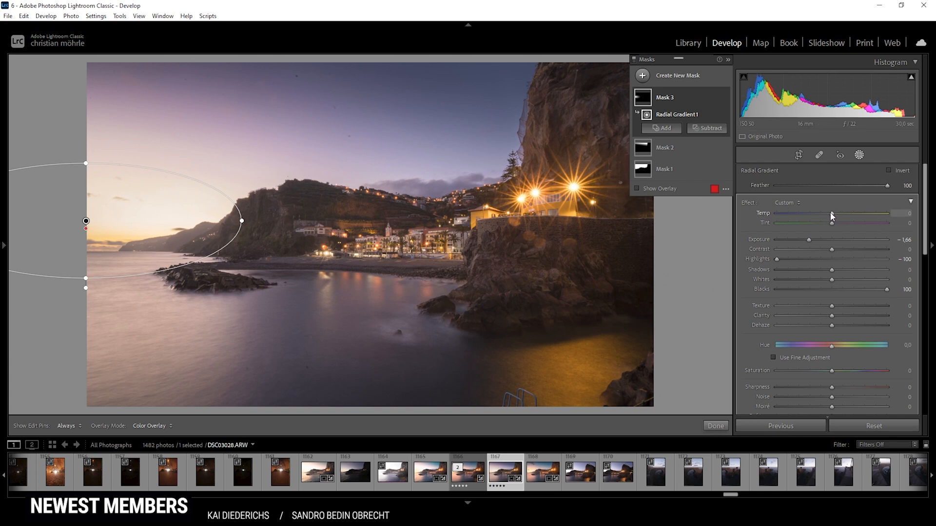
pyautogui.moveTo(832, 214); pyautogui.dragTo(835, 214)
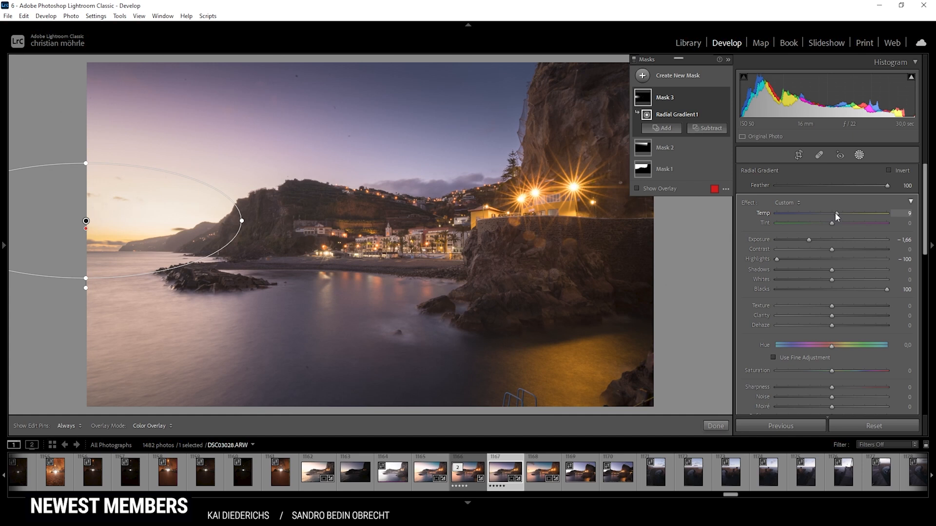
pyautogui.moveTo(836, 213); pyautogui.dragTo(839, 213)
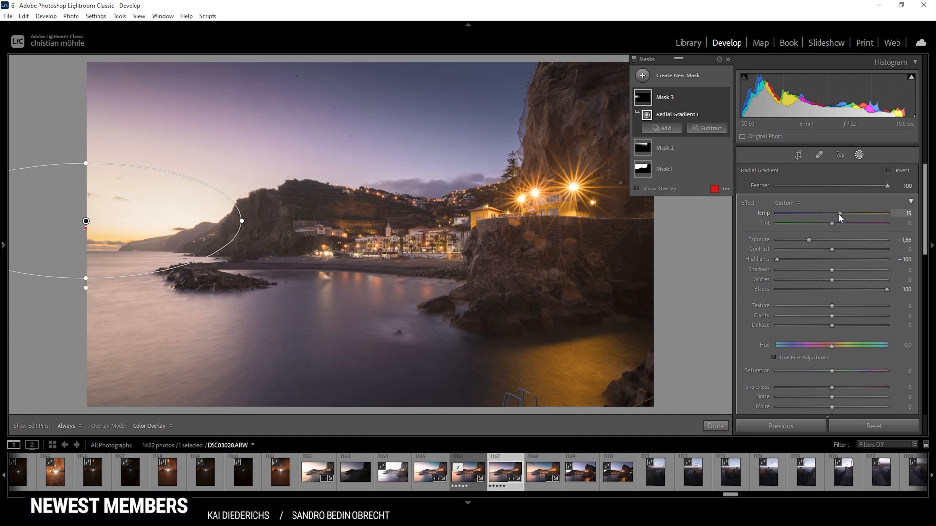
pyautogui.moveTo(838, 213); pyautogui.dragTo(846, 214)
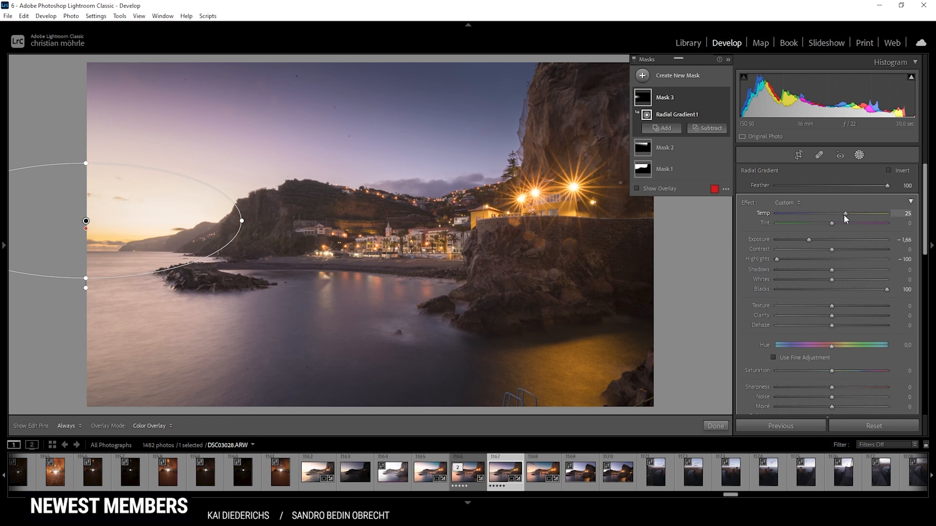
pyautogui.moveTo(844, 214); pyautogui.dragTo(849, 213)
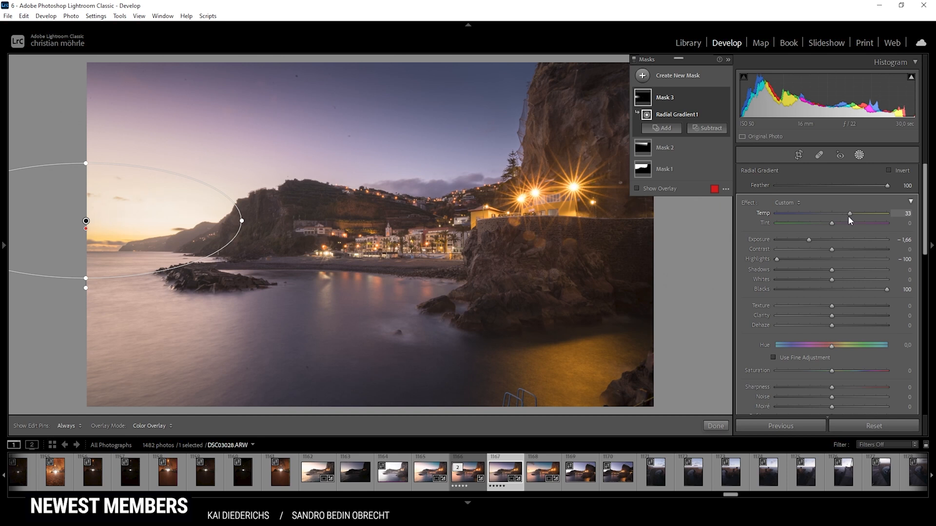
pyautogui.moveTo(830, 204)
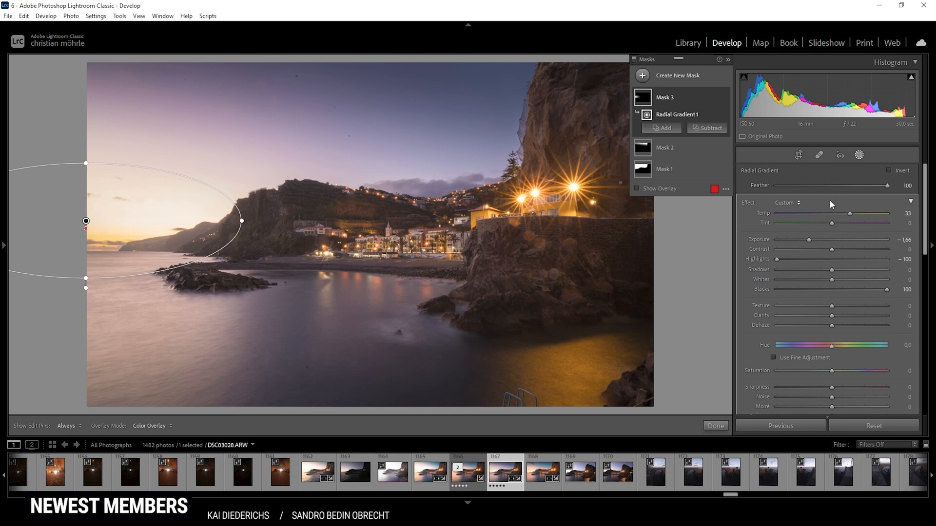
# - Add a fourth radial gradient over the left horizon with Blacks +90, then finish masking
pyautogui.click(639, 75)
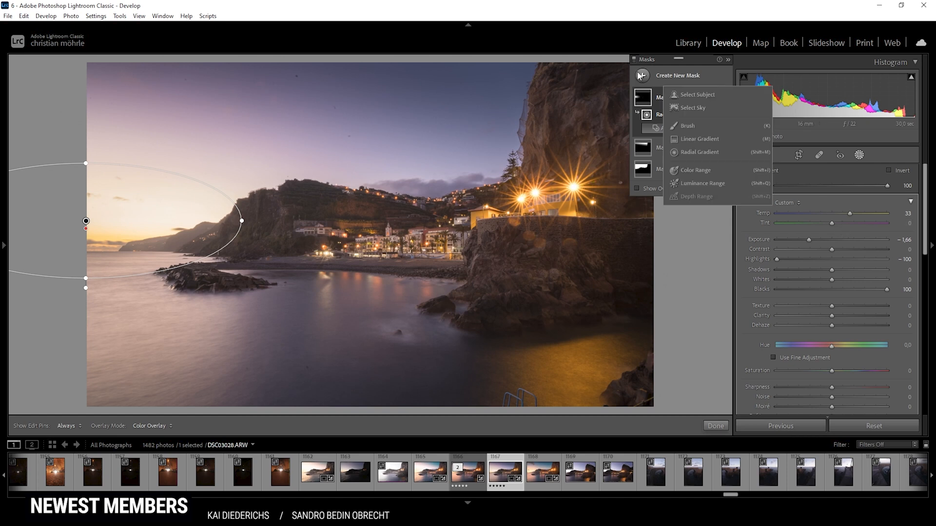
pyautogui.click(700, 152)
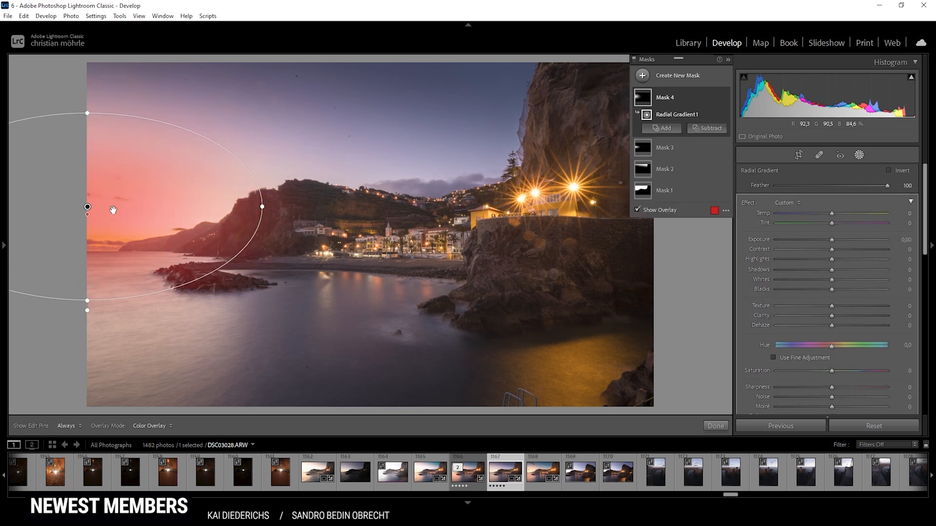
pyautogui.moveTo(831, 289); pyautogui.dragTo(855, 289)
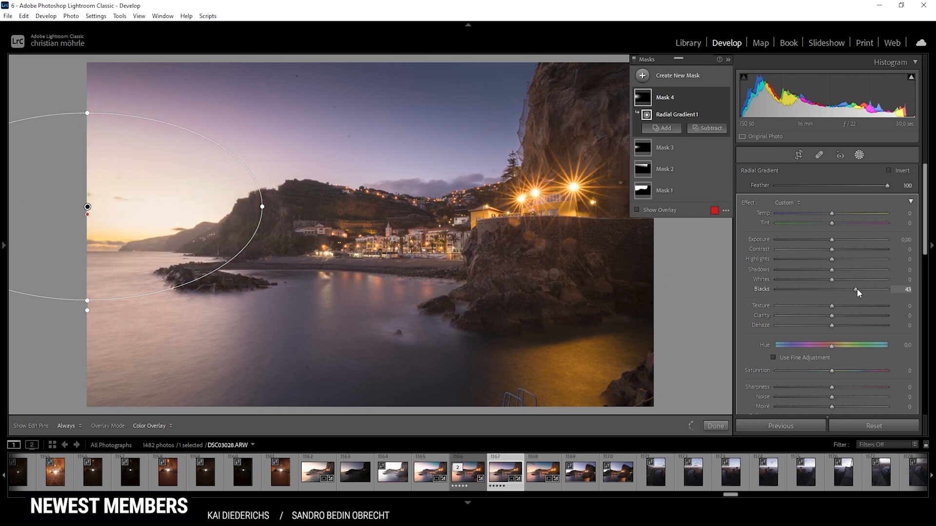
pyautogui.moveTo(856, 290); pyautogui.dragTo(876, 289)
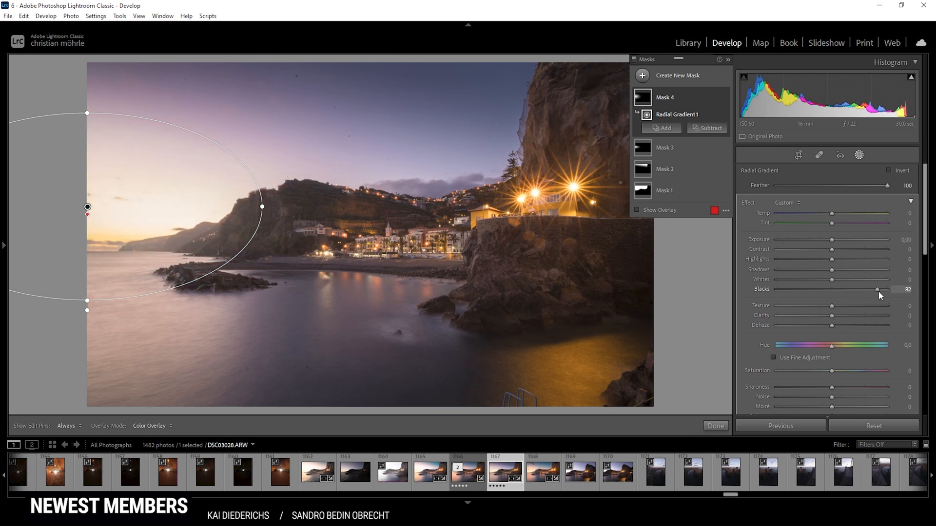
pyautogui.moveTo(877, 290); pyautogui.dragTo(881, 289)
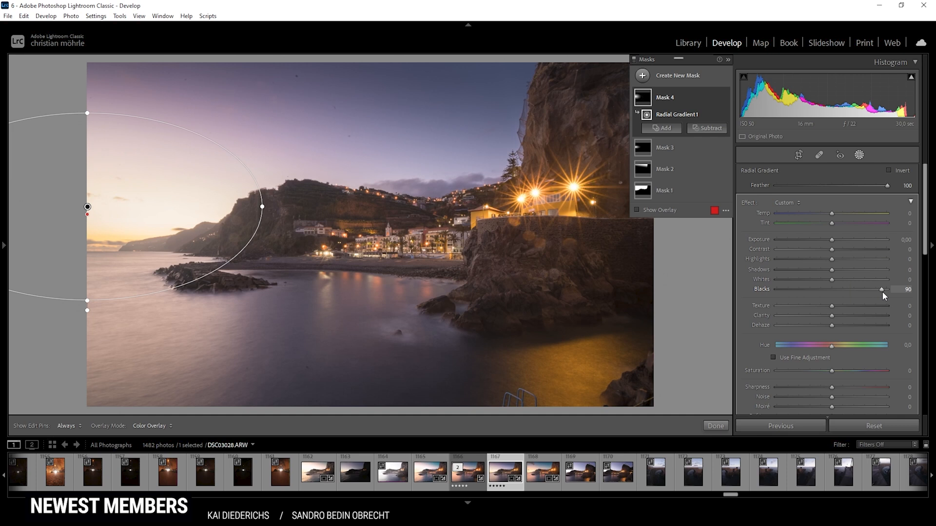
pyautogui.click(859, 154)
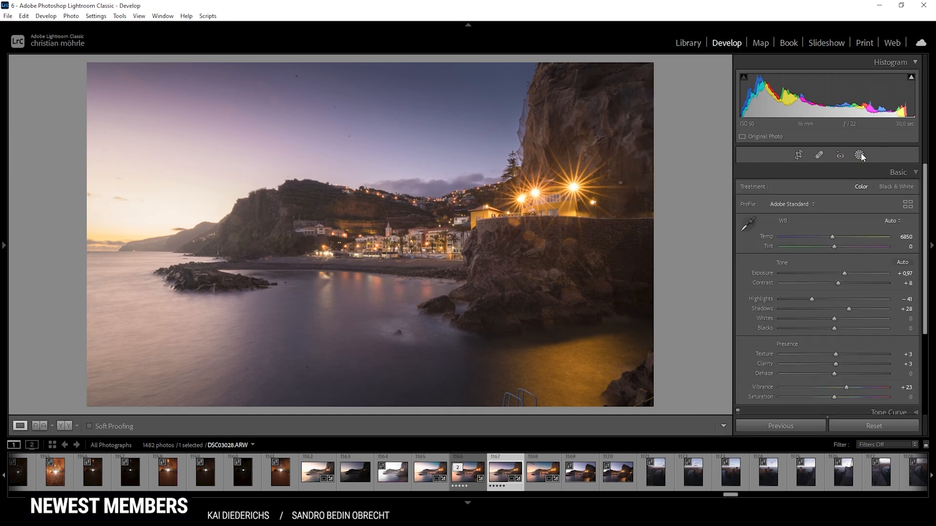
pyautogui.moveTo(298, 333)
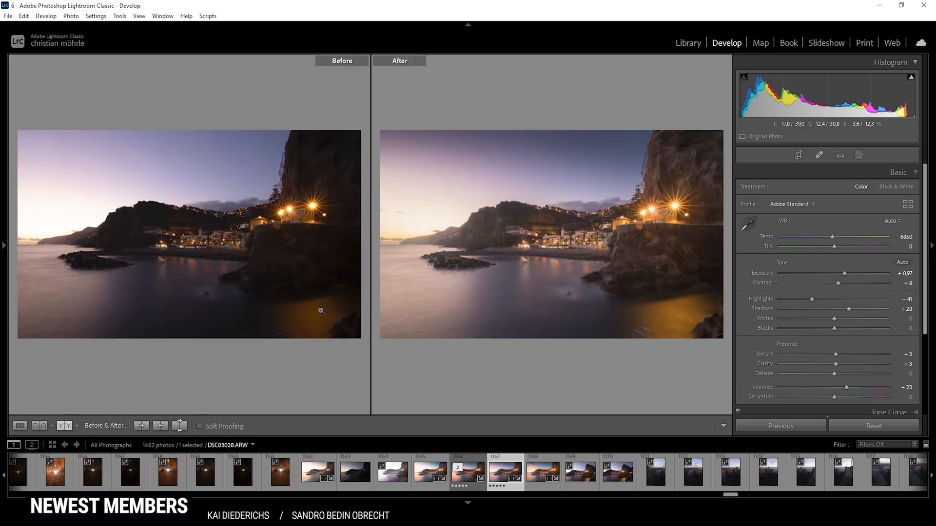
pyautogui.moveTo(323, 310)
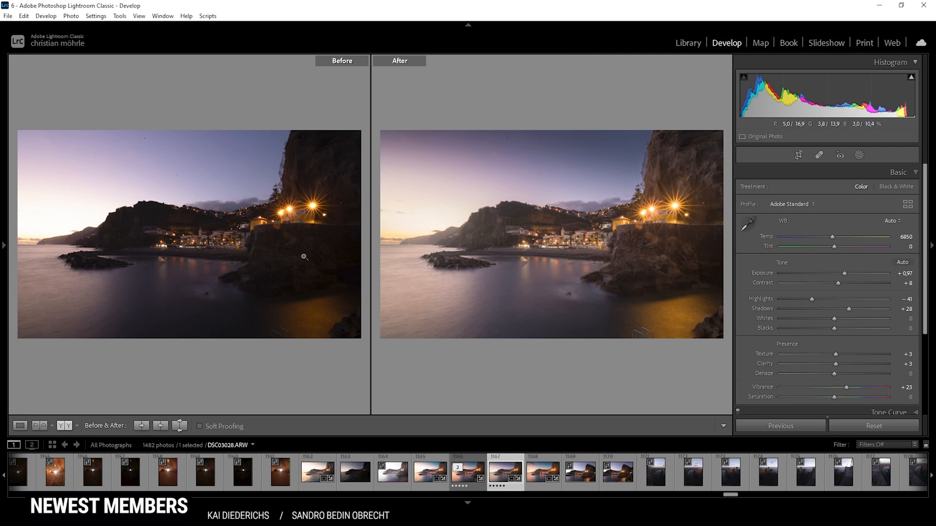
pyautogui.moveTo(44, 212)
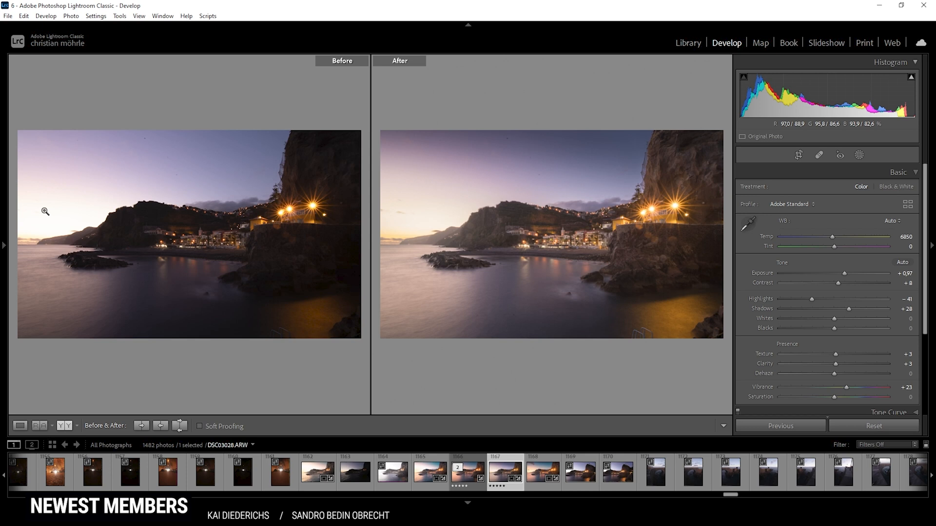
pyautogui.moveTo(210, 280)
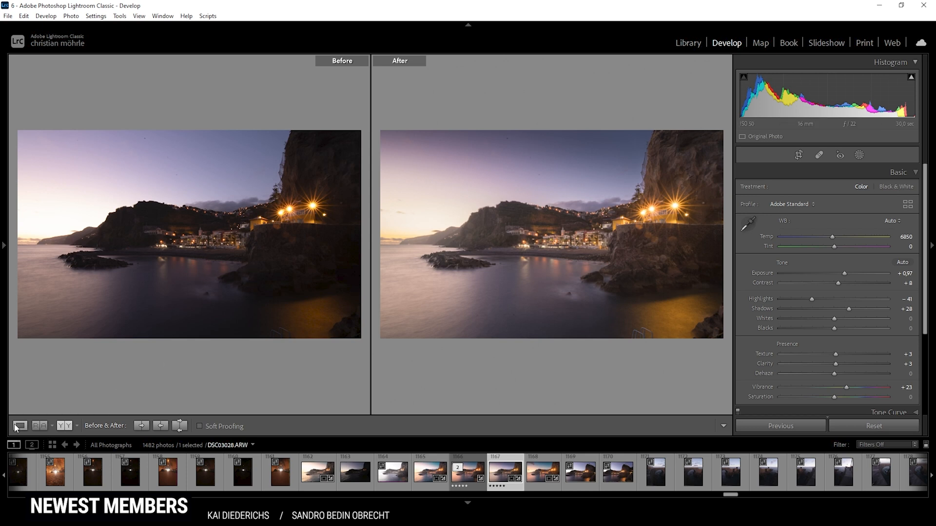
pyautogui.click(20, 426)
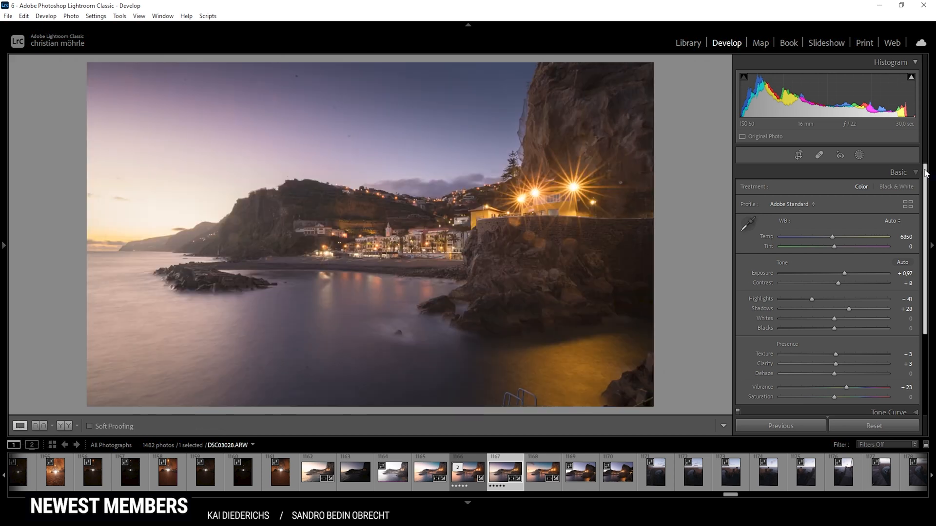
# - In HSL Hue, shift Orange to -6 and Yellow to -39
pyautogui.scroll(-3)
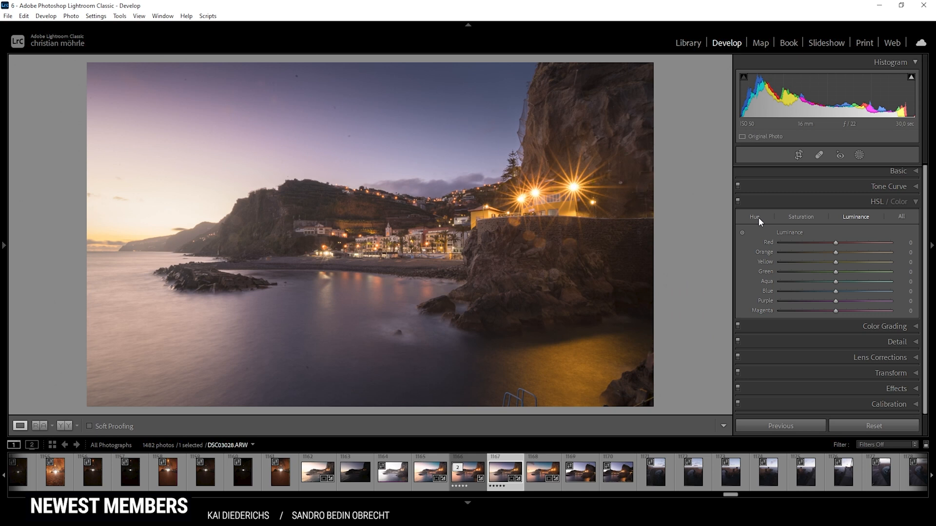
pyautogui.click(755, 216)
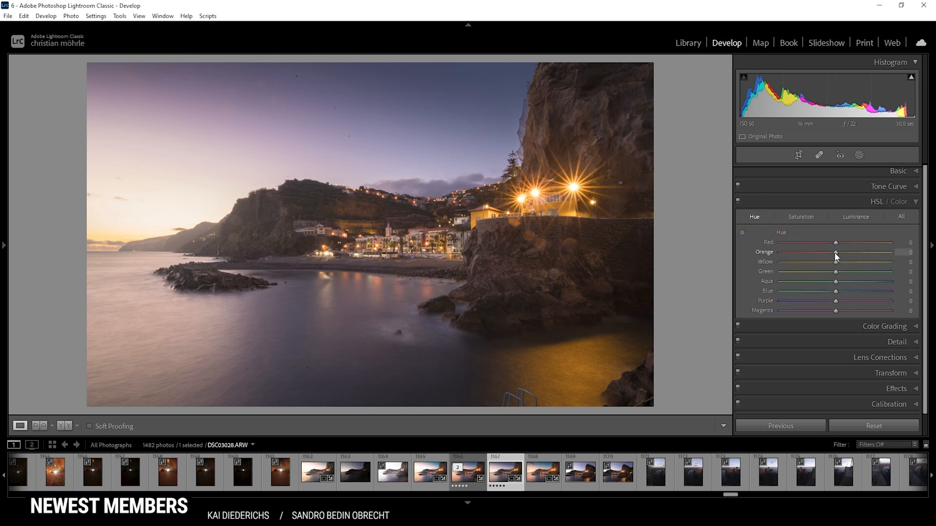
pyautogui.moveTo(836, 251); pyautogui.dragTo(833, 251)
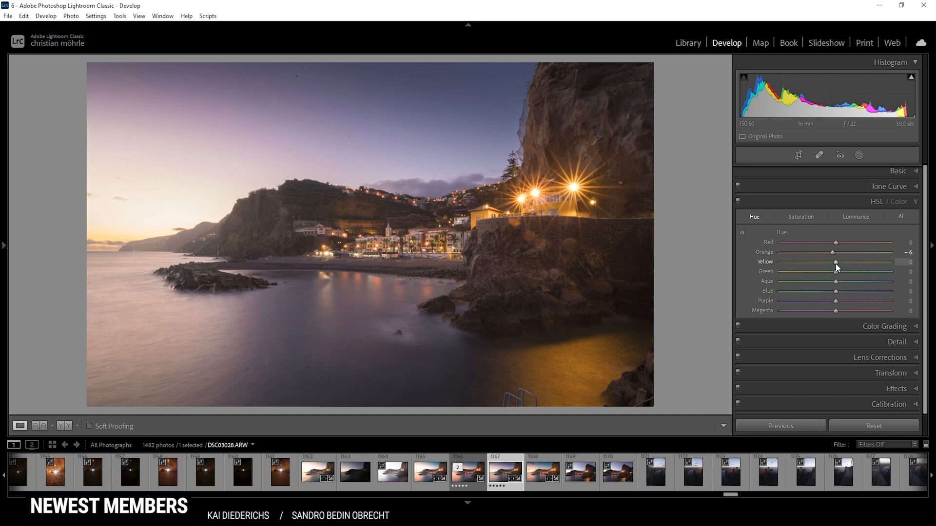
pyautogui.moveTo(835, 261); pyautogui.dragTo(834, 261)
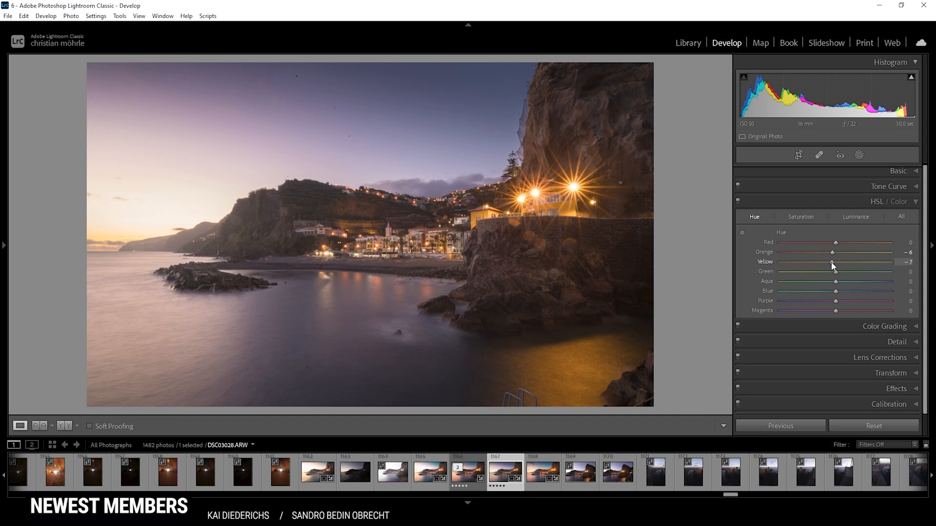
pyautogui.moveTo(836, 262); pyautogui.dragTo(828, 262)
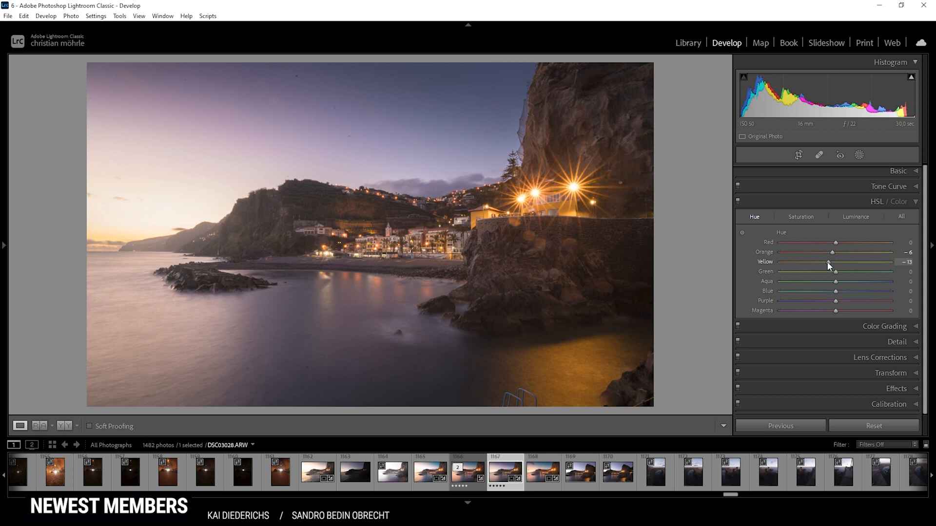
pyautogui.moveTo(834, 262); pyautogui.dragTo(817, 263)
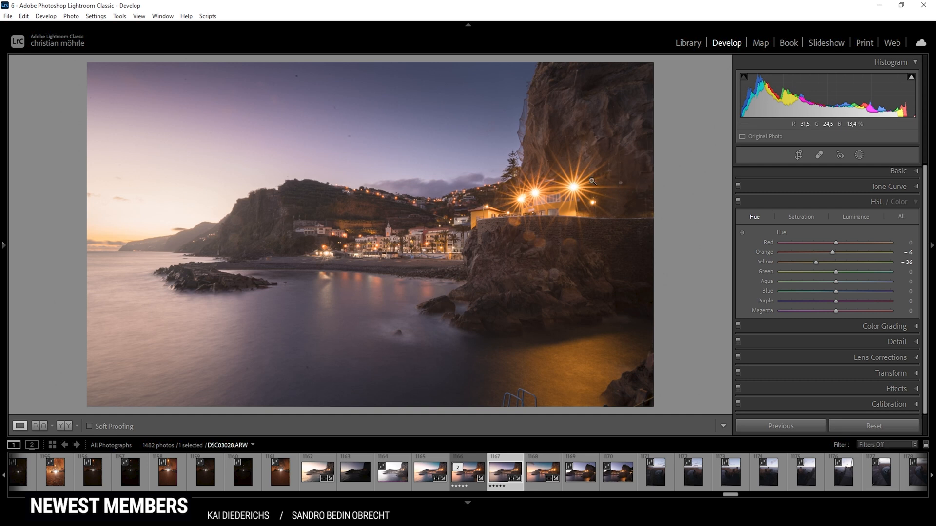
pyautogui.moveTo(835, 263); pyautogui.dragTo(815, 263)
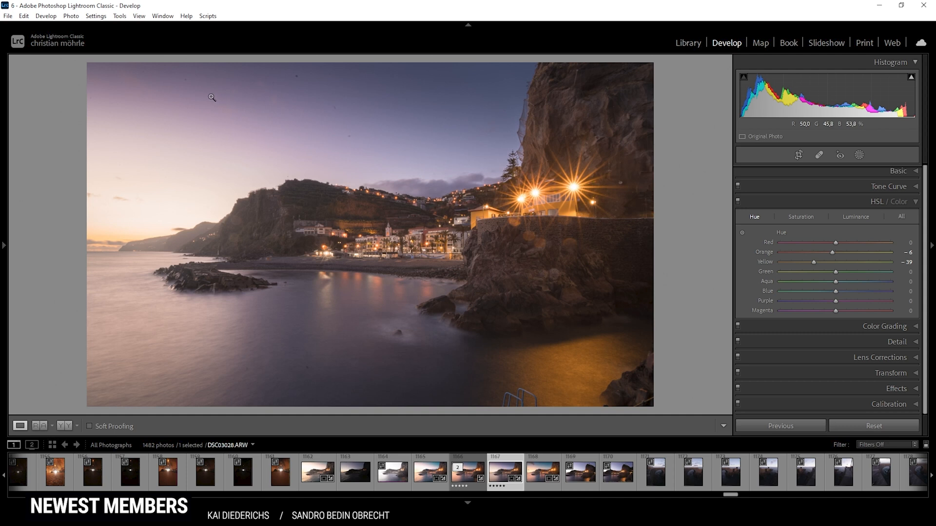
pyautogui.moveTo(198, 72)
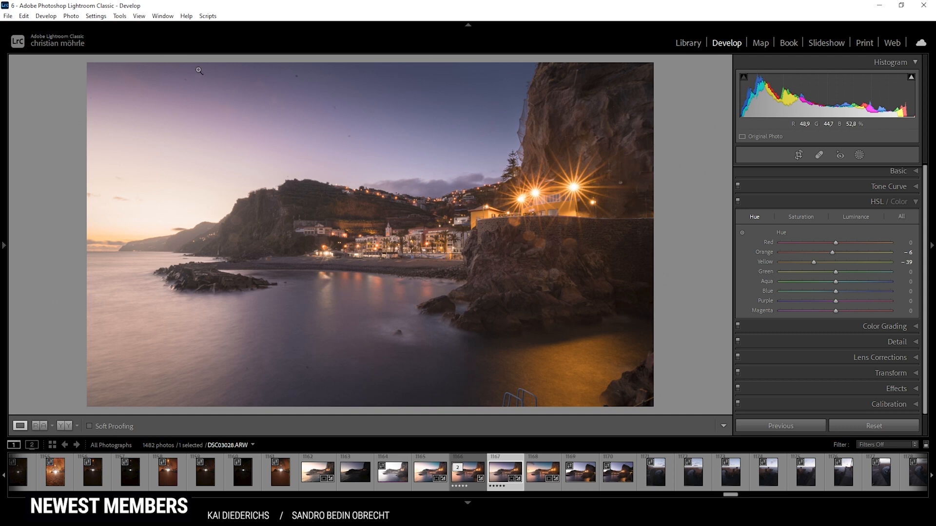
pyautogui.moveTo(494, 170)
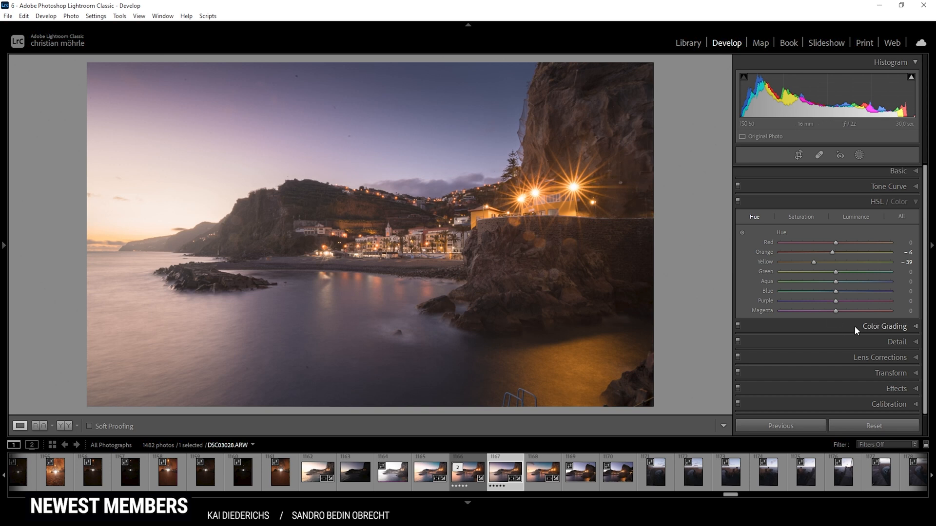
pyautogui.moveTo(836, 303)
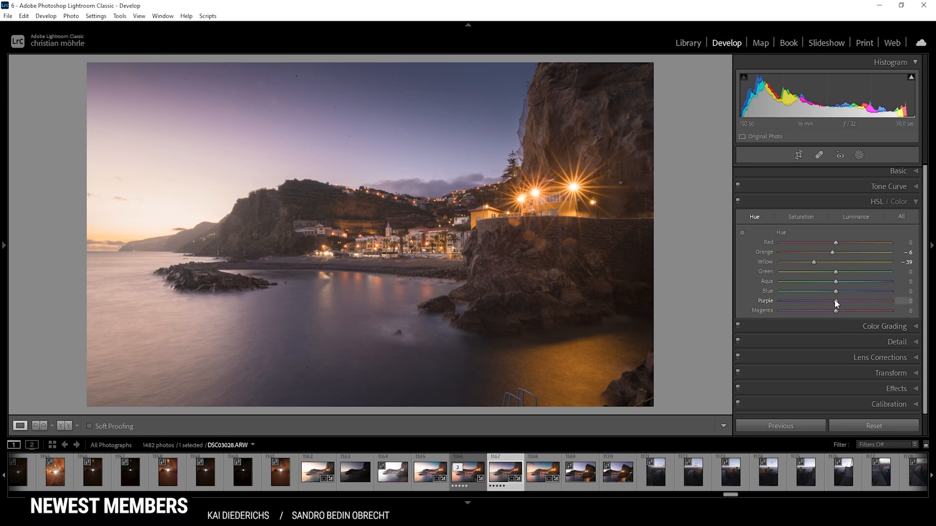
# - Shift Purple hue to -37 and Blue hue to -16
pyautogui.moveTo(836, 300); pyautogui.dragTo(823, 301)
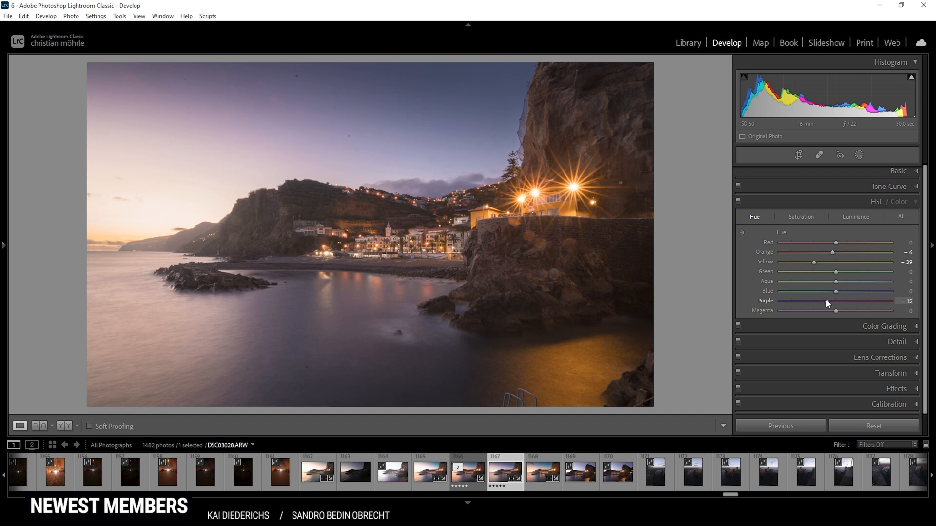
pyautogui.moveTo(836, 301); pyautogui.dragTo(815, 301)
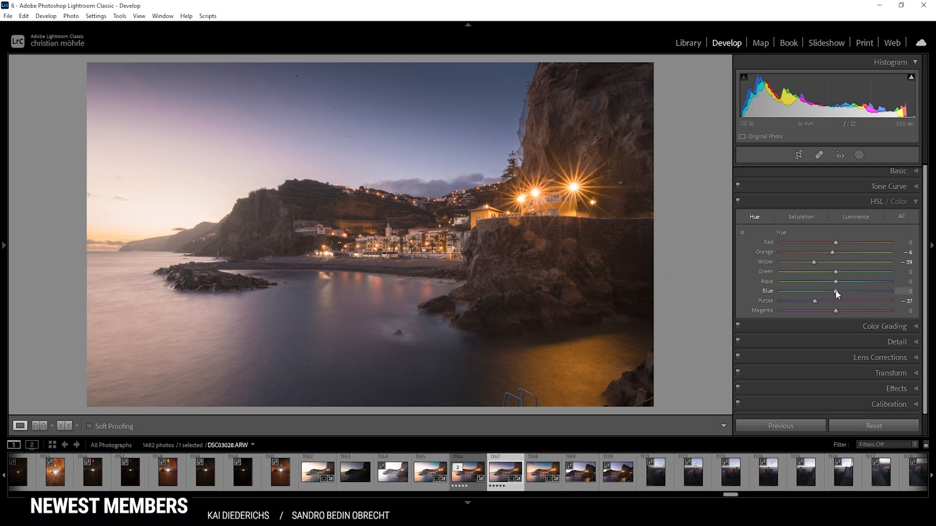
pyautogui.moveTo(836, 293); pyautogui.dragTo(828, 293)
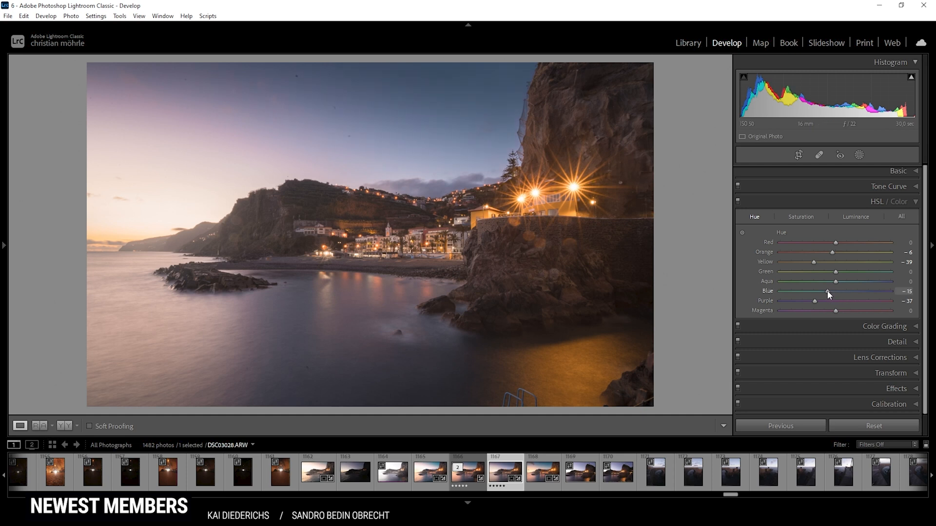
pyautogui.moveTo(827, 290); pyautogui.dragTo(826, 291)
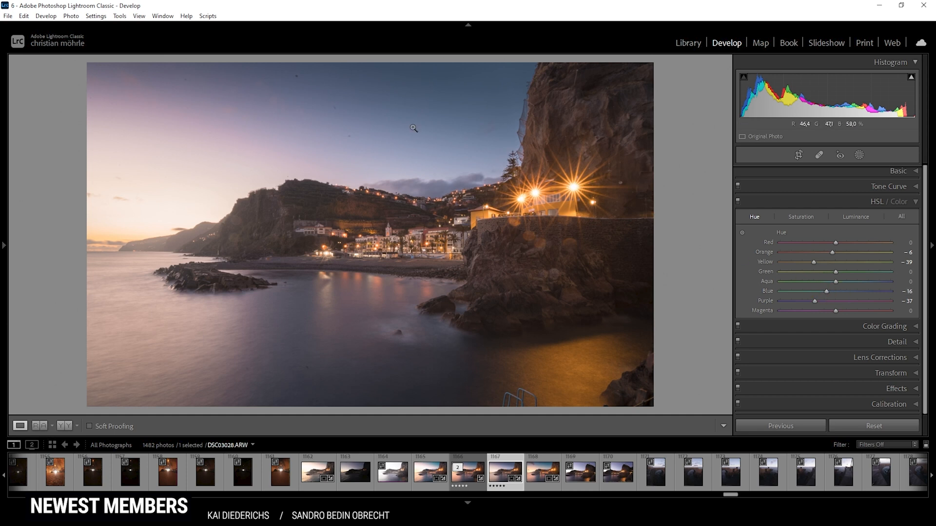
pyautogui.moveTo(441, 145)
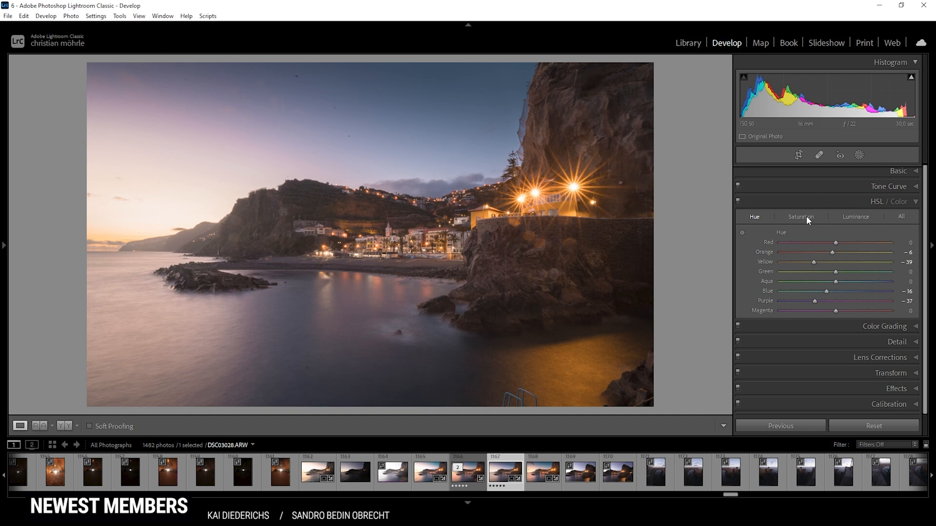
# - In HSL Saturation, lower Yellow to -44 and boost Blue to about +23
pyautogui.click(800, 216)
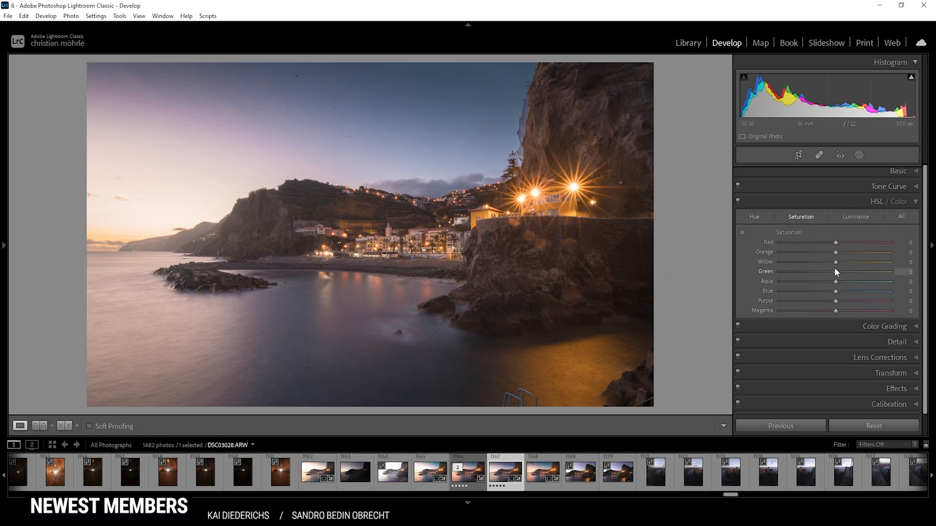
pyautogui.moveTo(836, 262); pyautogui.dragTo(819, 261)
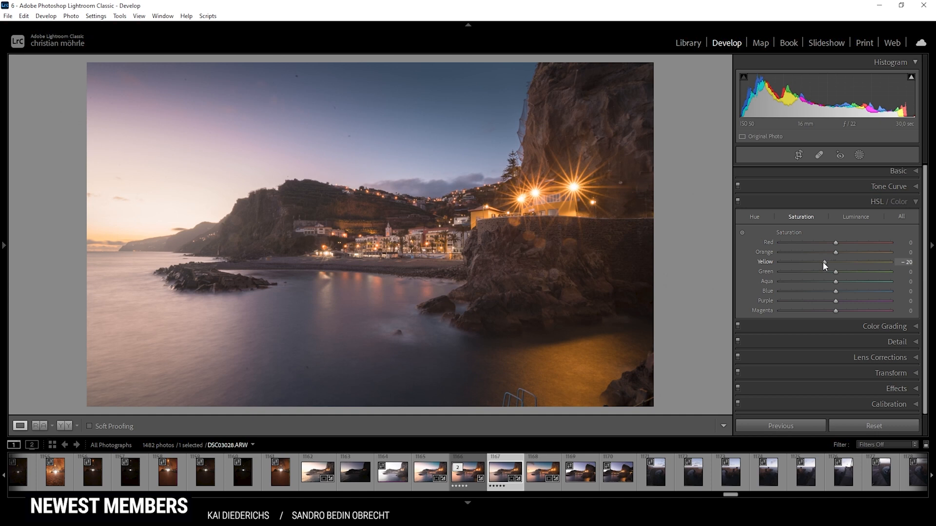
pyautogui.moveTo(830, 261); pyautogui.dragTo(818, 261)
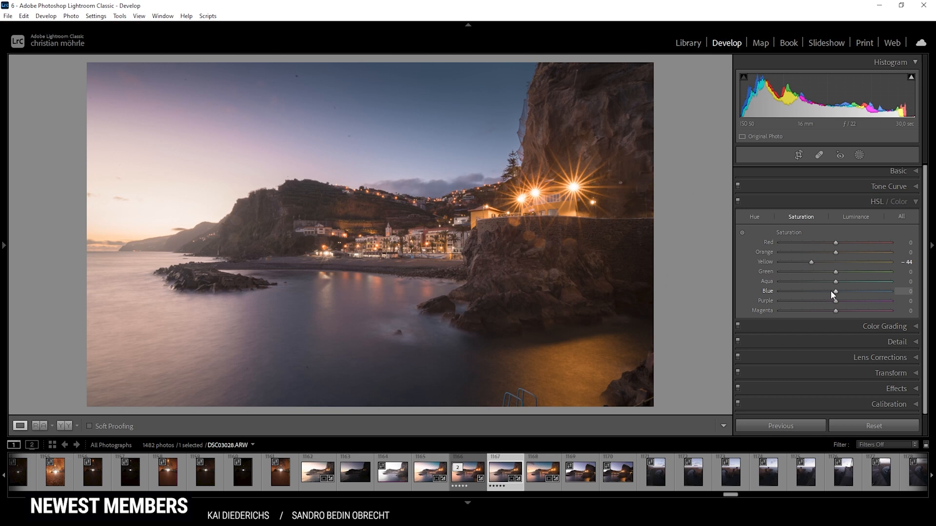
pyautogui.moveTo(837, 292); pyautogui.dragTo(850, 292)
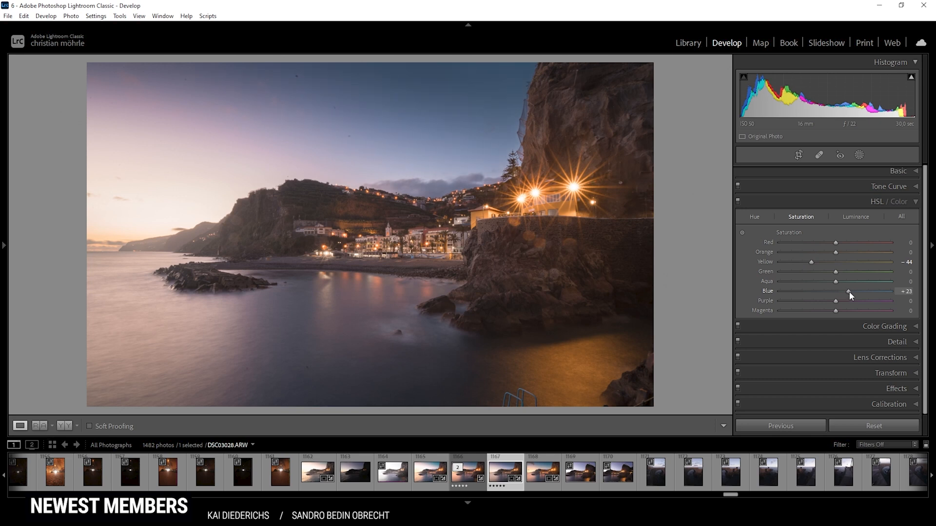
pyautogui.moveTo(832, 291); pyautogui.dragTo(843, 291)
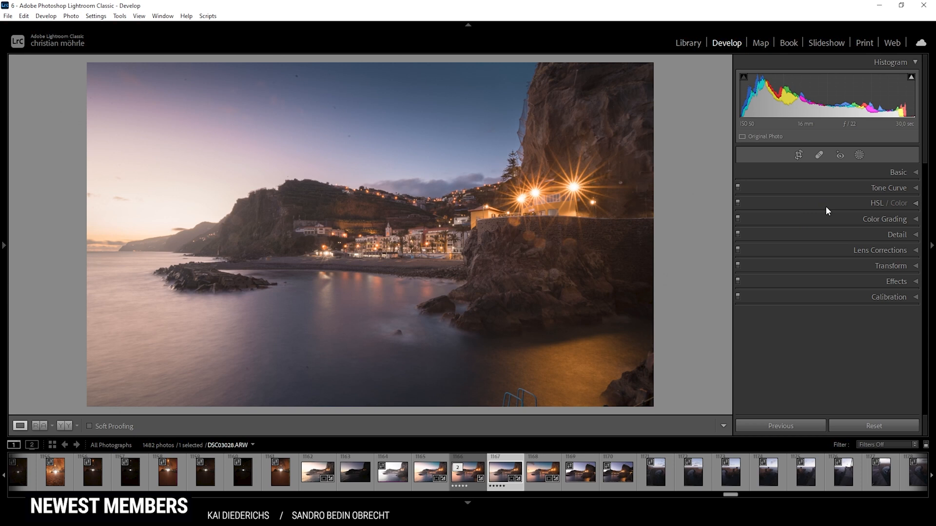
pyautogui.moveTo(828, 223)
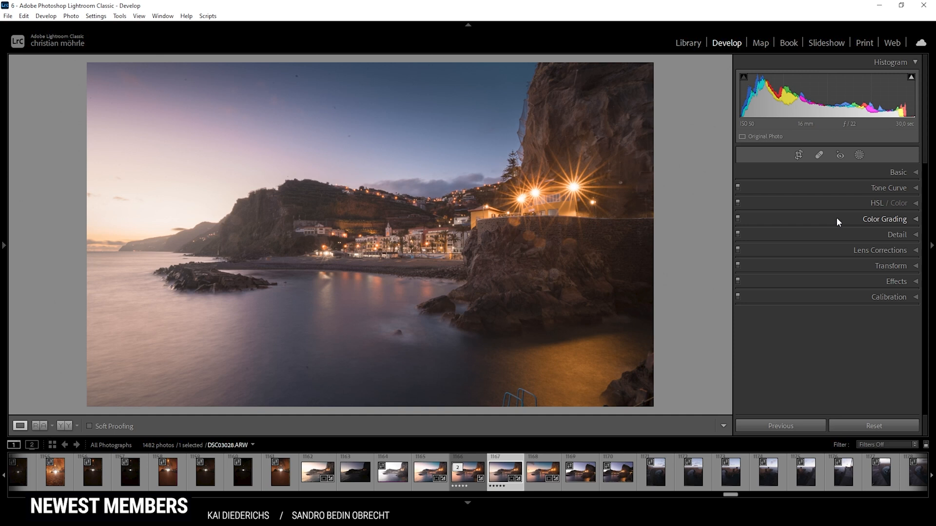
# - In Color Grading, tint Highlights at hue 43 with saturation 81
pyautogui.click(885, 219)
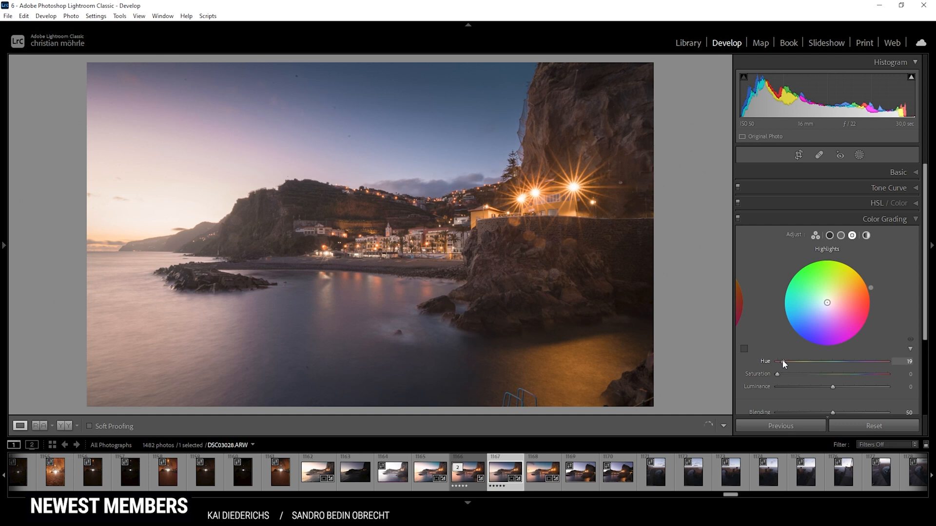
pyautogui.moveTo(779, 362); pyautogui.dragTo(790, 362)
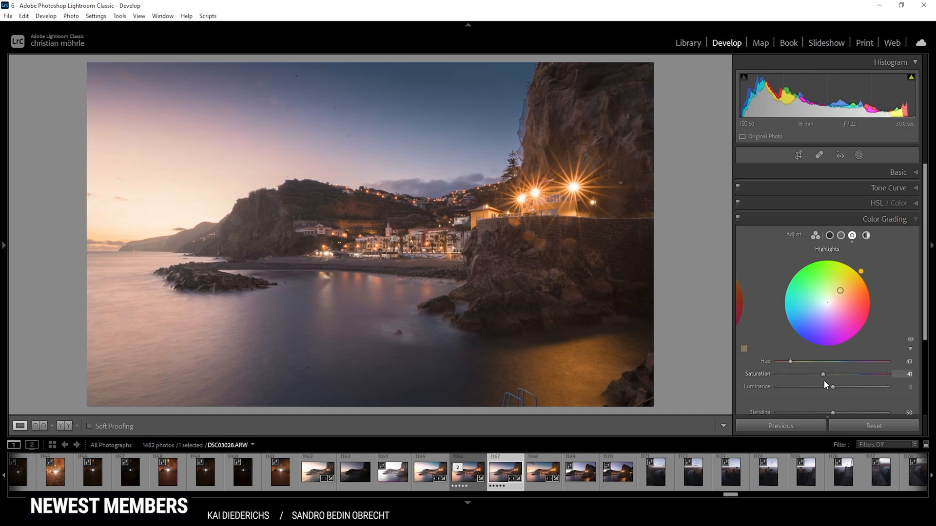
pyautogui.moveTo(823, 375); pyautogui.dragTo(863, 375)
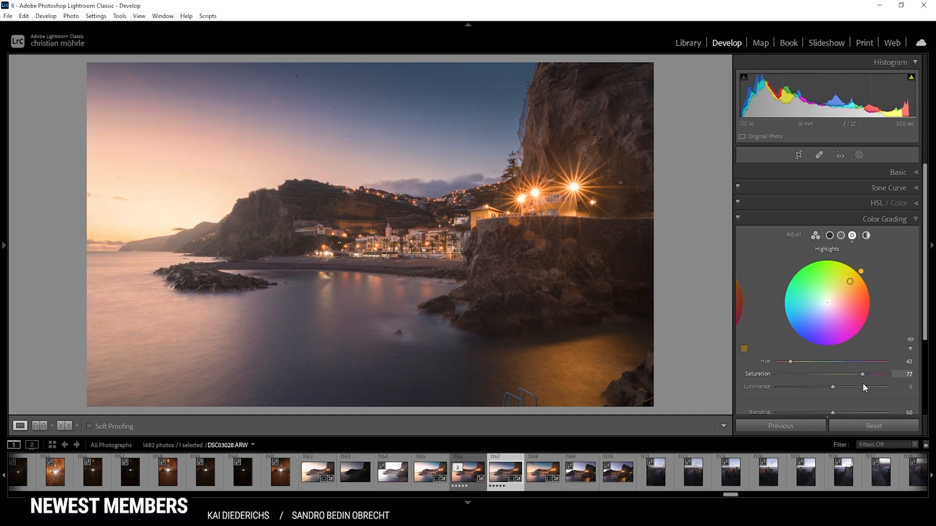
pyautogui.moveTo(862, 373); pyautogui.dragTo(878, 373)
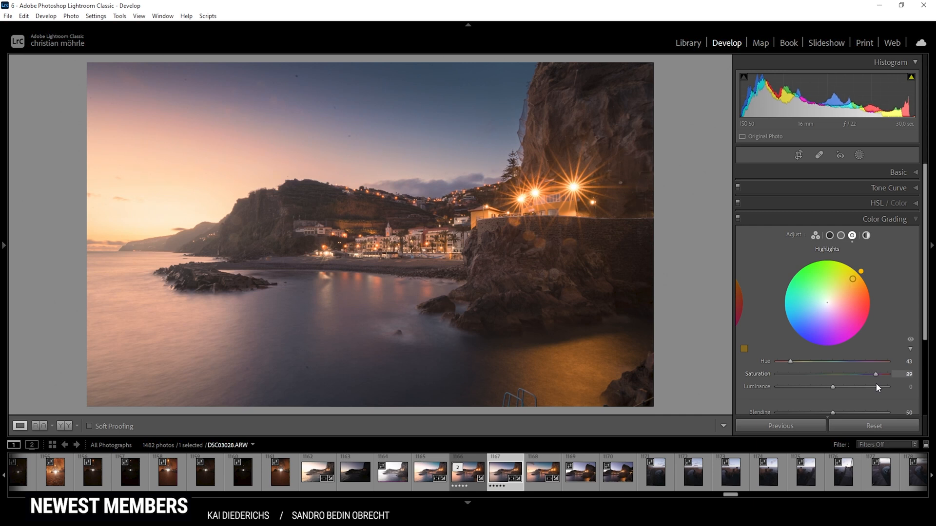
pyautogui.moveTo(877, 373); pyautogui.dragTo(868, 373)
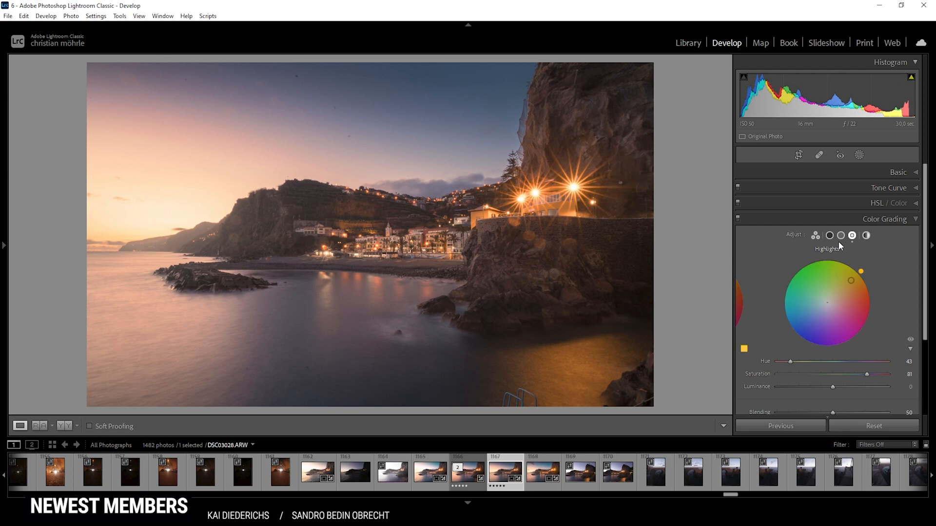
# - Give Midtones a faint warm tint at hue 36, saturation 3
pyautogui.click(840, 235)
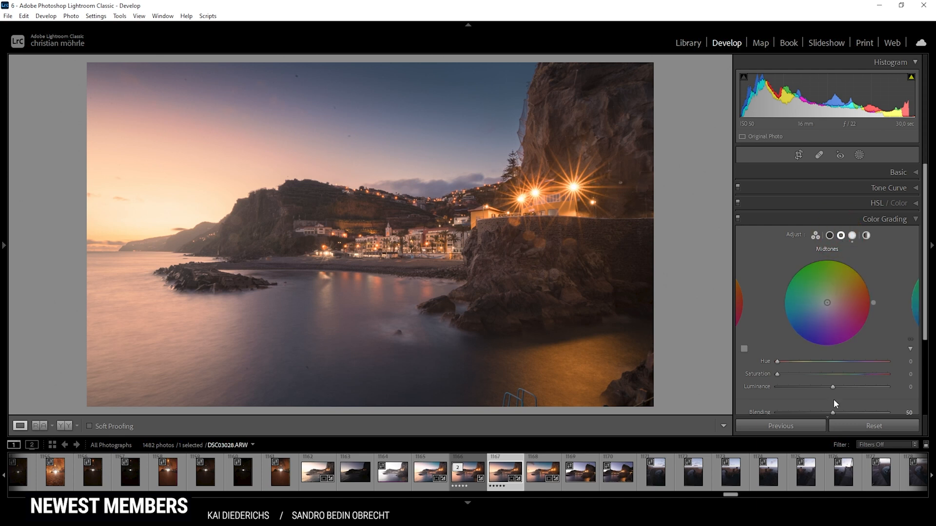
pyautogui.moveTo(777, 362); pyautogui.dragTo(786, 362)
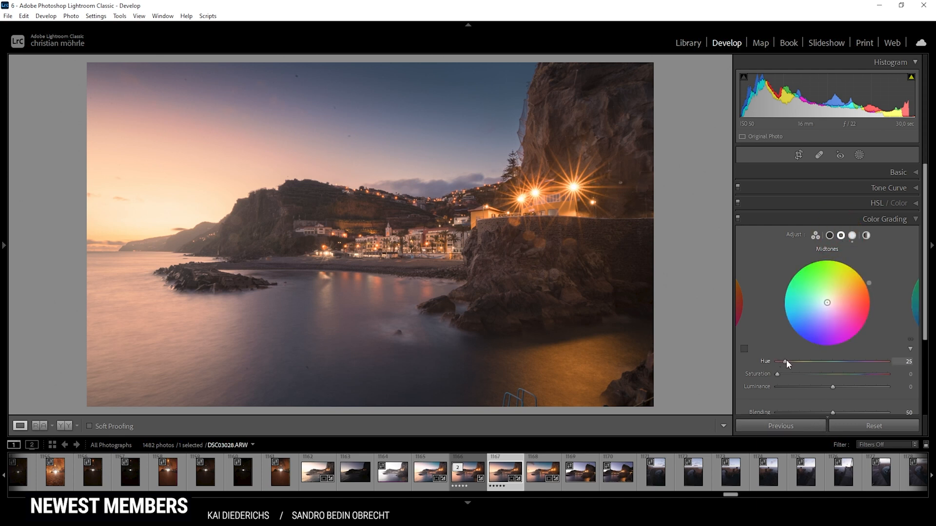
pyautogui.moveTo(785, 362); pyautogui.dragTo(790, 361)
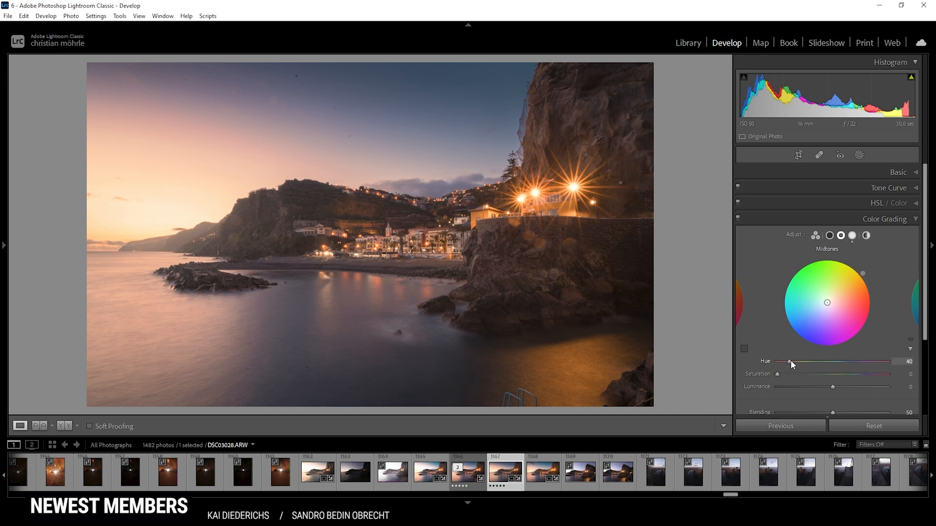
pyautogui.moveTo(791, 361); pyautogui.dragTo(788, 360)
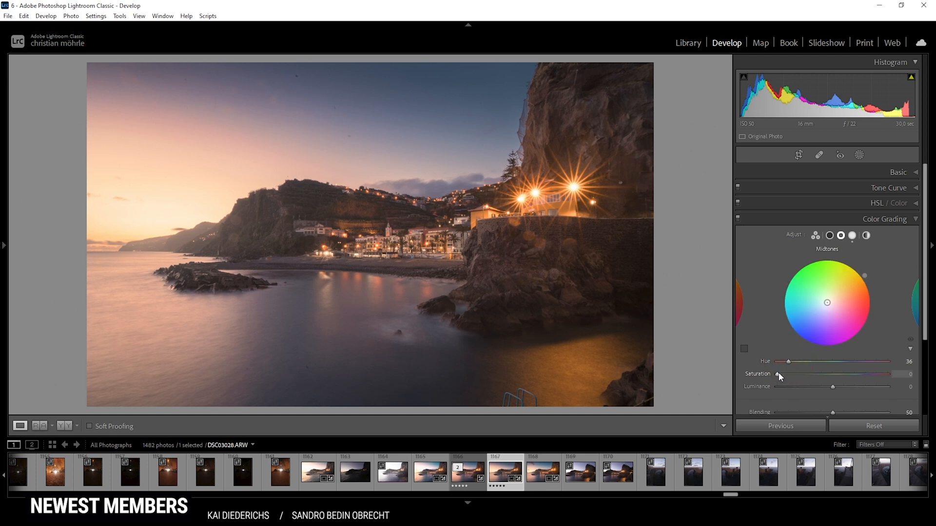
pyautogui.moveTo(781, 375); pyautogui.dragTo(782, 374)
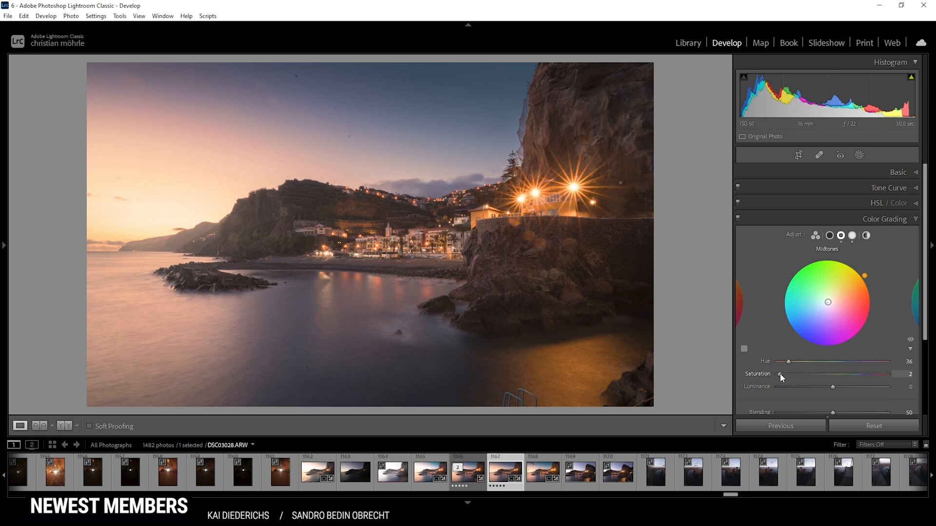
pyautogui.moveTo(780, 374); pyautogui.dragTo(782, 374)
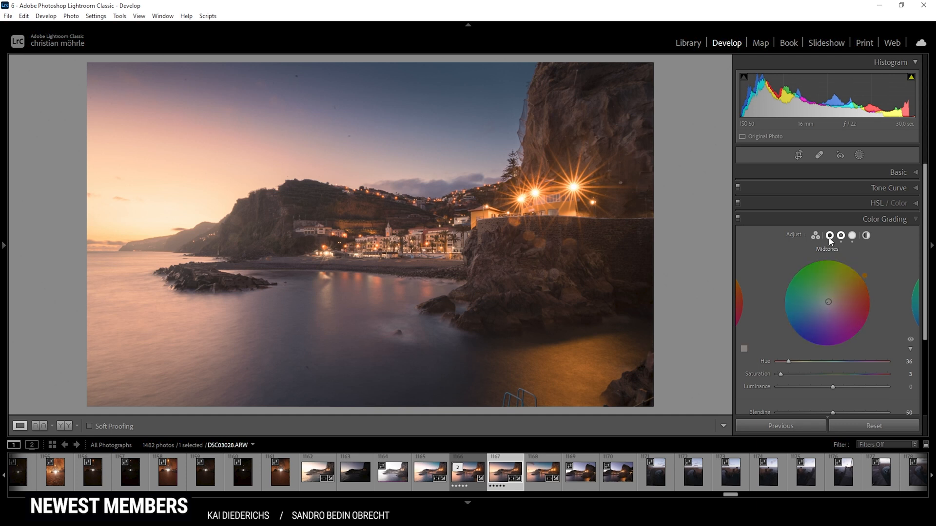
# - Give Shadows a faint blue tint at hue 224, saturation 2
pyautogui.click(853, 235)
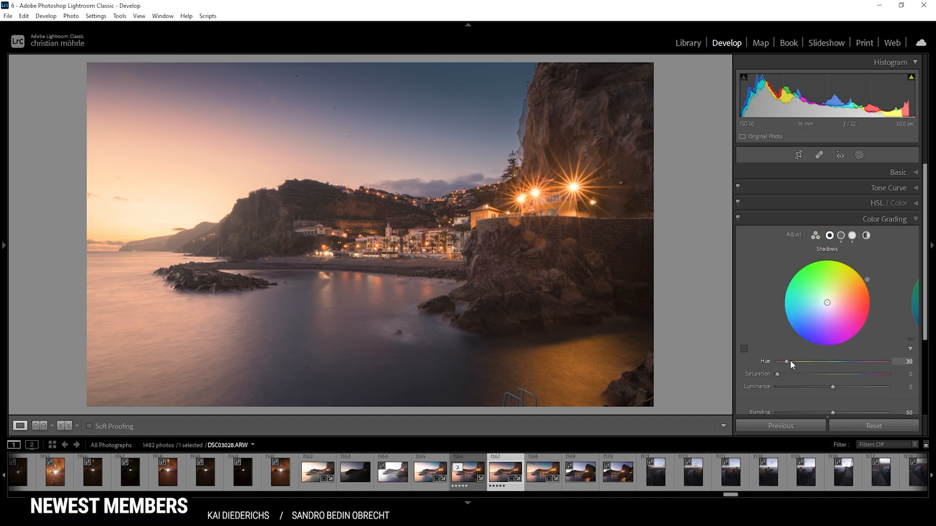
pyautogui.moveTo(787, 362); pyautogui.dragTo(845, 361)
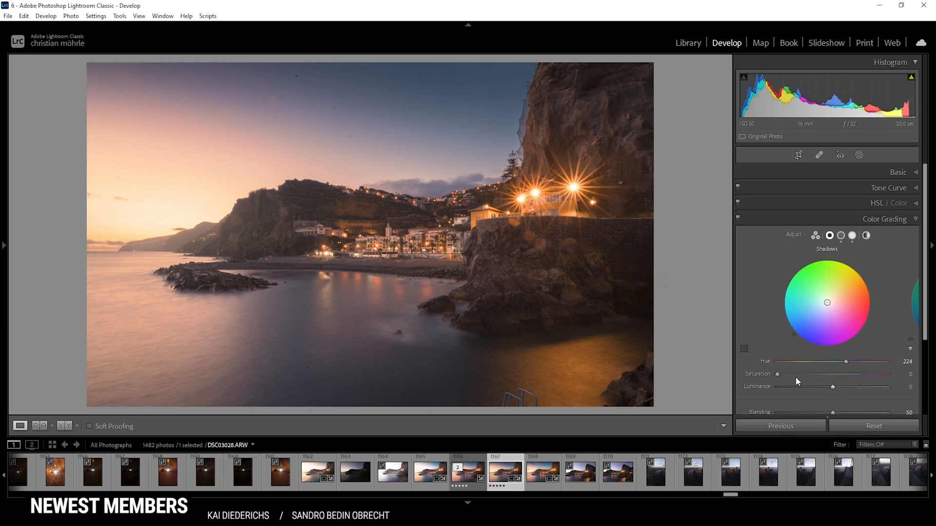
pyautogui.moveTo(778, 374); pyautogui.dragTo(780, 373)
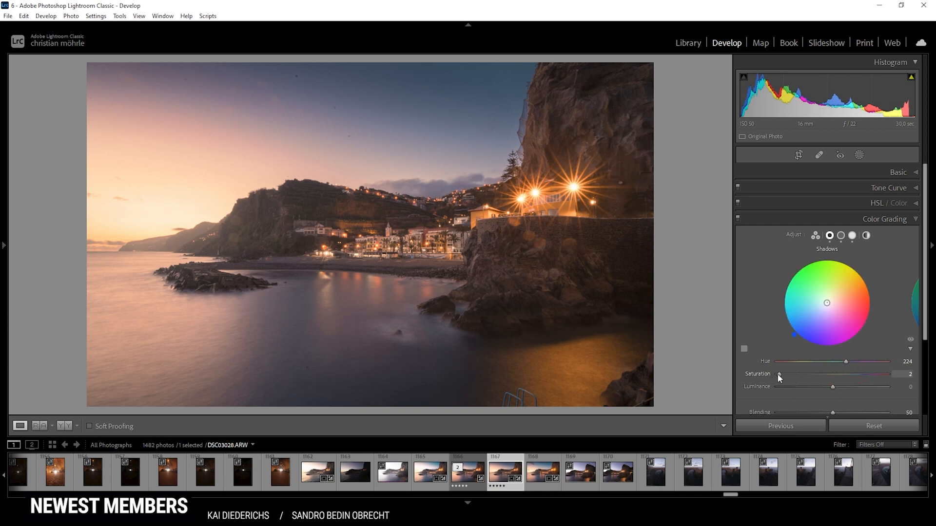
pyautogui.moveTo(778, 375); pyautogui.dragTo(784, 375)
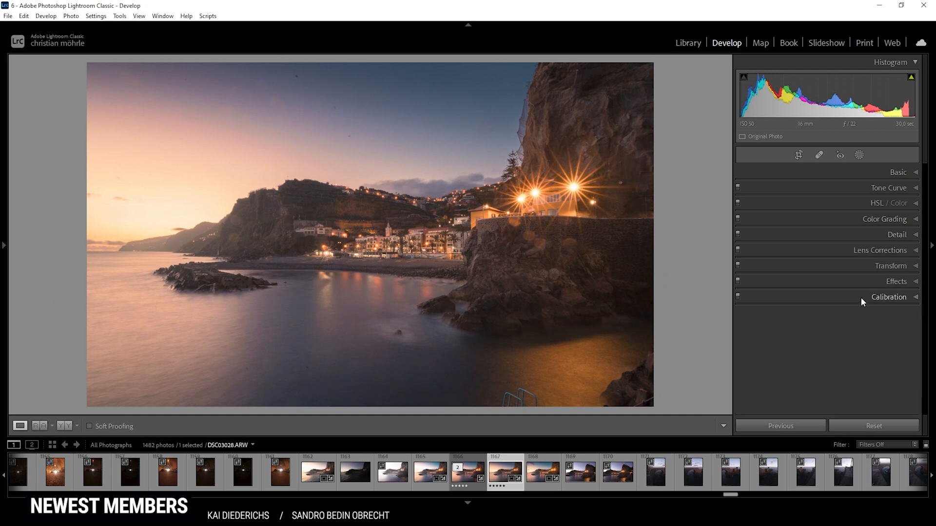
# - In Calibration, shift Blue Primary Hue to -10 and raise Blue Primary Saturation to +65
pyautogui.click(889, 296)
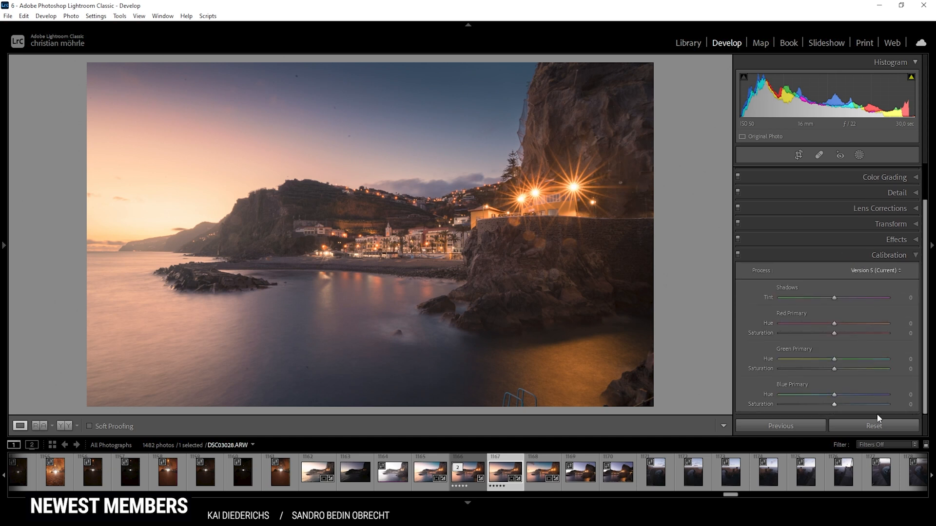
pyautogui.moveTo(834, 394); pyautogui.dragTo(829, 394)
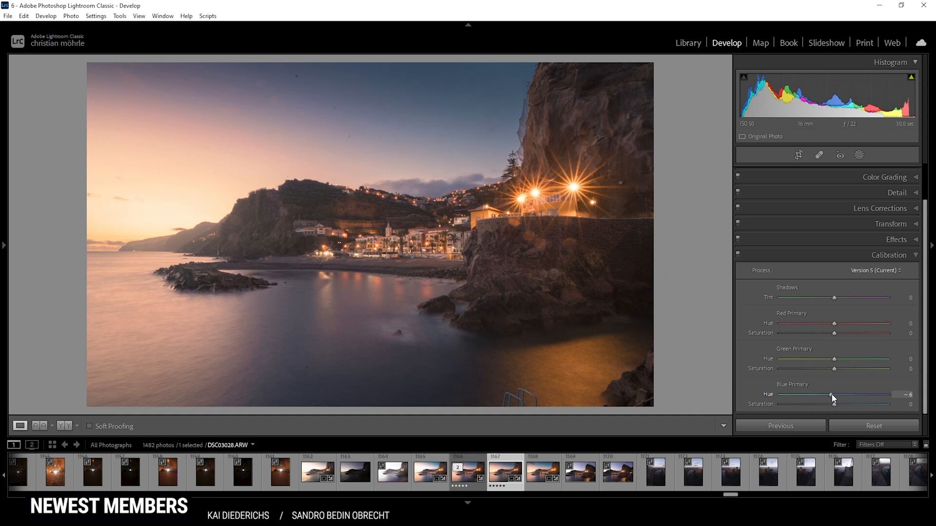
pyautogui.moveTo(830, 395); pyautogui.dragTo(828, 395)
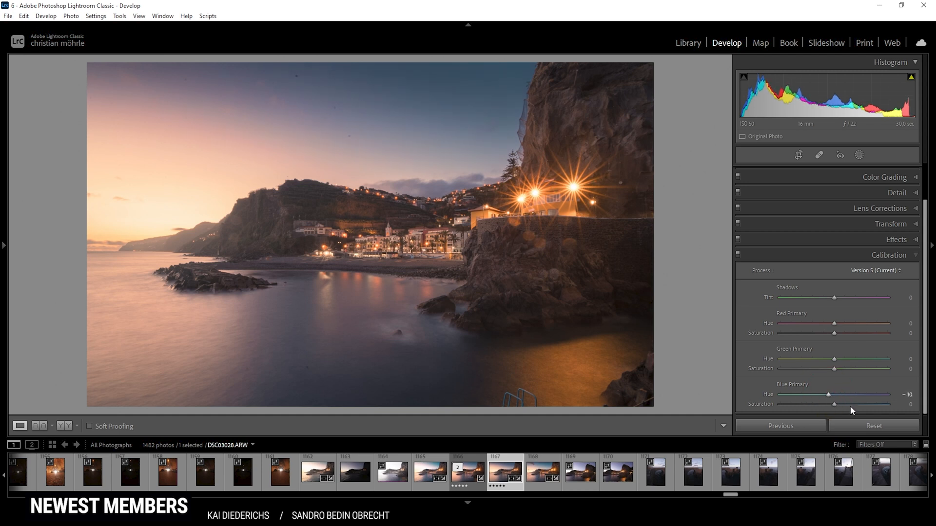
pyautogui.moveTo(836, 403); pyautogui.dragTo(861, 404)
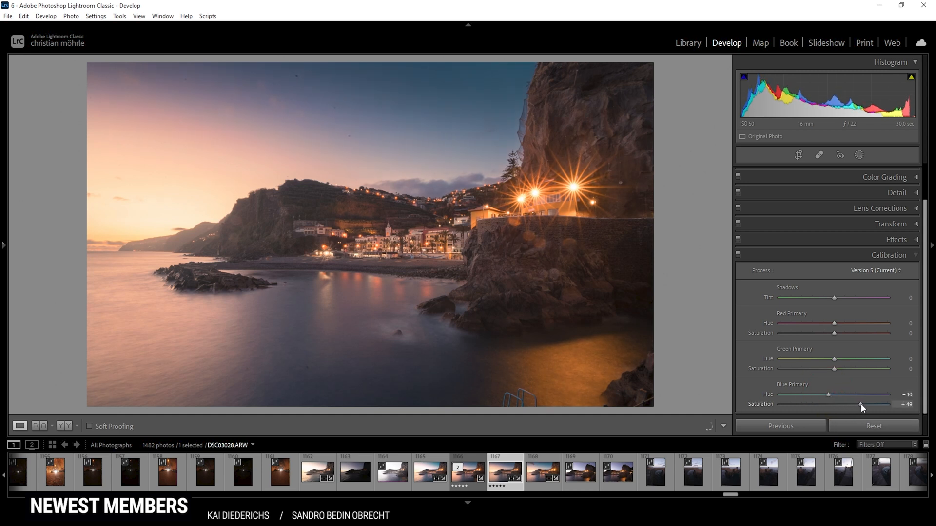
pyautogui.moveTo(858, 404); pyautogui.dragTo(869, 404)
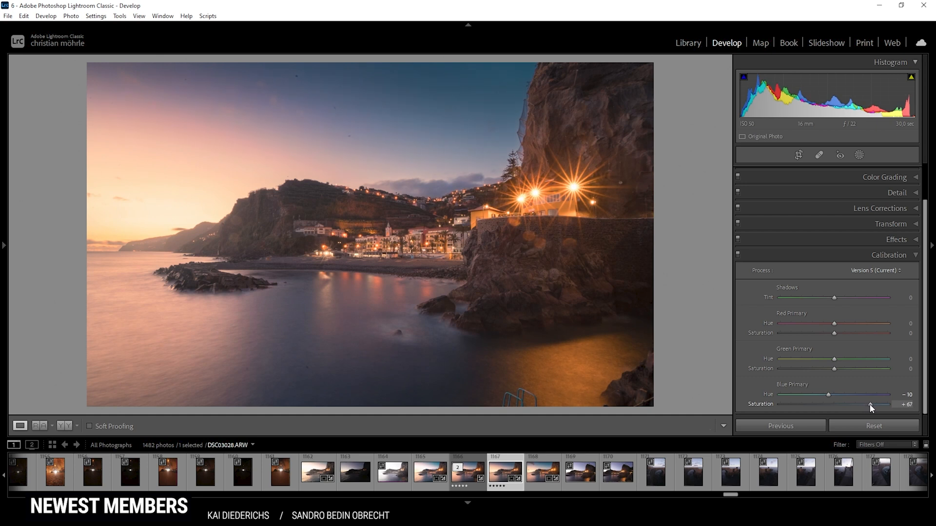
pyautogui.moveTo(872, 403); pyautogui.dragTo(868, 404)
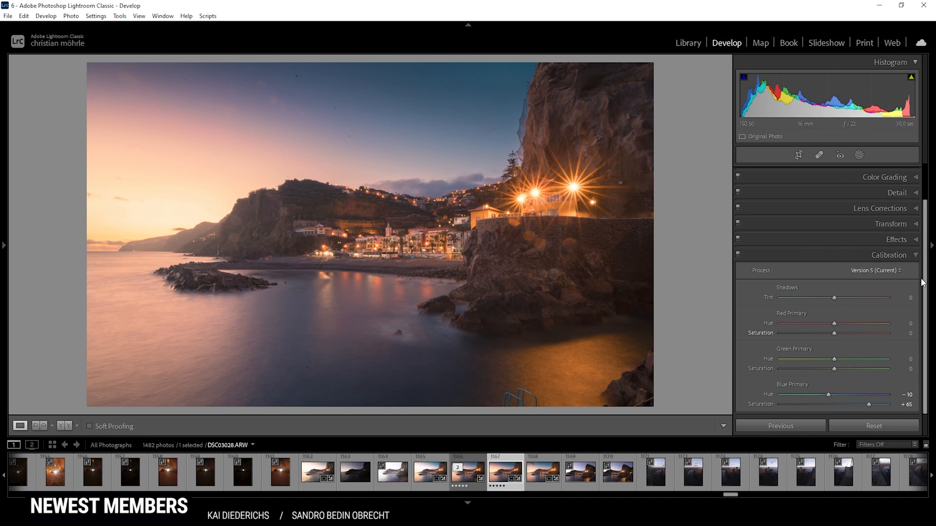
# - In the Detail panel, set Sharpening Radius to 0.5 and Detail to 100
pyautogui.click(890, 255)
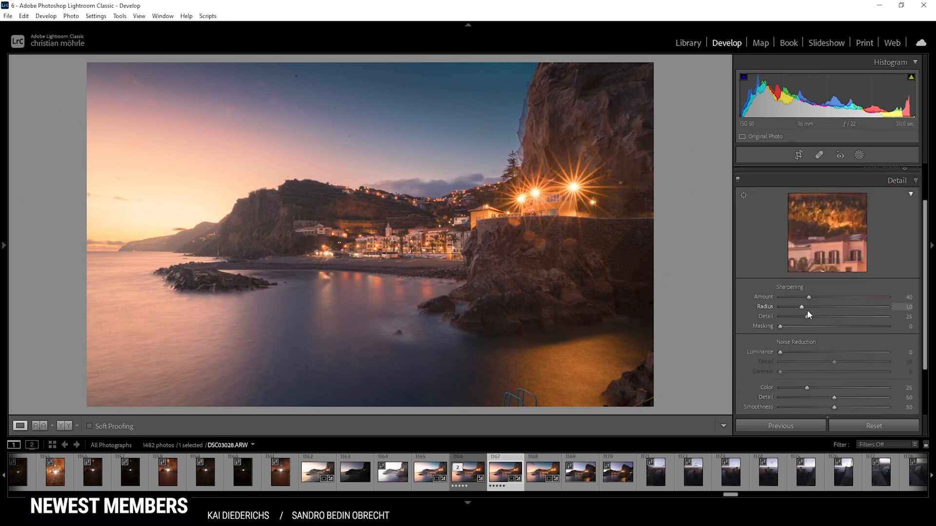
pyautogui.moveTo(803, 306); pyautogui.dragTo(778, 306)
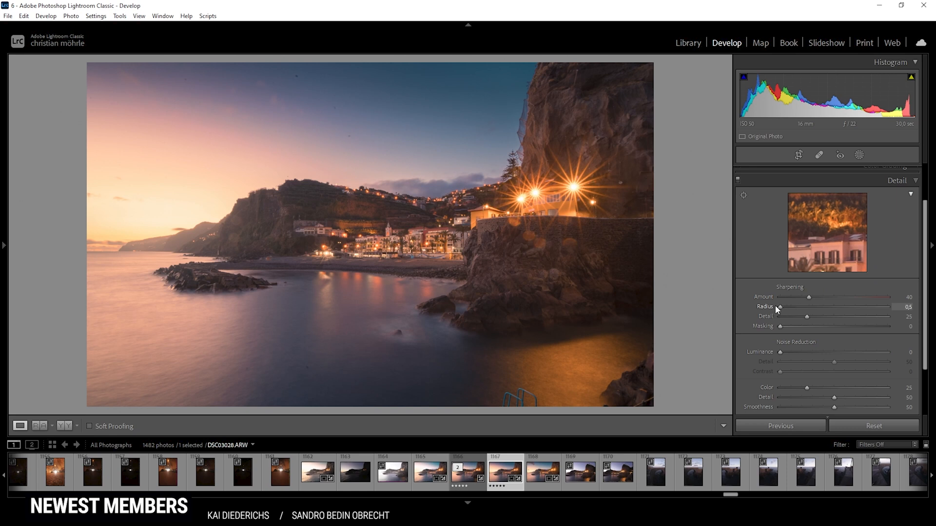
pyautogui.moveTo(807, 316); pyautogui.dragTo(819, 316)
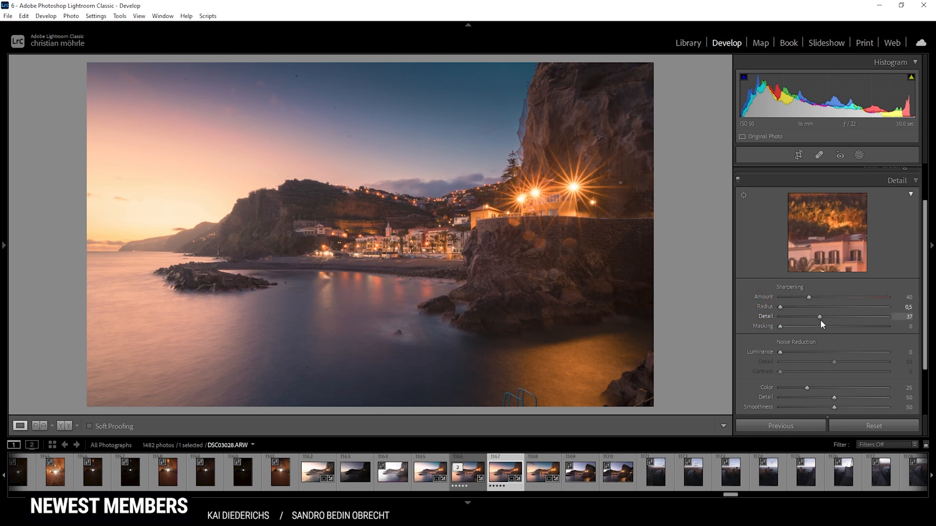
pyautogui.moveTo(819, 316); pyautogui.dragTo(889, 315)
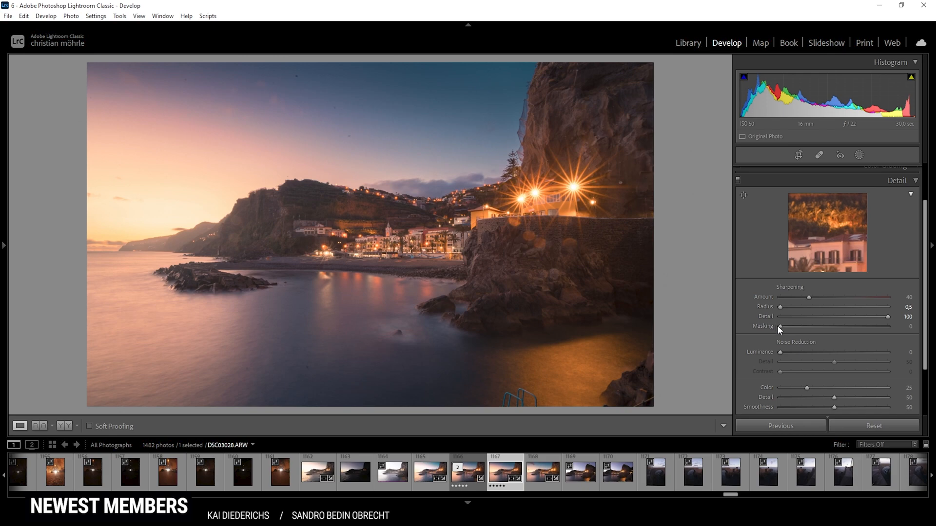
# - Raise Sharpening Masking to 65 and Amount to 117
pyautogui.moveTo(779, 326); pyautogui.dragTo(826, 325)
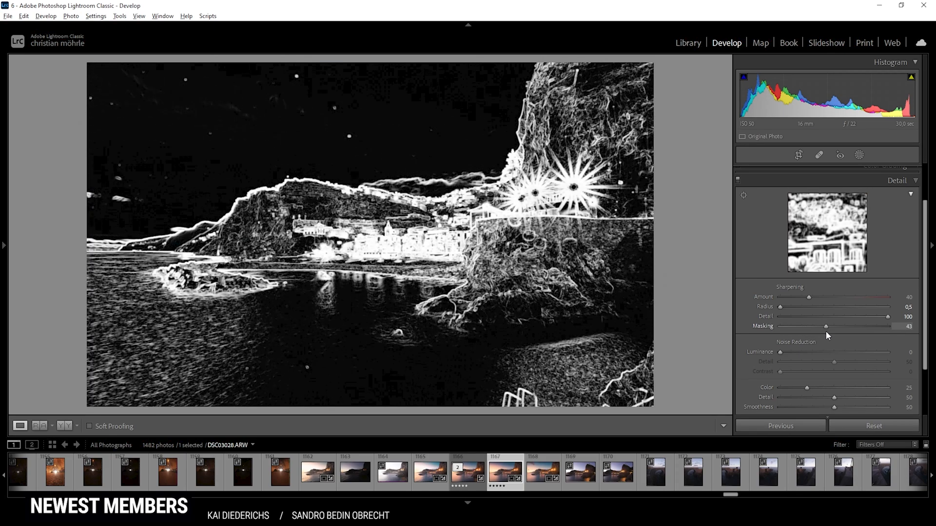
pyautogui.moveTo(826, 325); pyautogui.dragTo(841, 325)
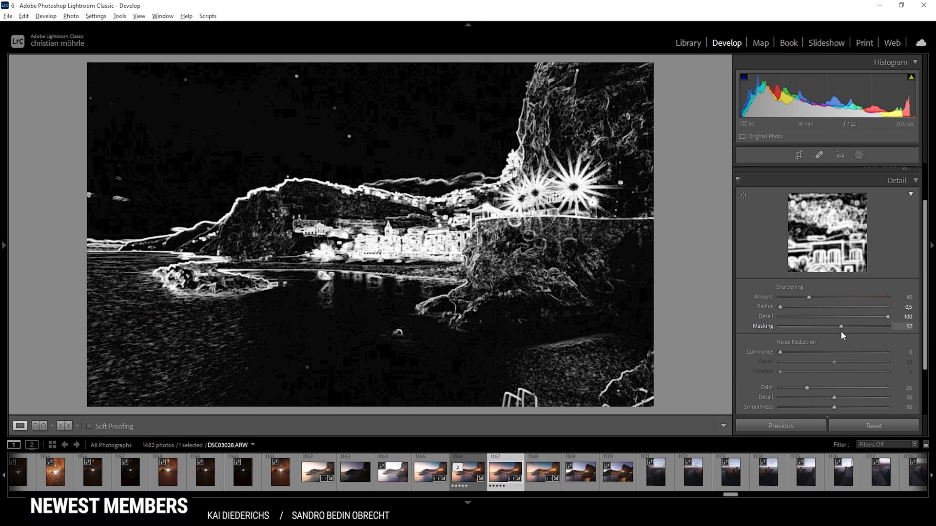
pyautogui.moveTo(841, 327); pyautogui.dragTo(851, 327)
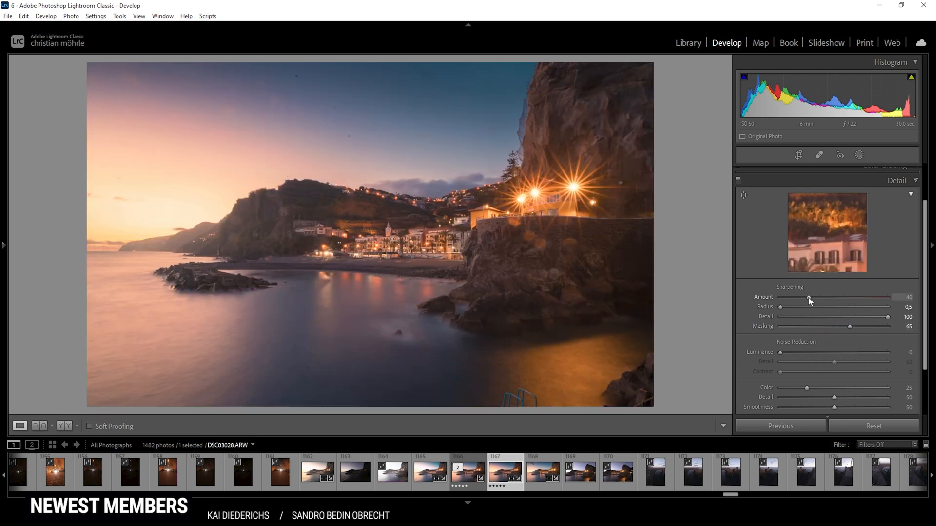
pyautogui.moveTo(808, 298); pyautogui.dragTo(858, 298)
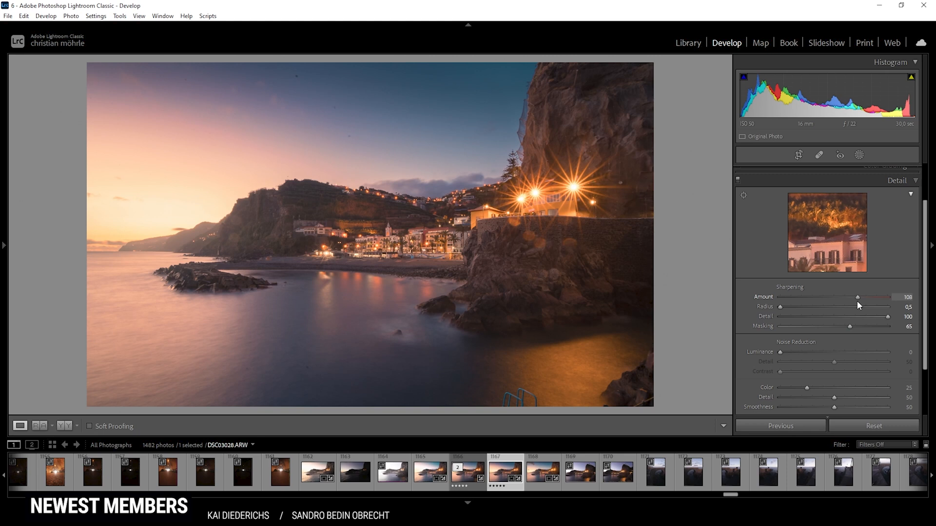
pyautogui.moveTo(858, 296); pyautogui.dragTo(865, 296)
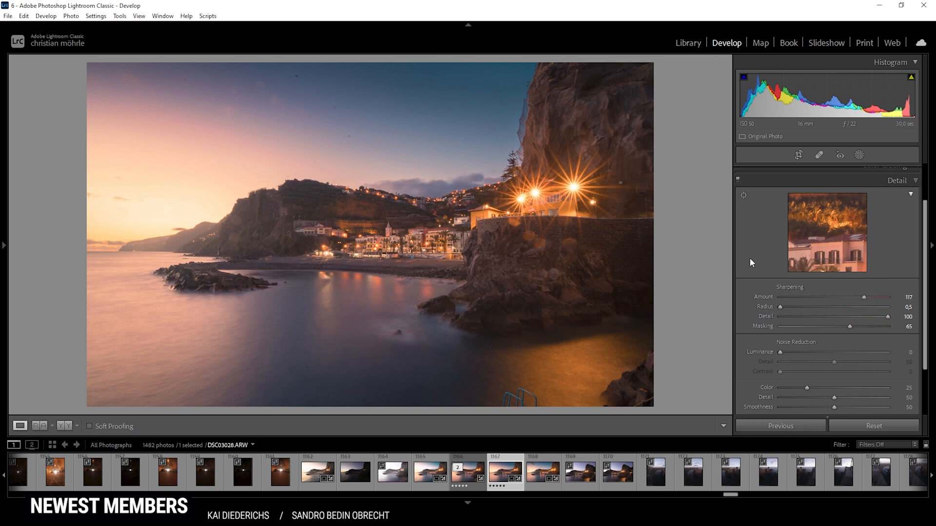
pyautogui.moveTo(667, 219)
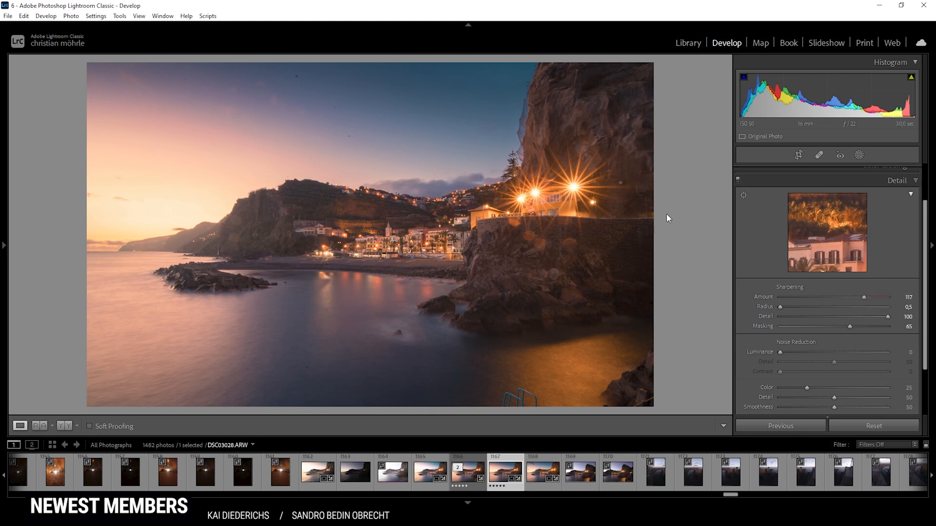
pyautogui.moveTo(494, 273)
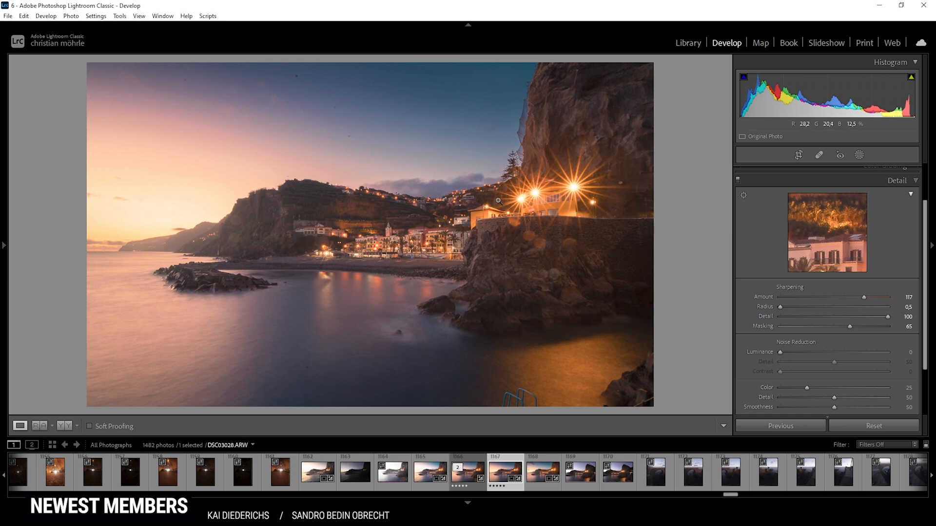
pyautogui.moveTo(564, 171)
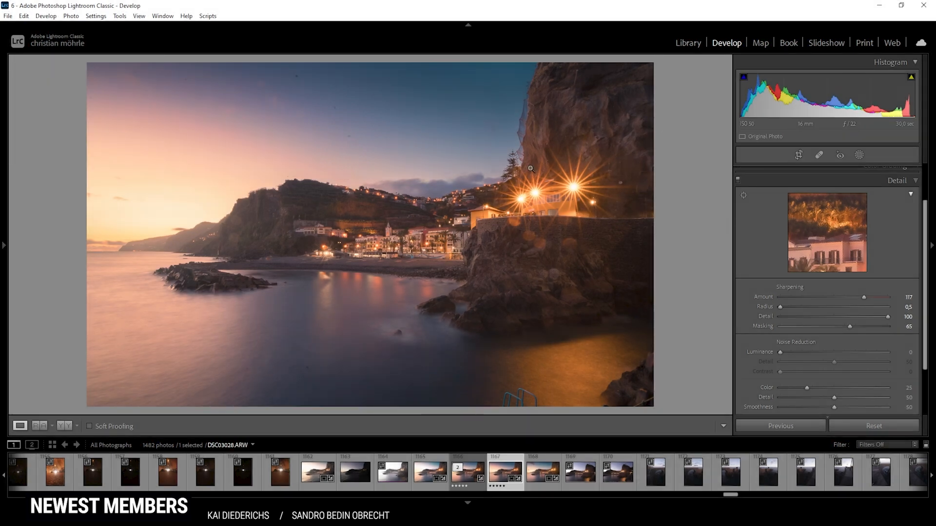
pyautogui.moveTo(507, 251)
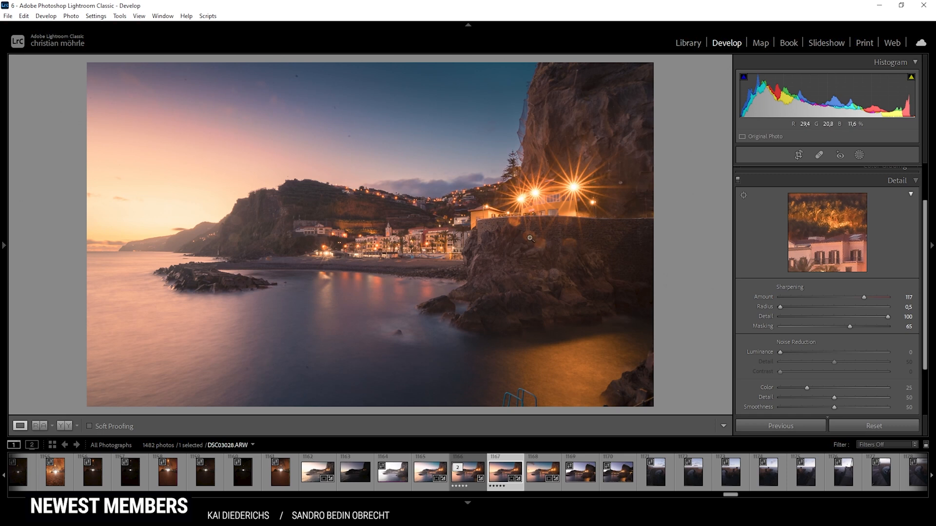
pyautogui.moveTo(487, 242)
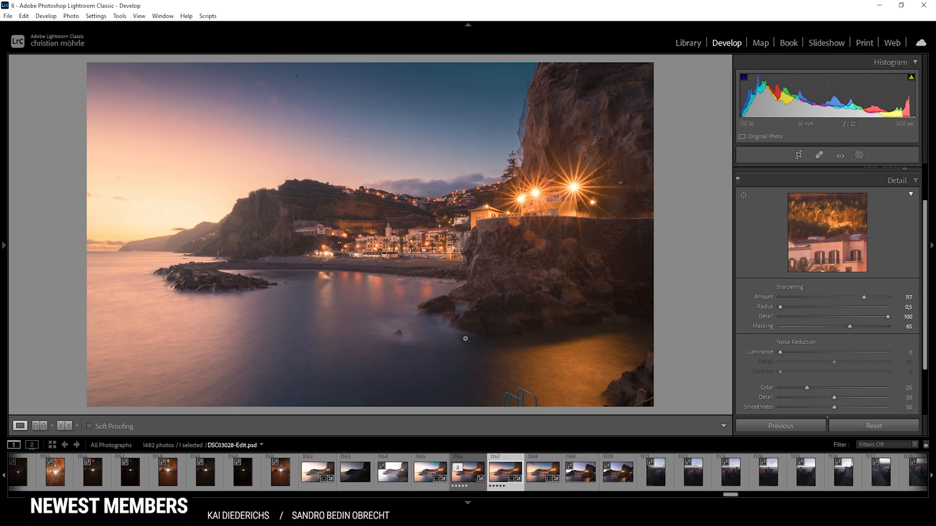
# - Load the darker shot DSC03025.ARW from the filmstrip into Develop
pyautogui.click(355, 479)
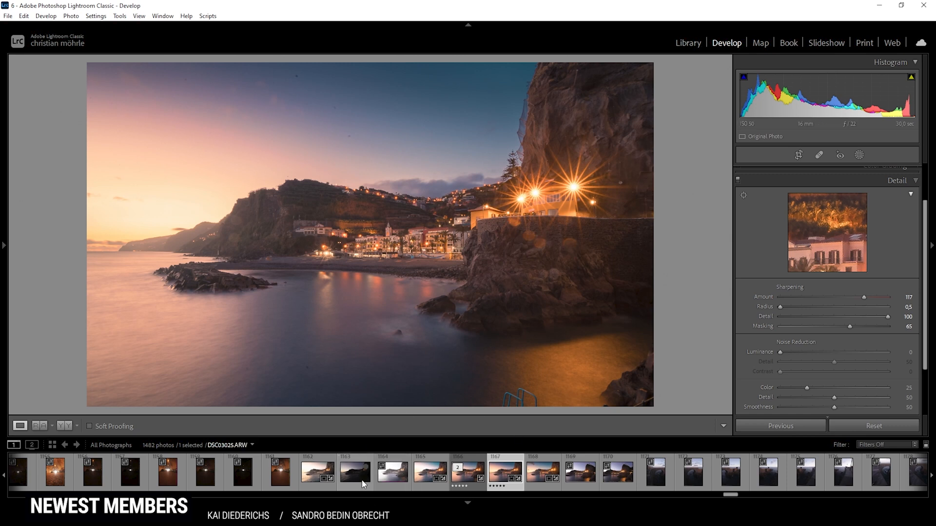
pyautogui.click(355, 476)
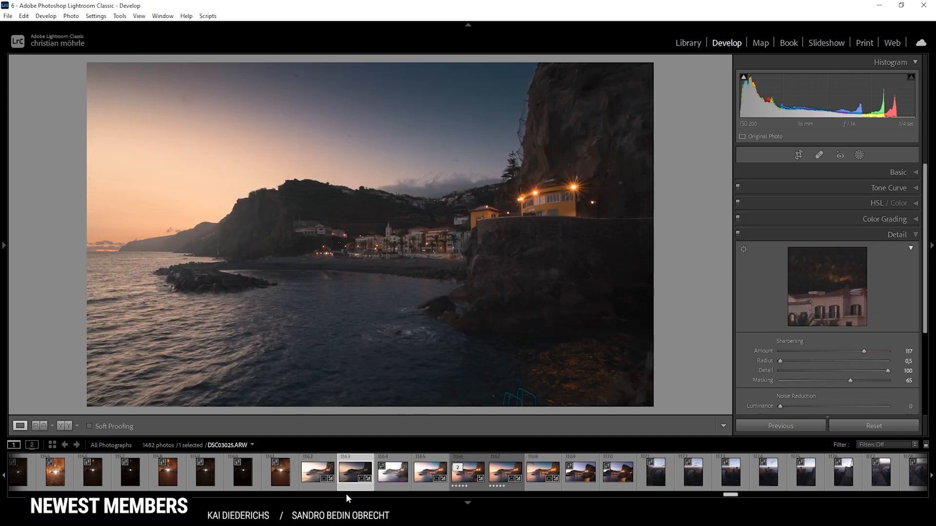
pyautogui.moveTo(493, 315)
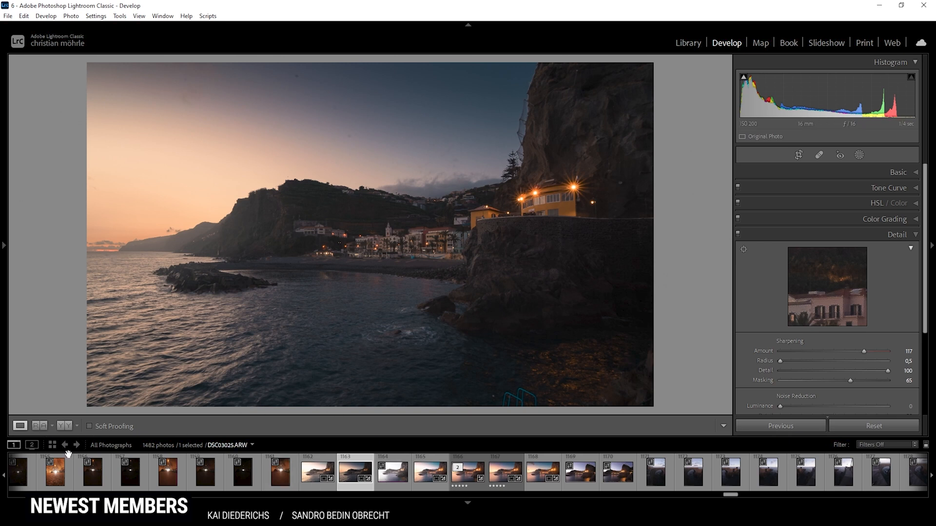
# - In Reference/Active compare view, brighten the darker shot's exposure to +2.10
pyautogui.click(39, 426)
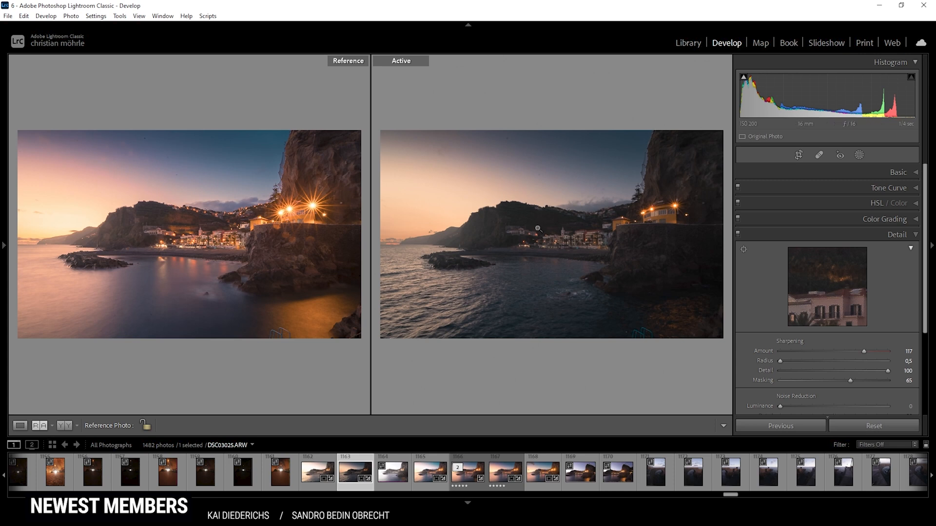
pyautogui.moveTo(624, 250)
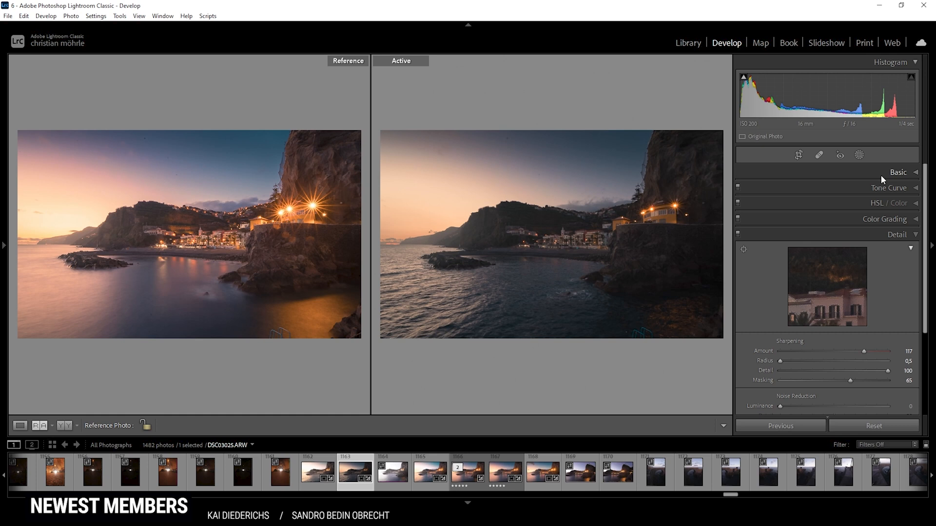
pyautogui.click(897, 173)
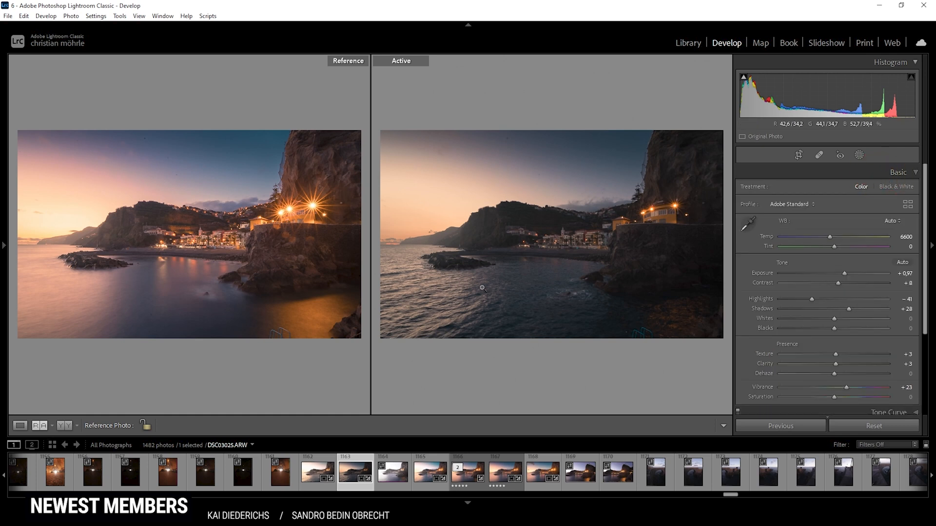
pyautogui.moveTo(443, 293)
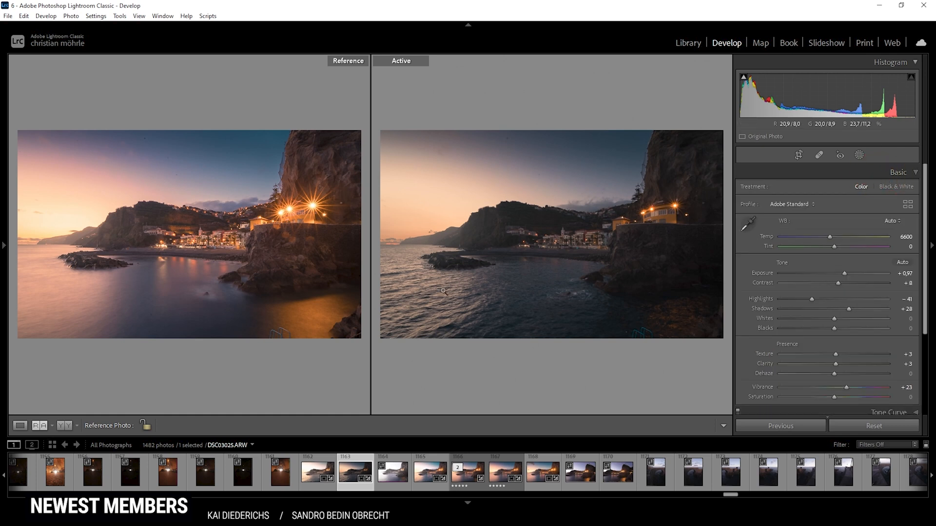
pyautogui.moveTo(846, 273)
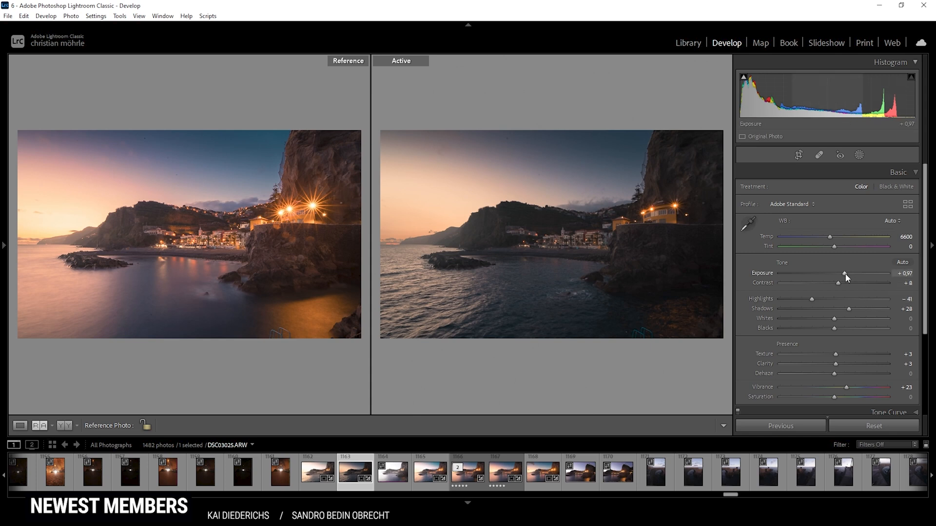
pyautogui.moveTo(844, 273); pyautogui.dragTo(852, 273)
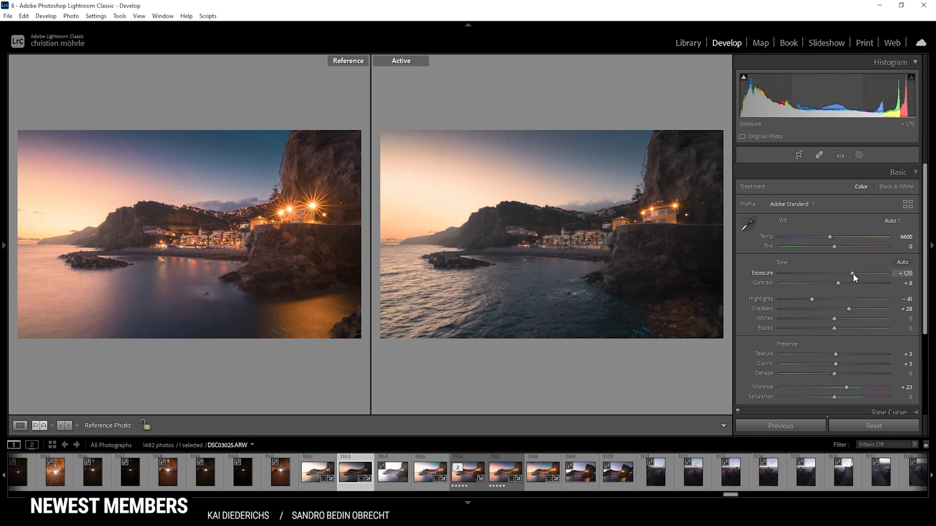
pyautogui.moveTo(850, 273); pyautogui.dragTo(854, 273)
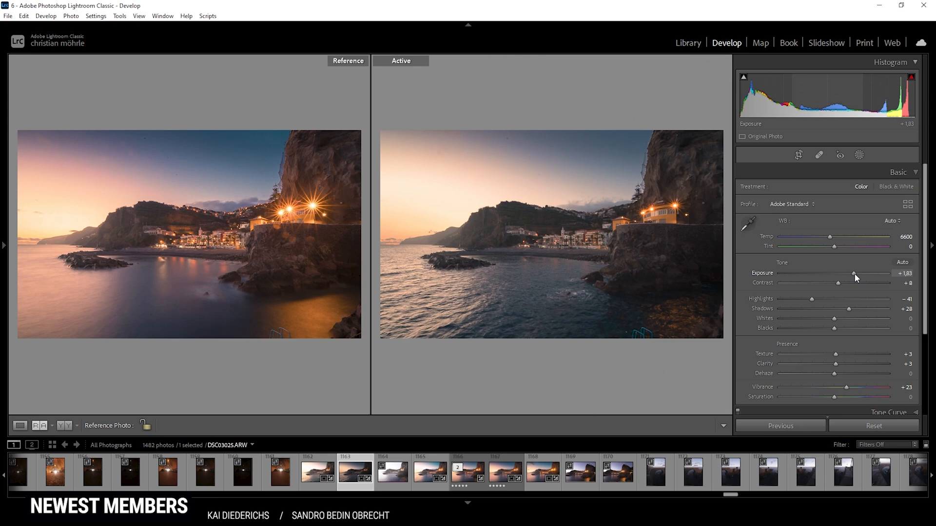
pyautogui.moveTo(837, 273); pyautogui.dragTo(839, 273)
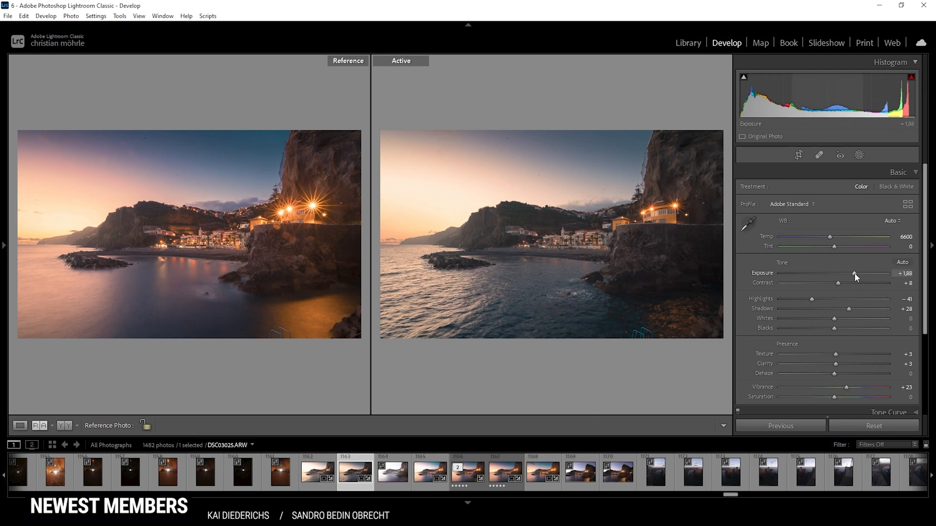
pyautogui.moveTo(853, 278); pyautogui.dragTo(860, 278)
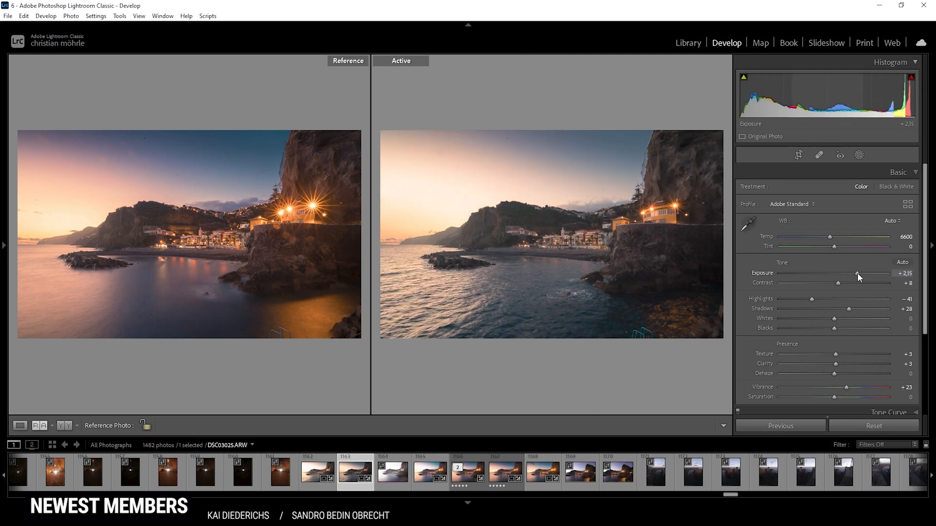
pyautogui.moveTo(858, 273); pyautogui.dragTo(857, 273)
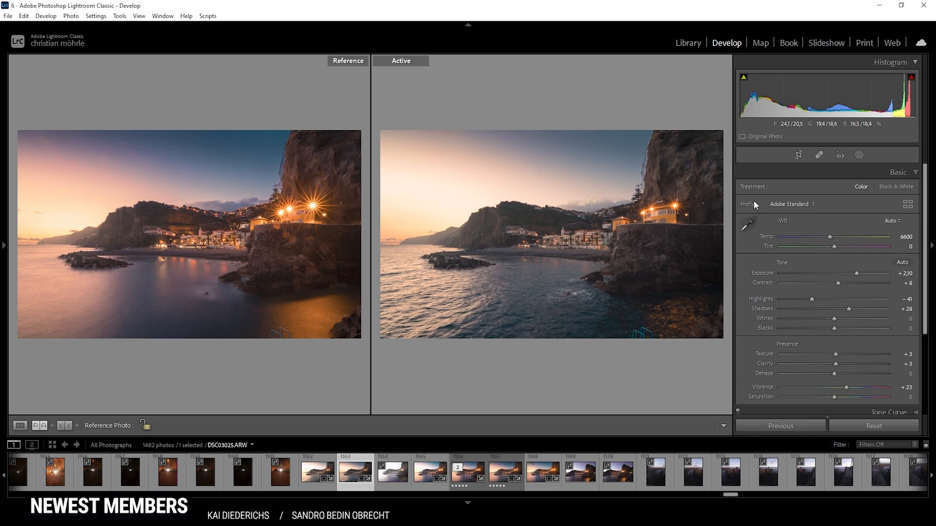
# - Warm the white balance to temperature 8337 with tint +10 to match the dusk photo
pyautogui.moveTo(833, 239); pyautogui.dragTo(838, 239)
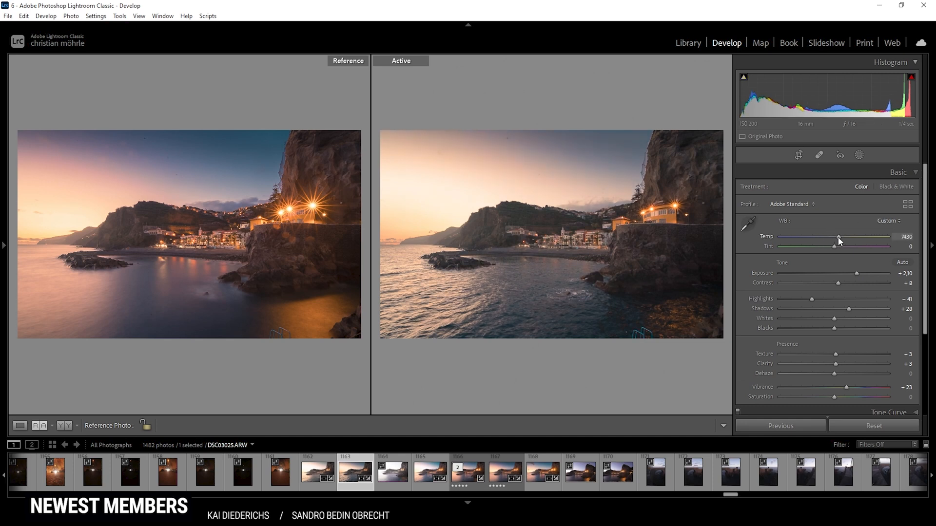
pyautogui.moveTo(835, 237); pyautogui.dragTo(842, 237)
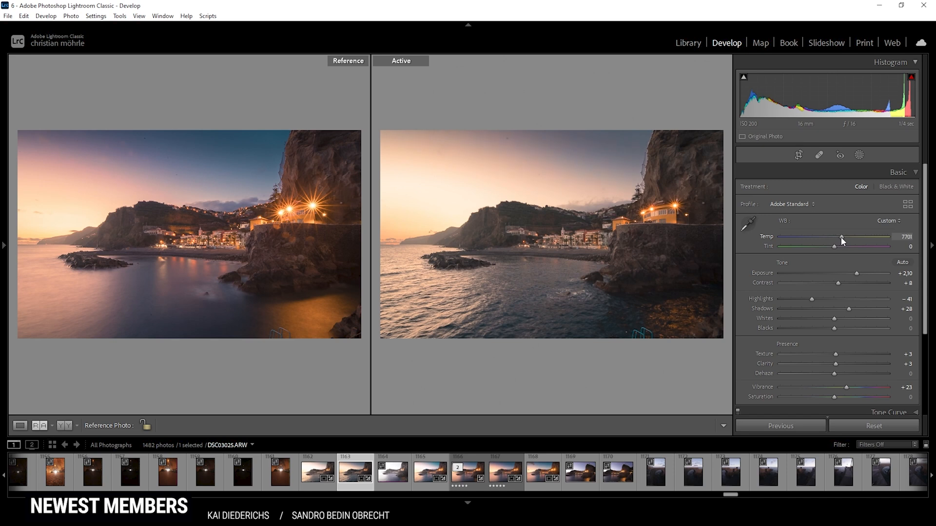
pyautogui.moveTo(841, 237); pyautogui.dragTo(863, 237)
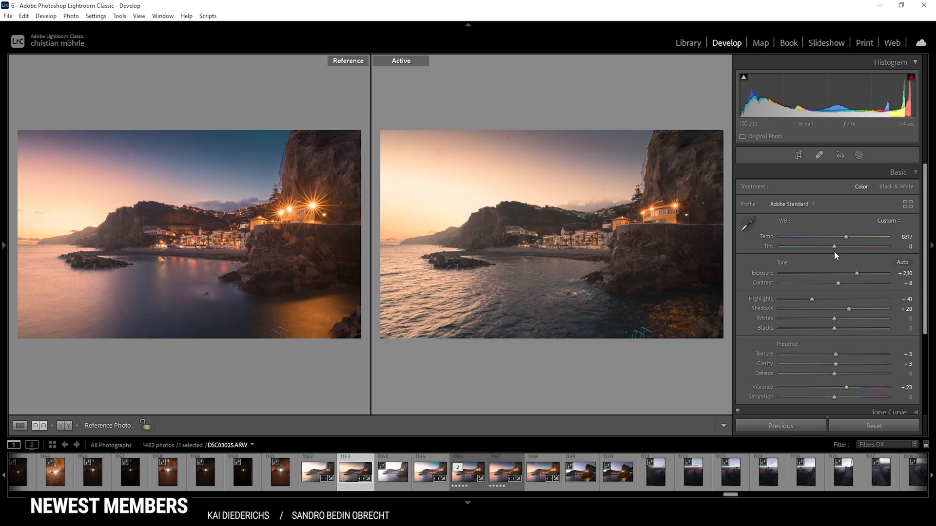
pyautogui.moveTo(834, 247); pyautogui.dragTo(839, 247)
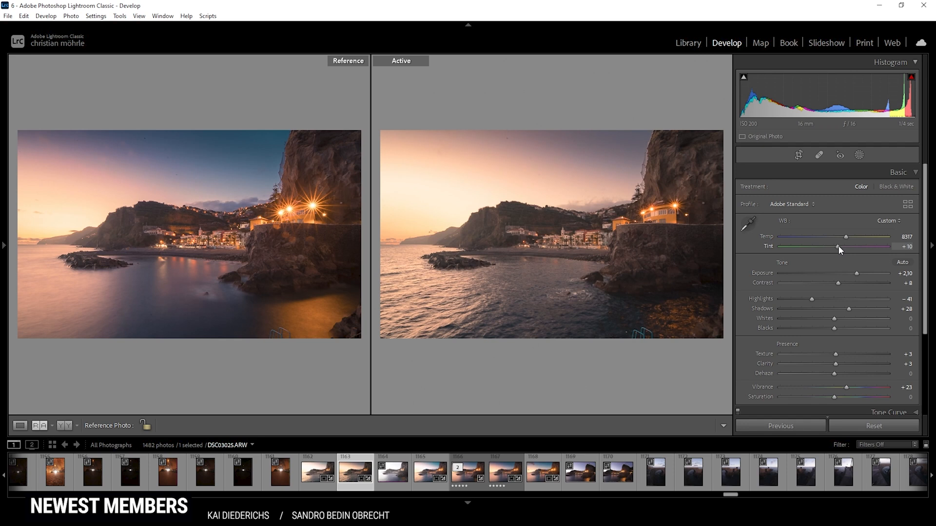
pyautogui.moveTo(838, 247); pyautogui.dragTo(858, 246)
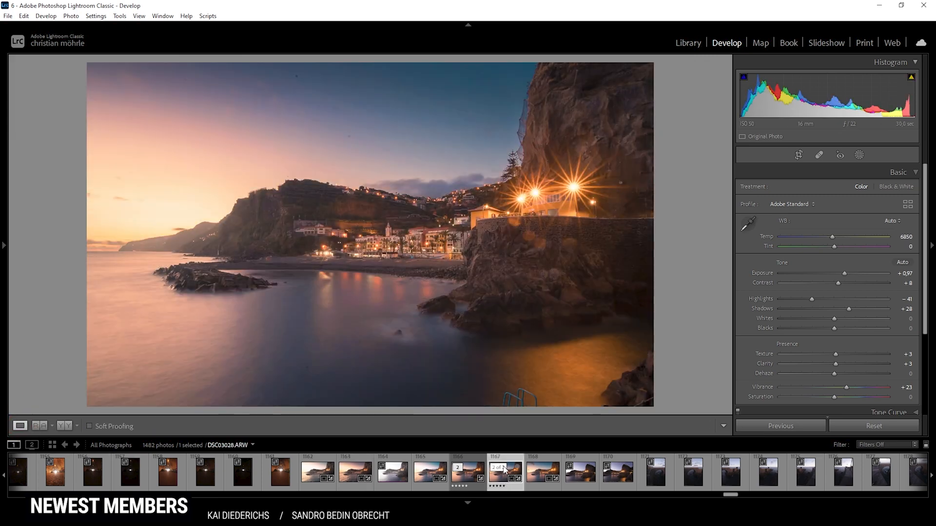
# - Select both photos and send them to Adobe Photoshop 2022 via Edit In
pyautogui.click(351, 478)
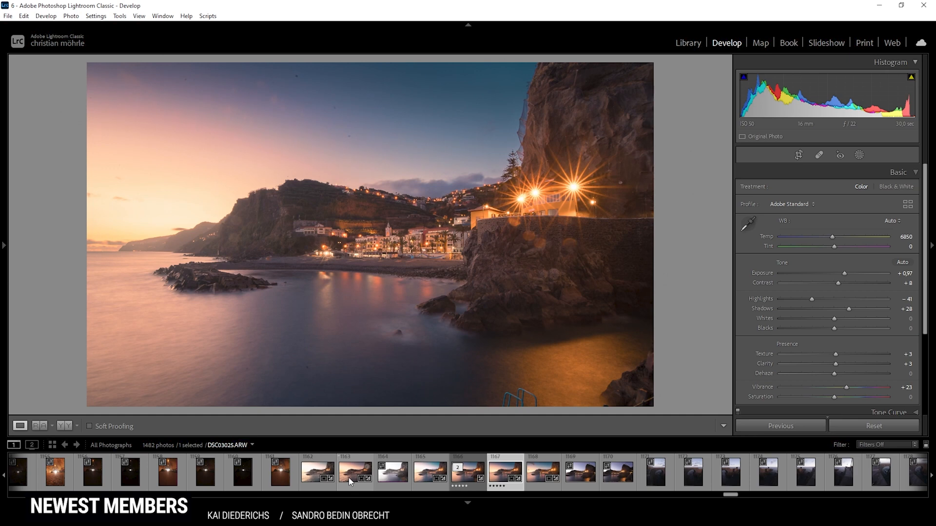
pyautogui.rightClick(351, 478)
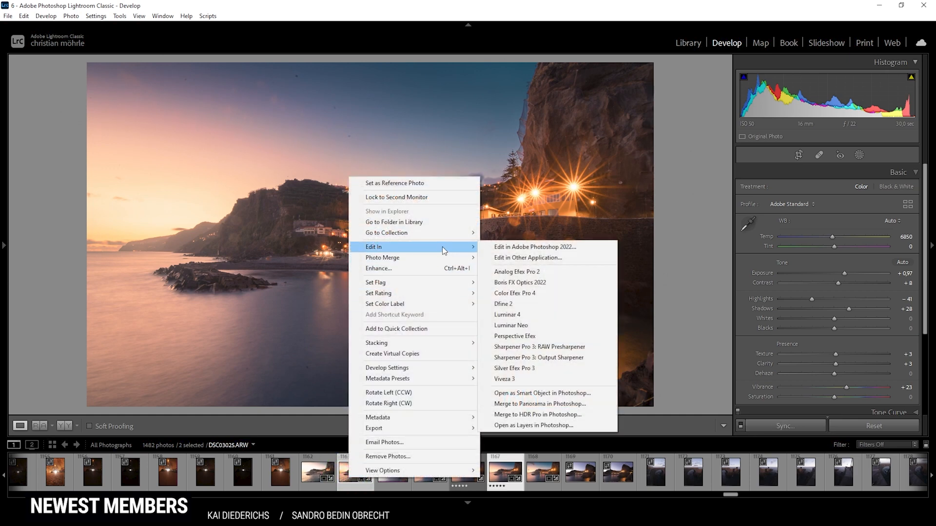
pyautogui.click(531, 247)
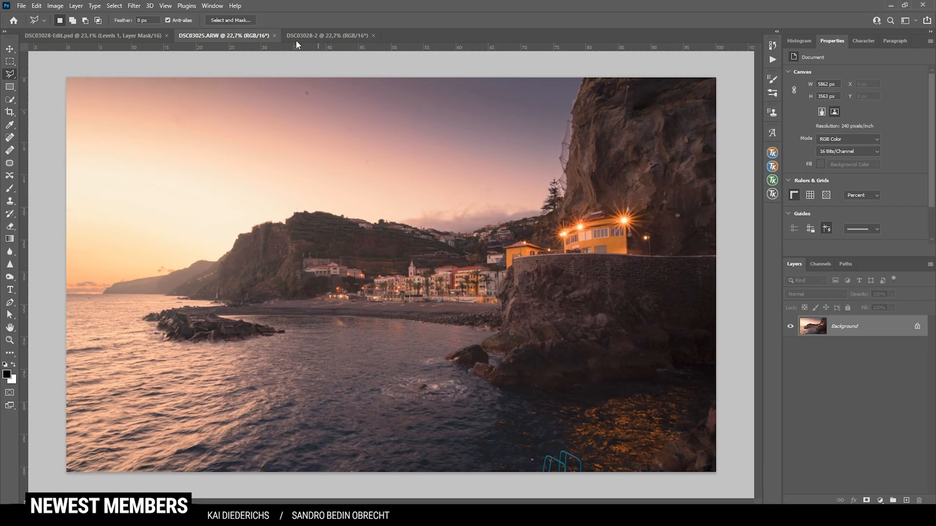
# - Copy the entire daylight image and bring it into the dusk document as a new layer
pyautogui.click(331, 35)
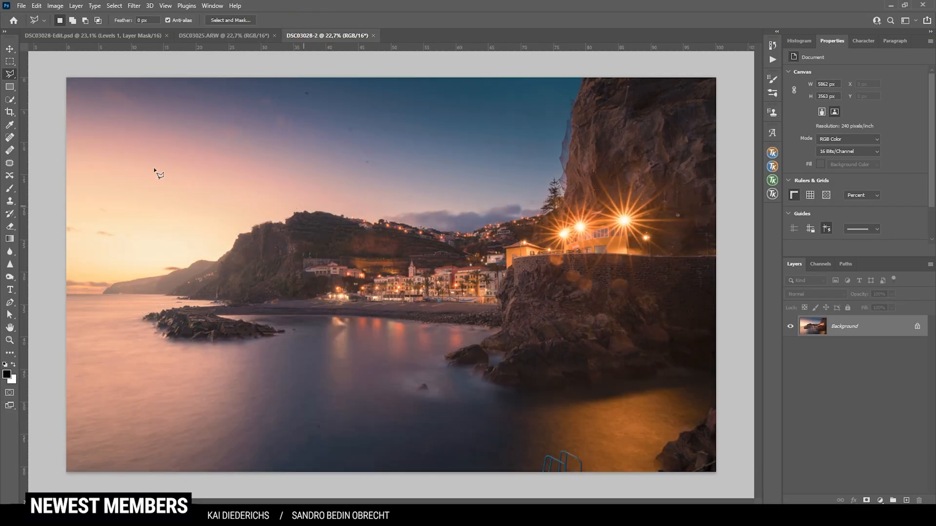
pyautogui.click(223, 35)
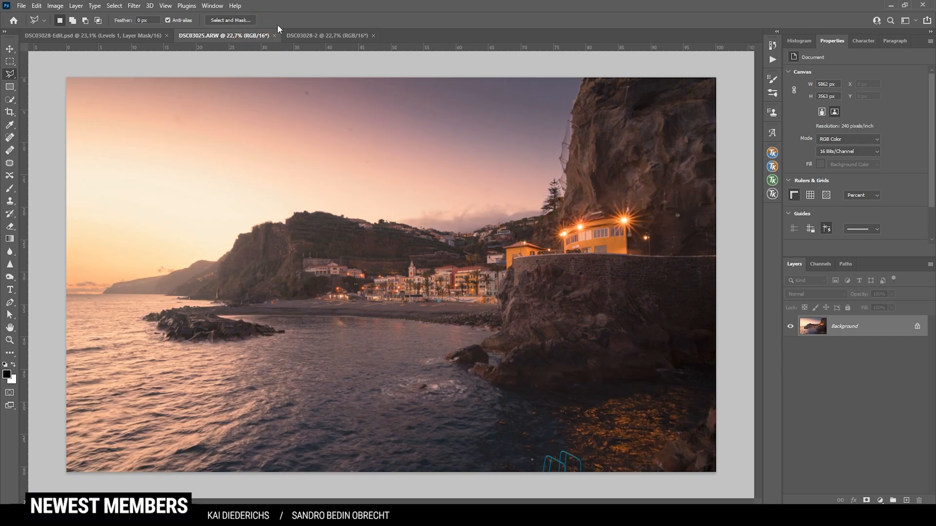
pyautogui.moveTo(432, 79)
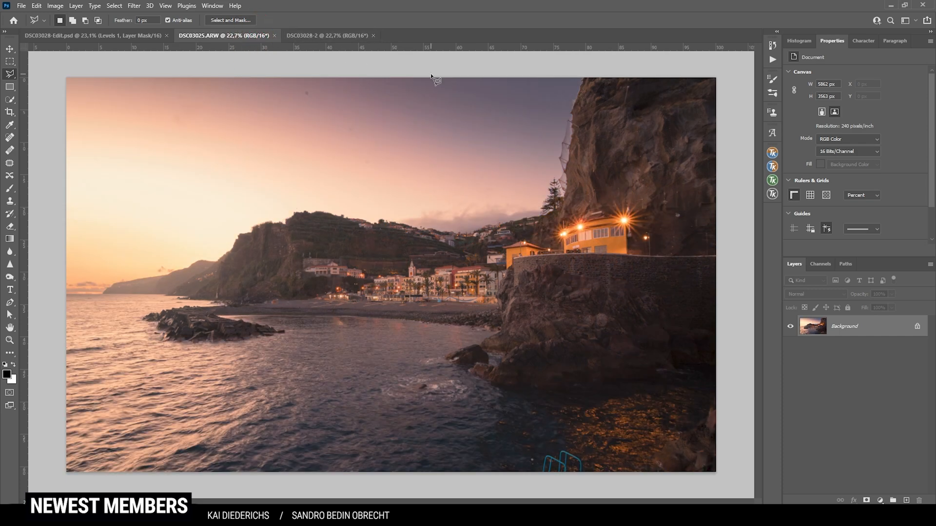
pyautogui.press('Ctrl+a')
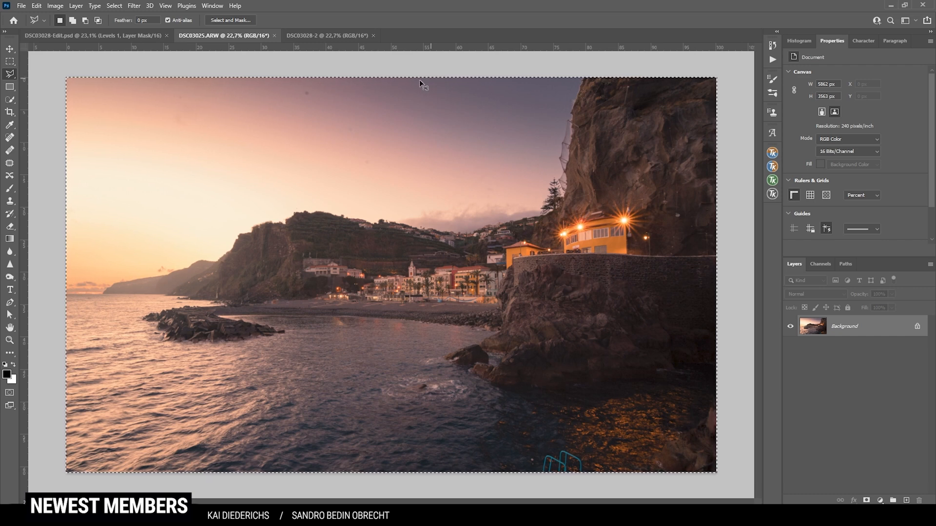
pyautogui.click(329, 35)
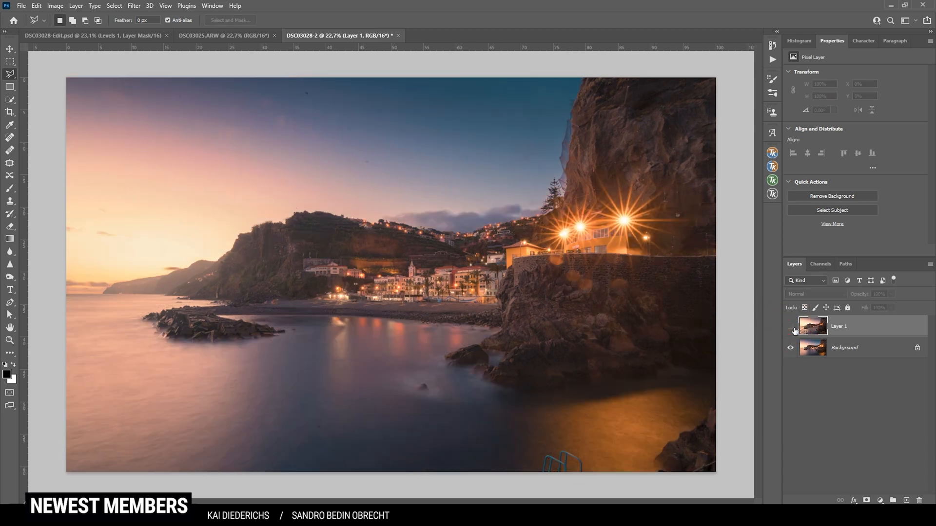
# - Paint white on Layer 1's black mask over the rock wall and cliffs to reveal daylight detail
pyautogui.click(790, 325)
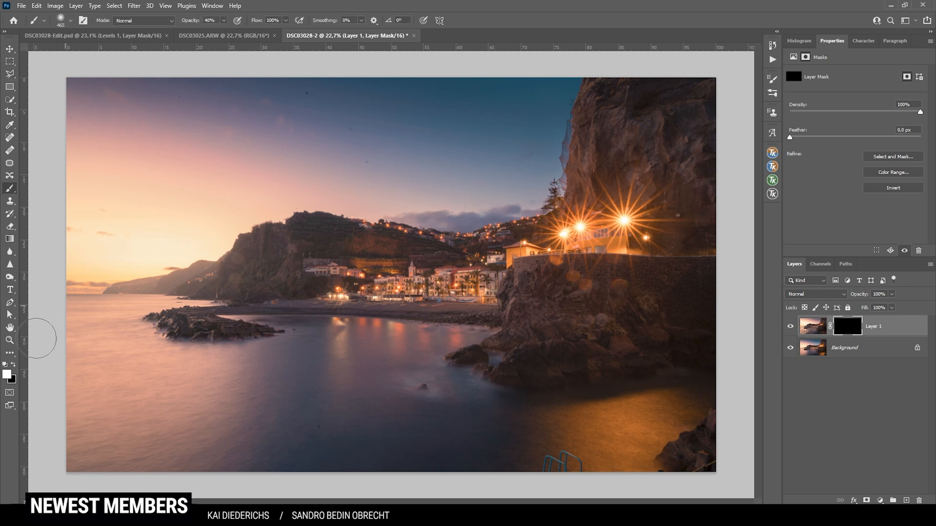
pyautogui.moveTo(209, 7)
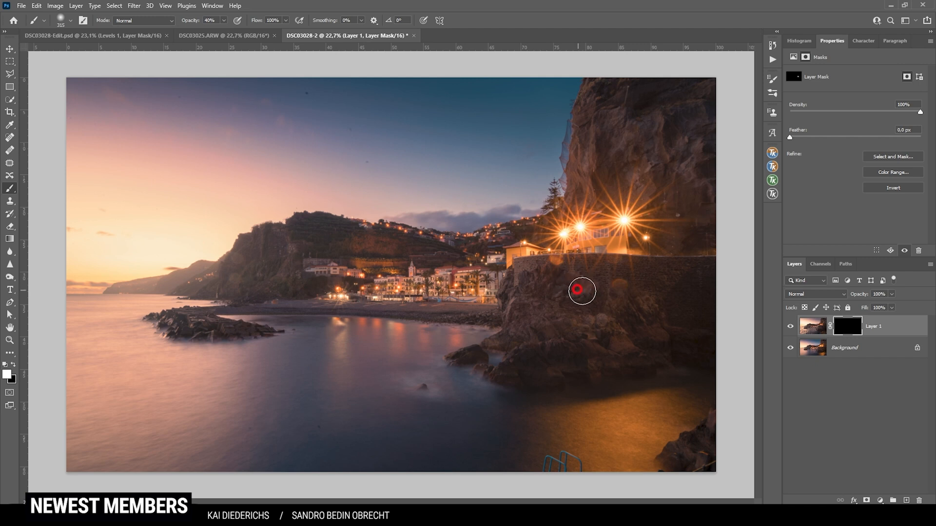
pyautogui.moveTo(582, 291); pyautogui.dragTo(629, 298)
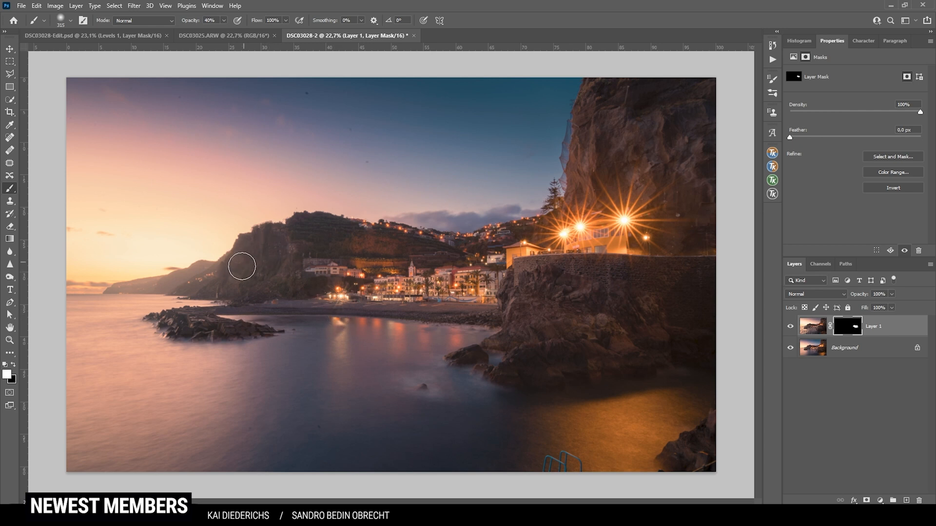
pyautogui.click(239, 273)
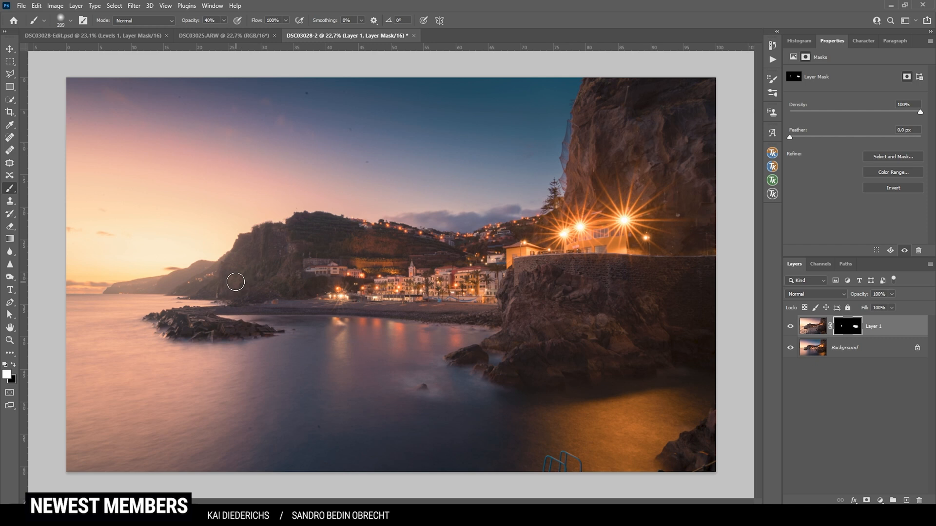
pyautogui.moveTo(235, 280); pyautogui.dragTo(310, 257)
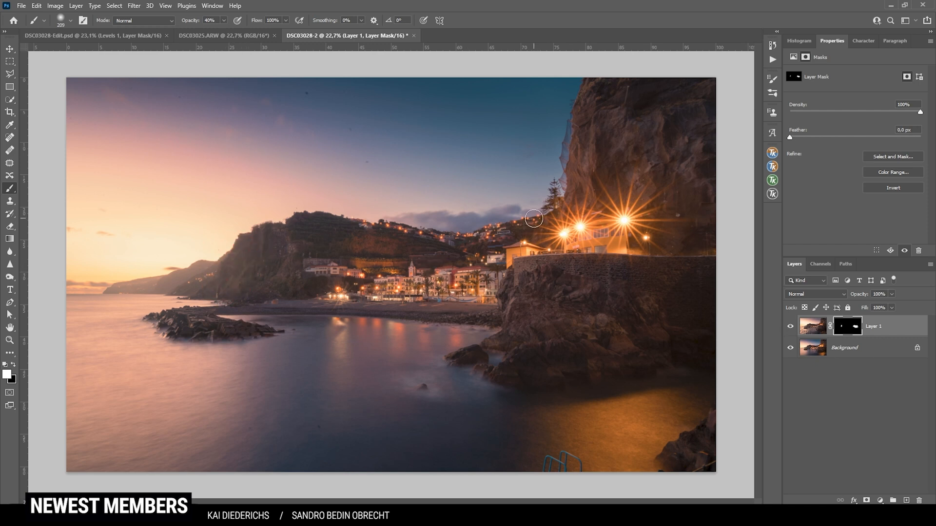
pyautogui.click(790, 326)
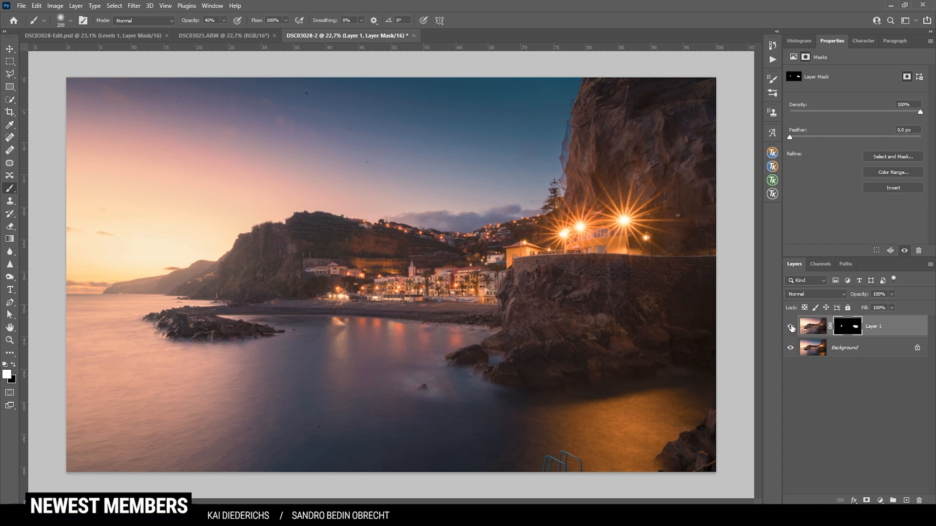
pyautogui.click(790, 328)
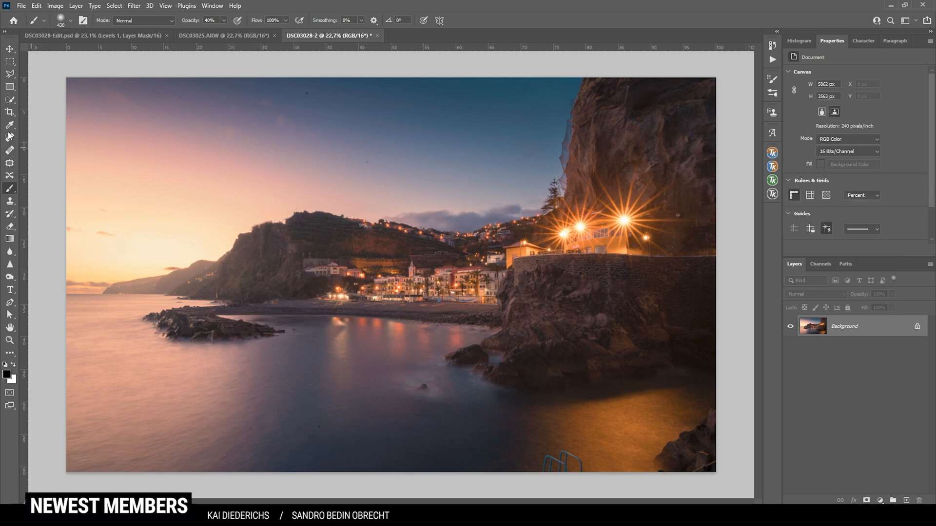
# - Lasso the metal ladder at the bottom edge and remove it with Content-Aware Fill
pyautogui.click(9, 138)
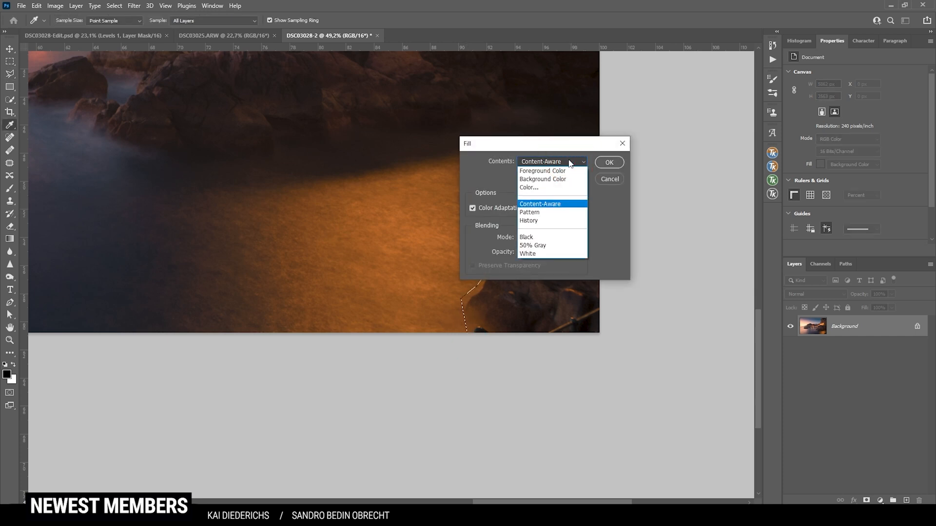
pyautogui.click(541, 203)
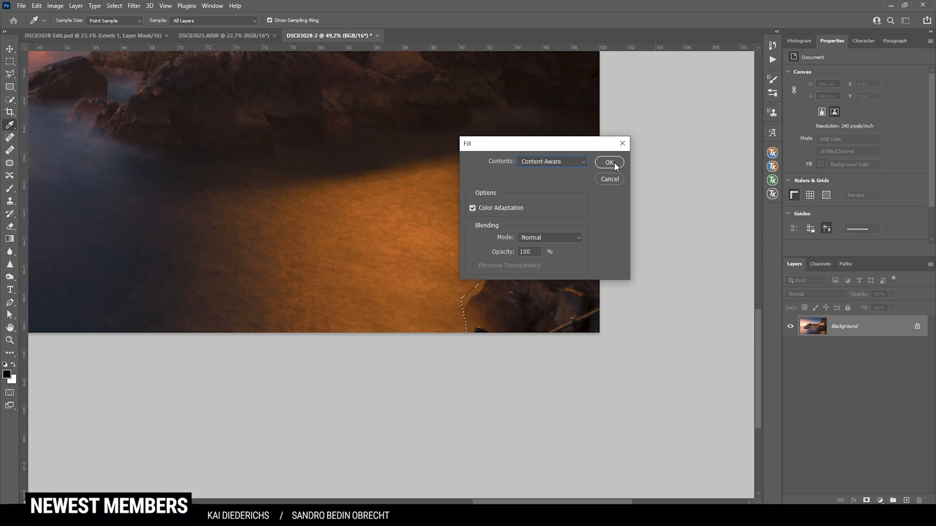
pyautogui.click(609, 162)
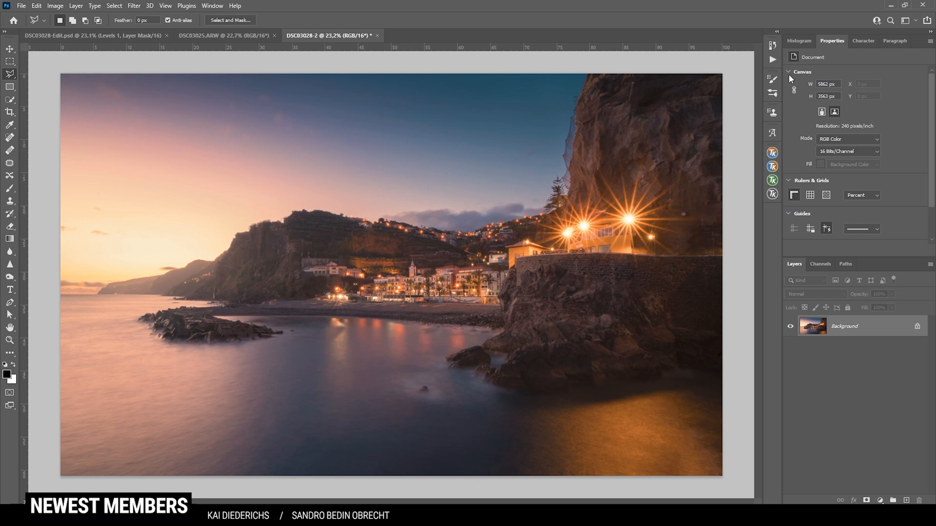
# - Add a Levels adjustment layer with input black point 2 and white point 251, toggling it to compare
pyautogui.click(798, 41)
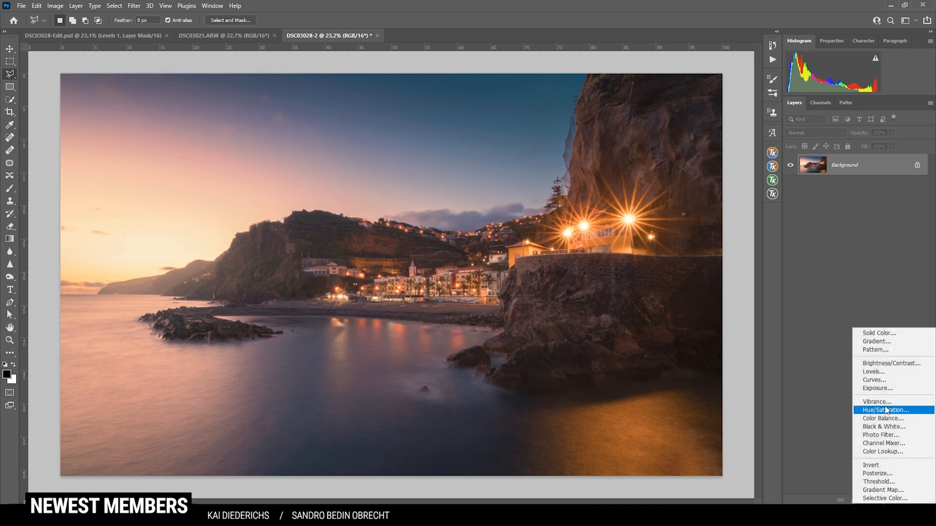
pyautogui.click(872, 371)
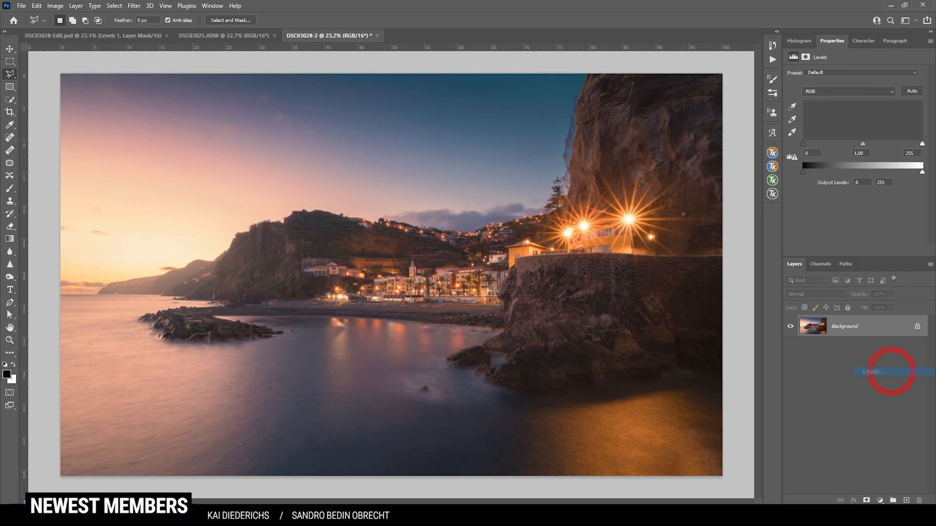
pyautogui.click(889, 371)
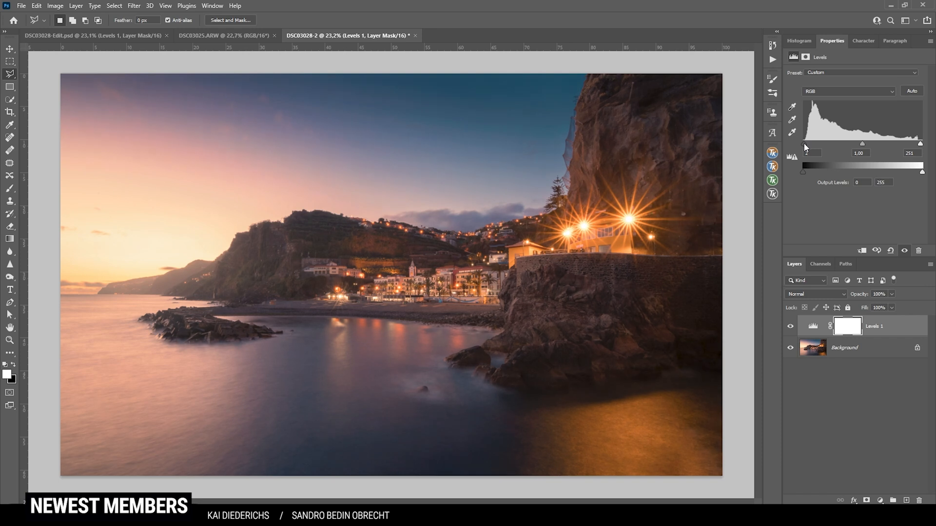
pyautogui.click(789, 326)
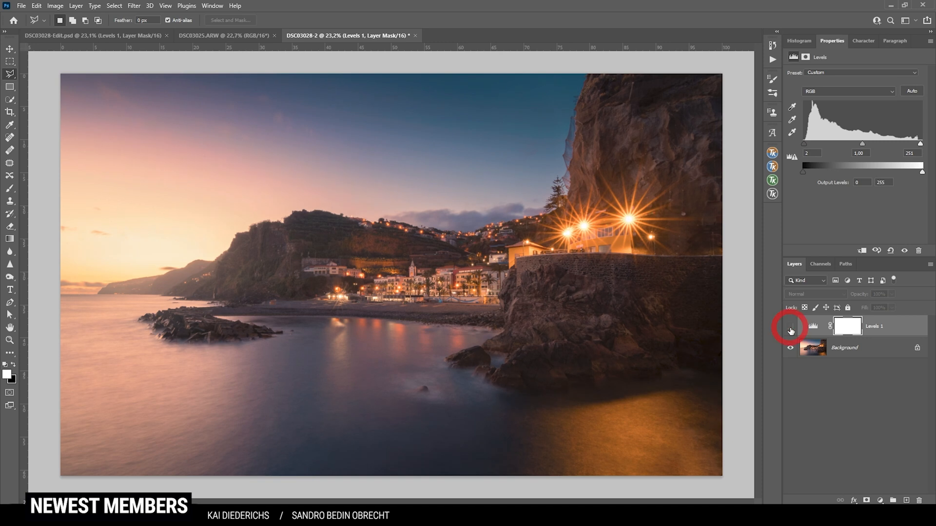
pyautogui.click(792, 326)
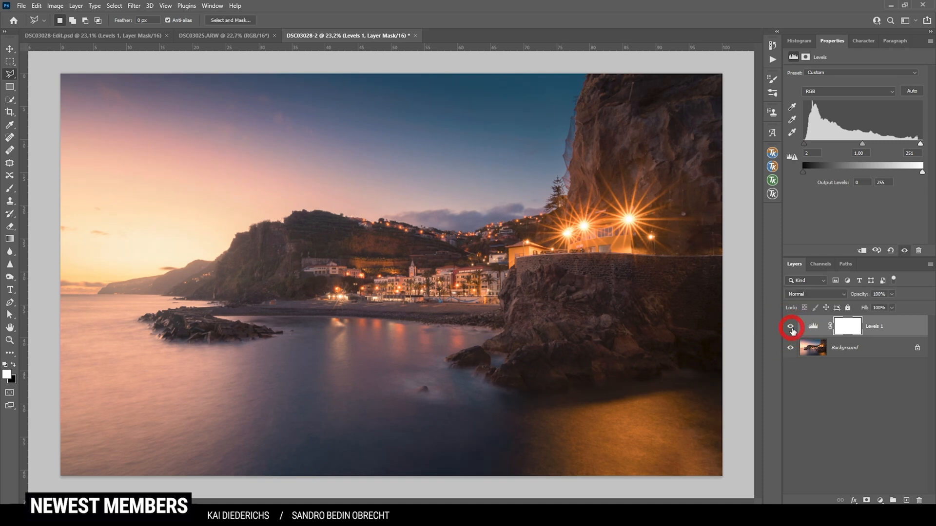
pyautogui.moveTo(791, 327)
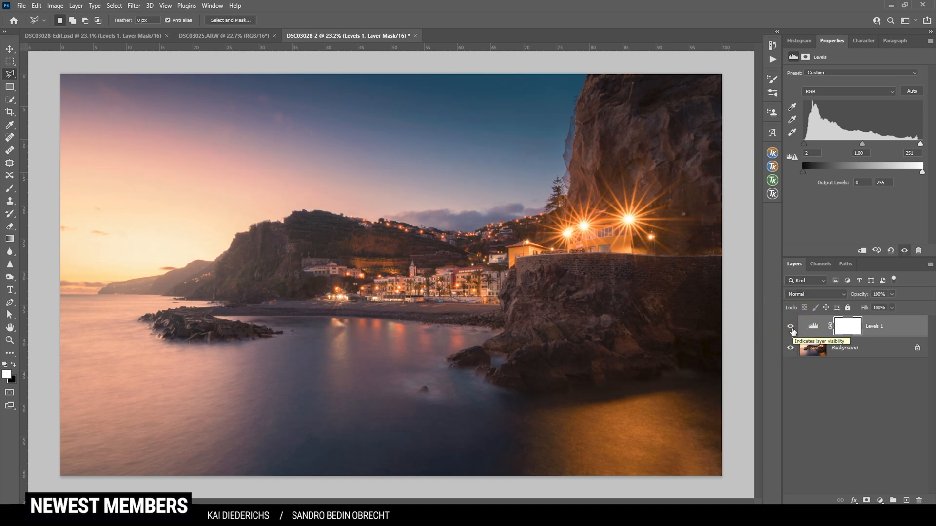